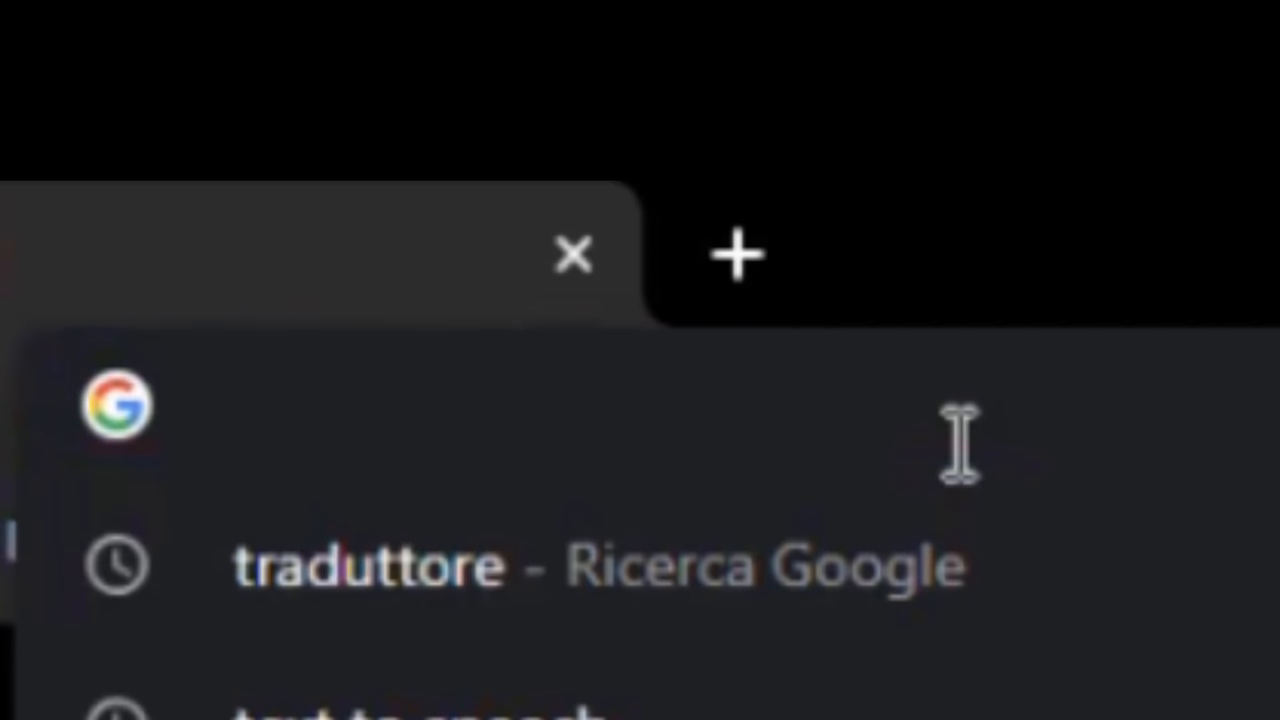
Search Google for grbl-28byj-48 and open the TGit-Tech GitHub repository
{"action": "type", "text": "grbl-28byj-48"}
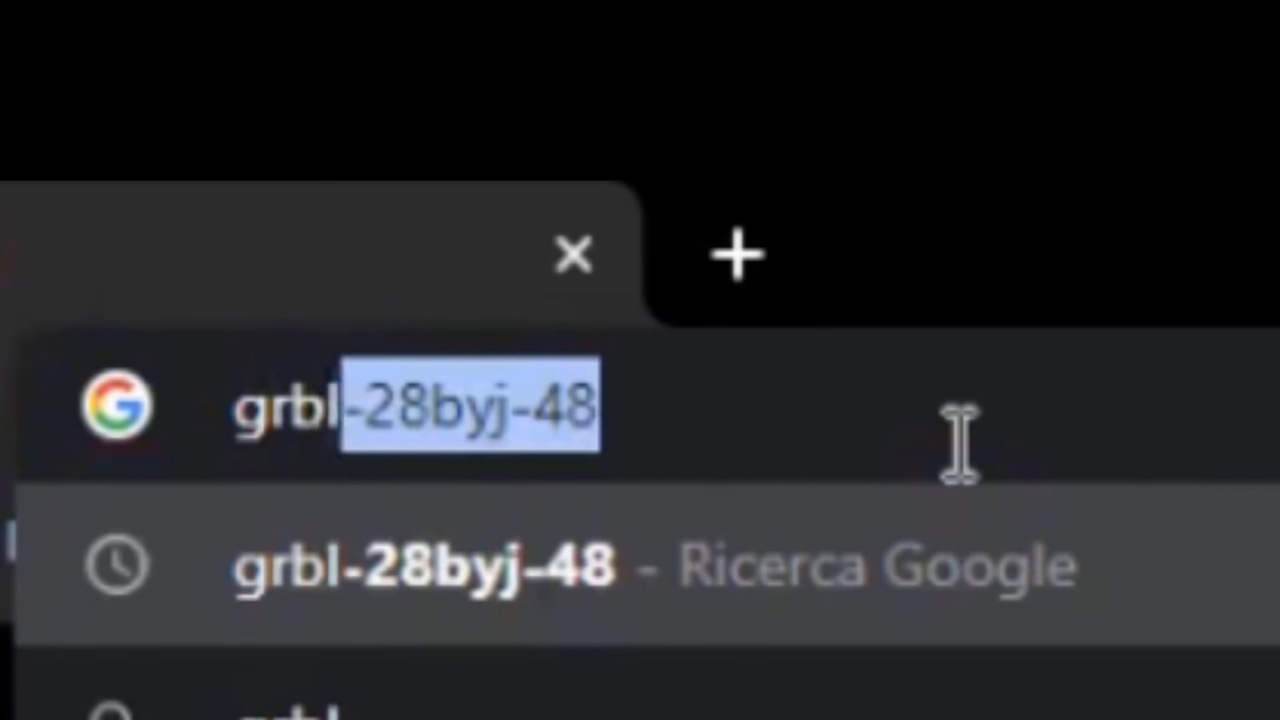
{"action": "key", "text": "Return"}
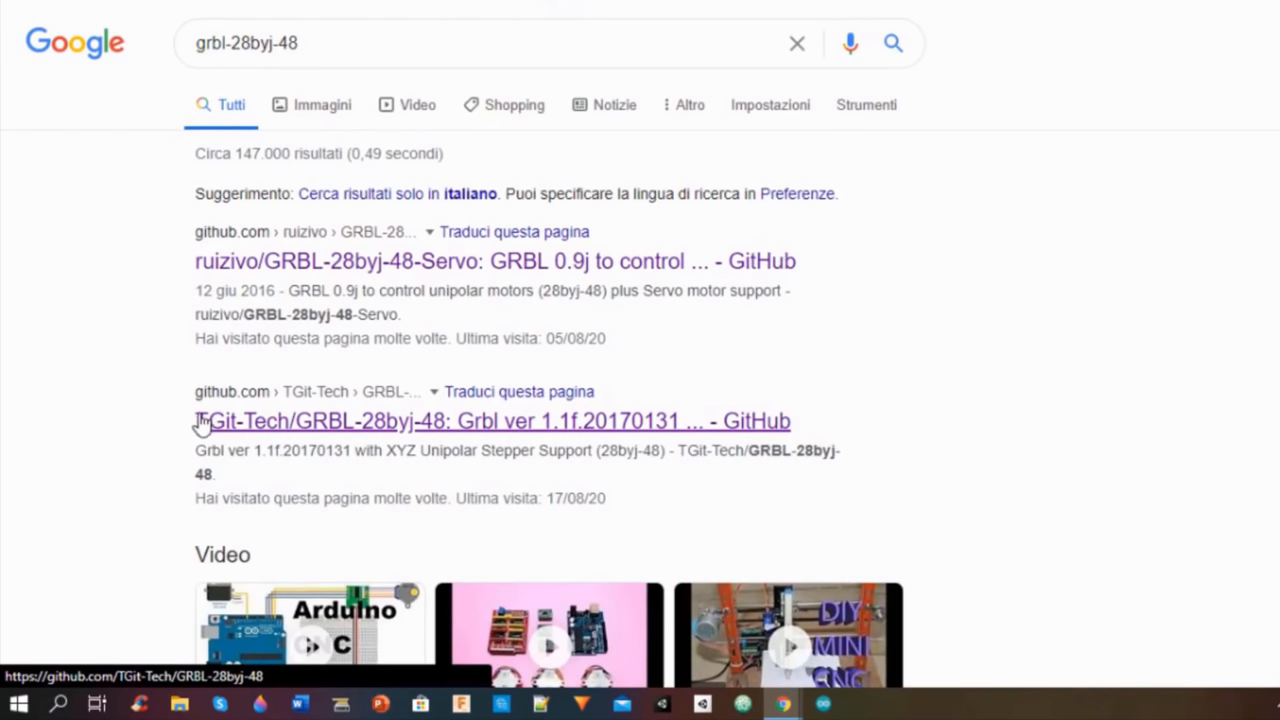
{"action": "left_click", "coordinate": [492, 420]}
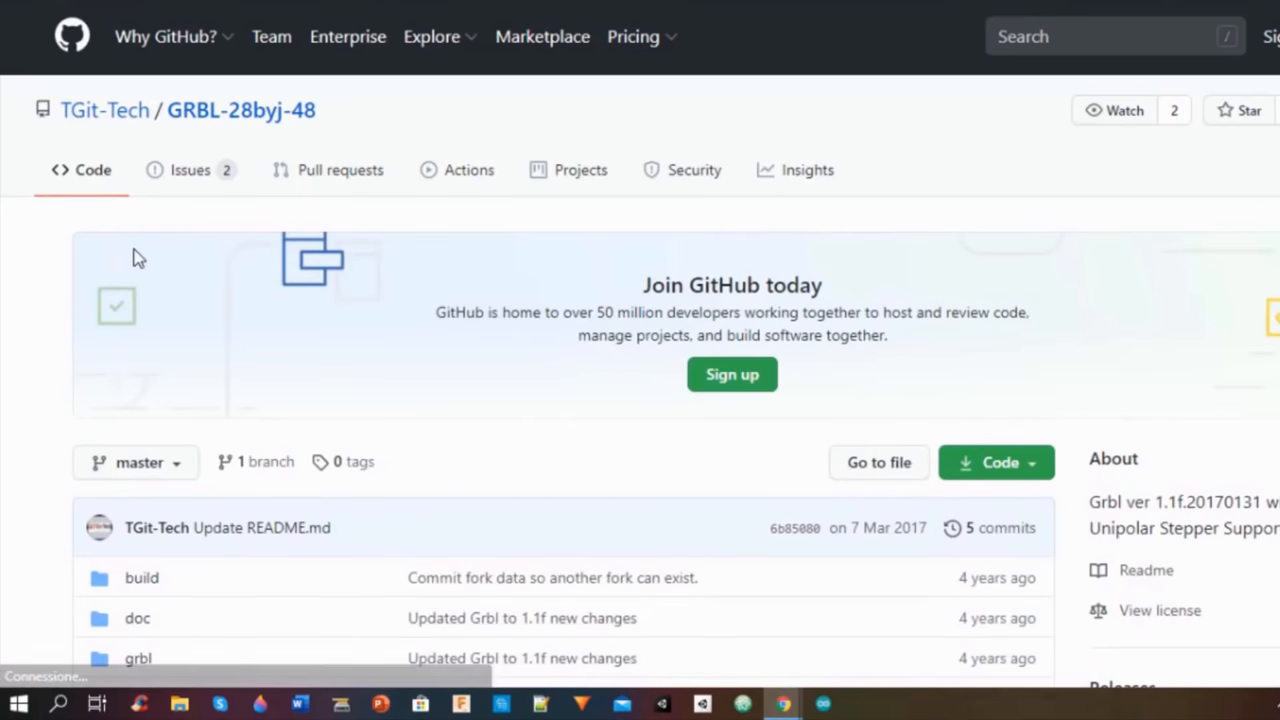
Download the GRBL-28byj-48 repository as a ZIP archive from the Code menu
{"action": "scroll", "scroll_direction": "down", "scroll_amount": 3}
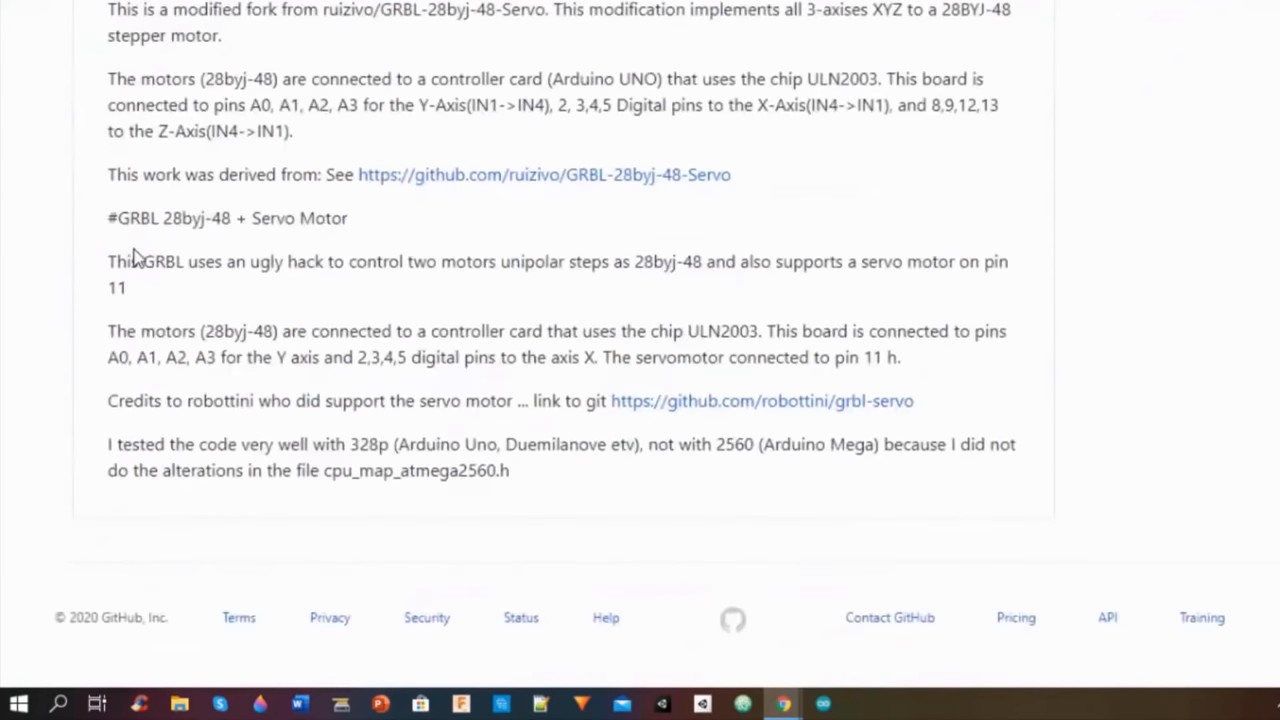
{"action": "scroll", "scroll_direction": "up", "scroll_amount": 3}
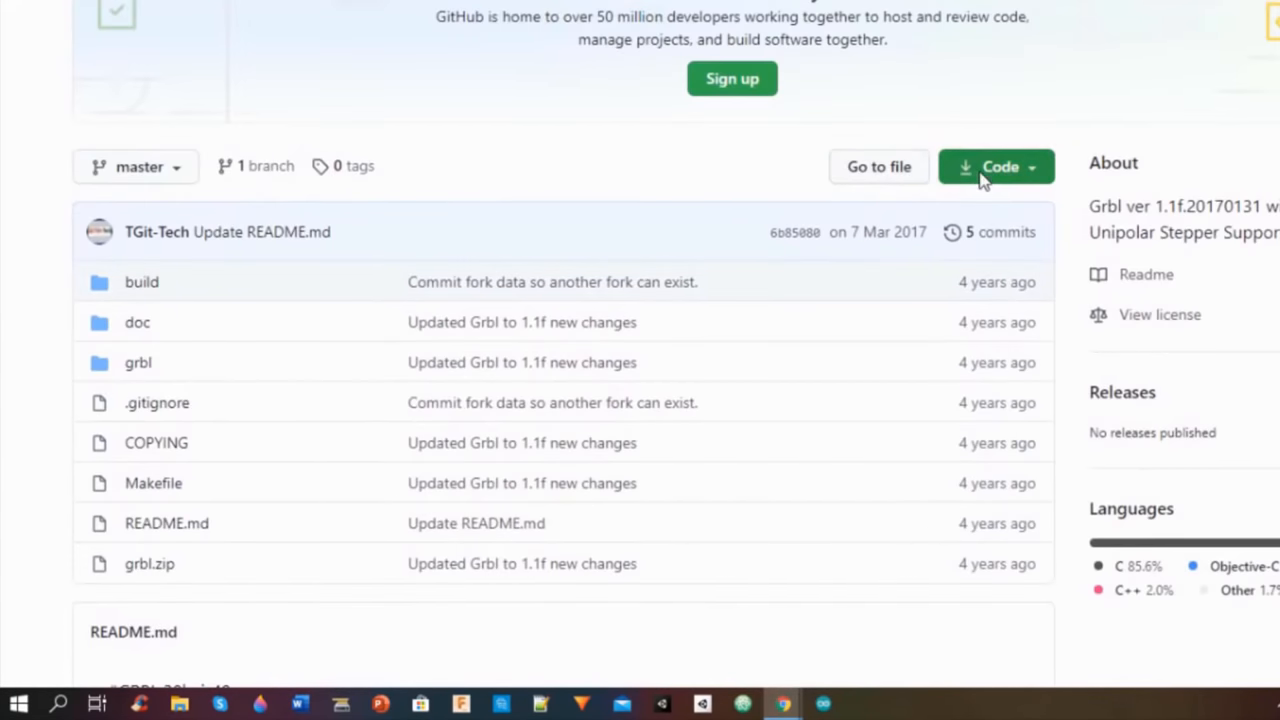
{"action": "left_click", "coordinate": [996, 166]}
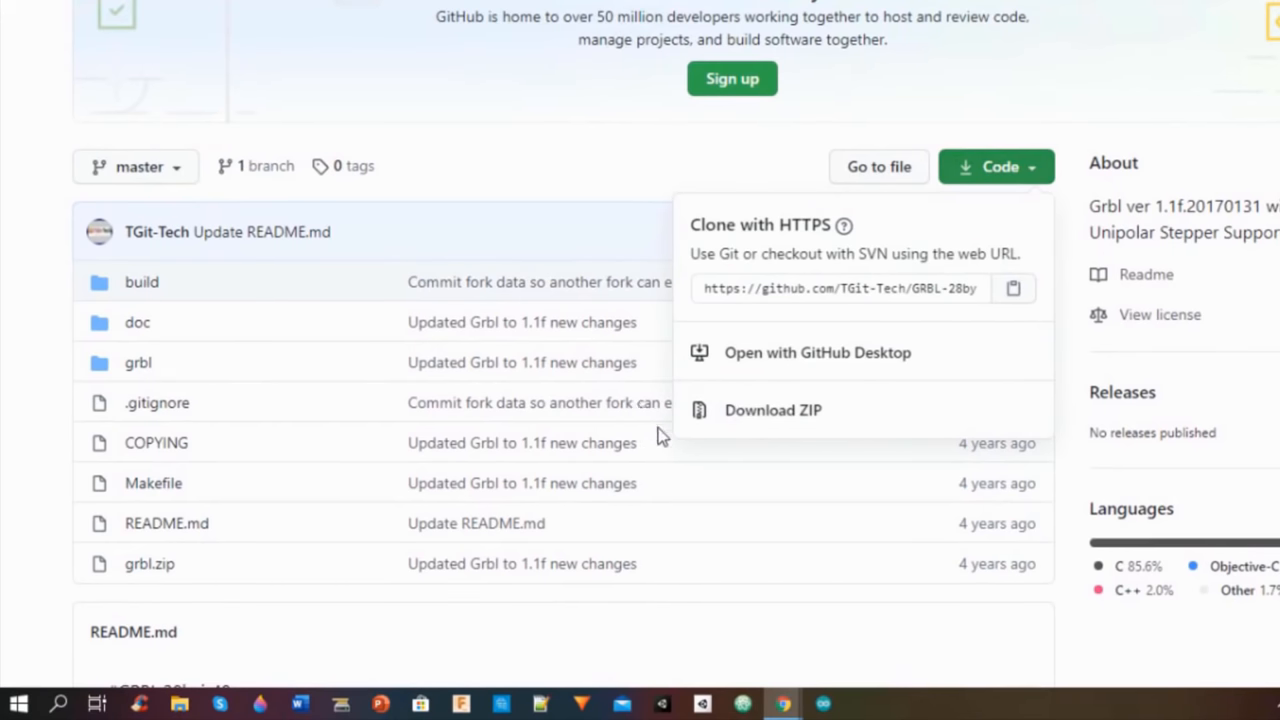
{"action": "left_click", "coordinate": [772, 410]}
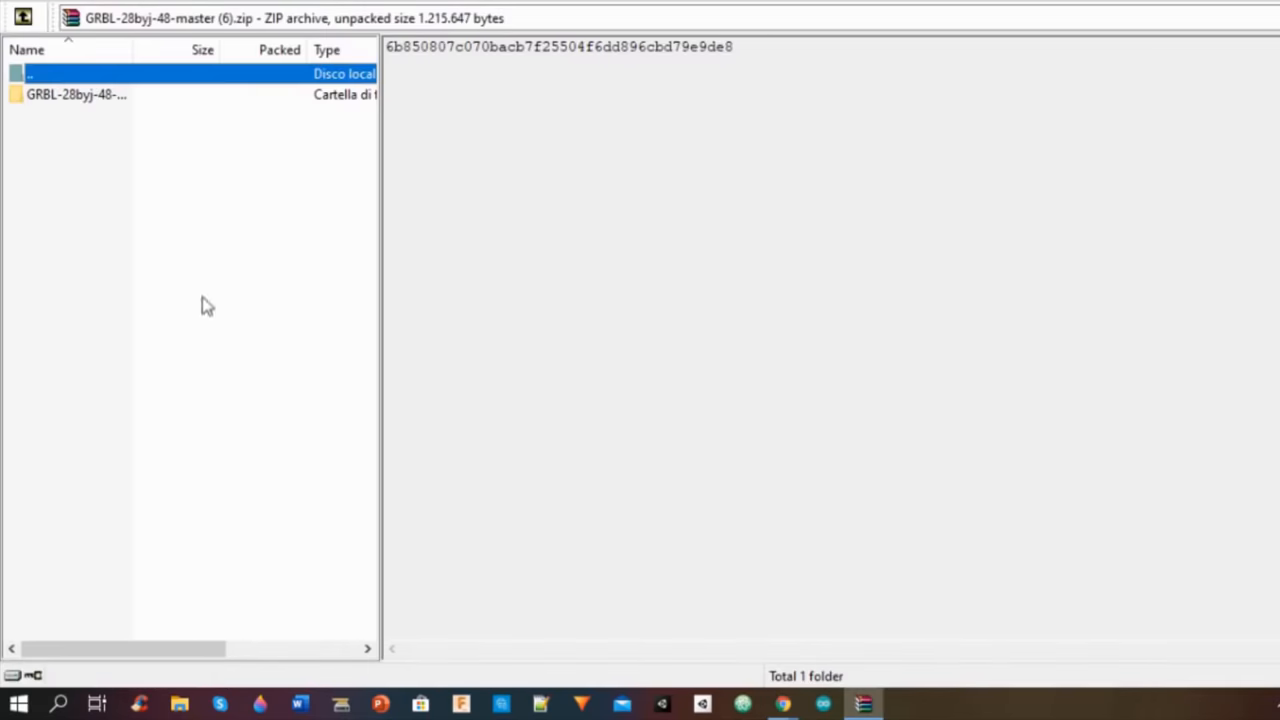
Extract the GRBL-28byj-48-master folder to the Desktop, replacing all existing files
{"action": "right_click", "coordinate": [76, 94]}
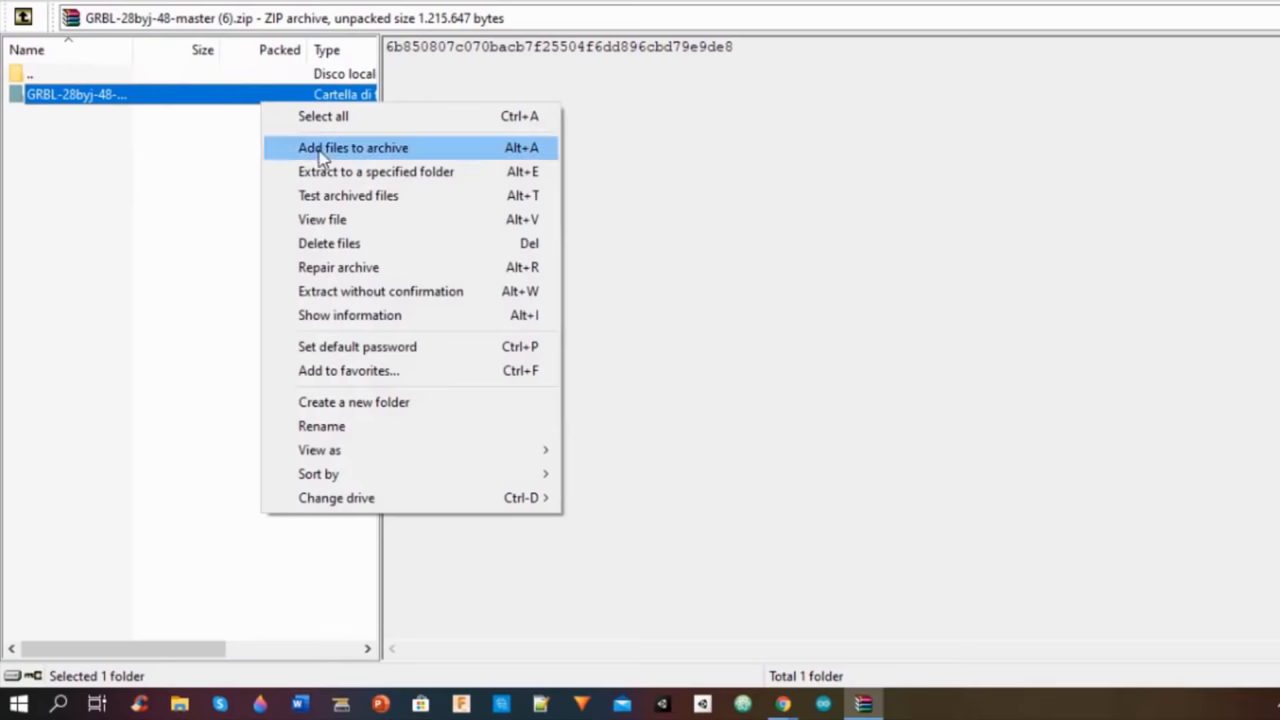
{"action": "left_click", "coordinate": [376, 172]}
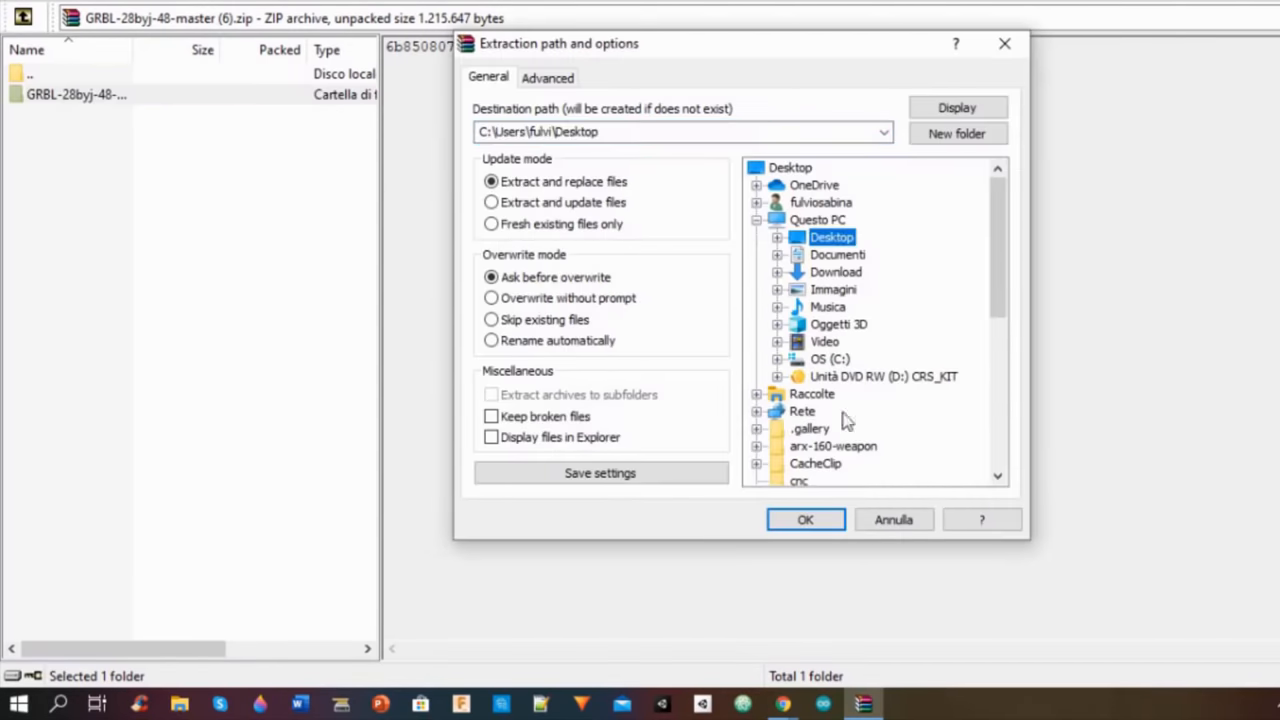
{"action": "left_click", "coordinate": [804, 520]}
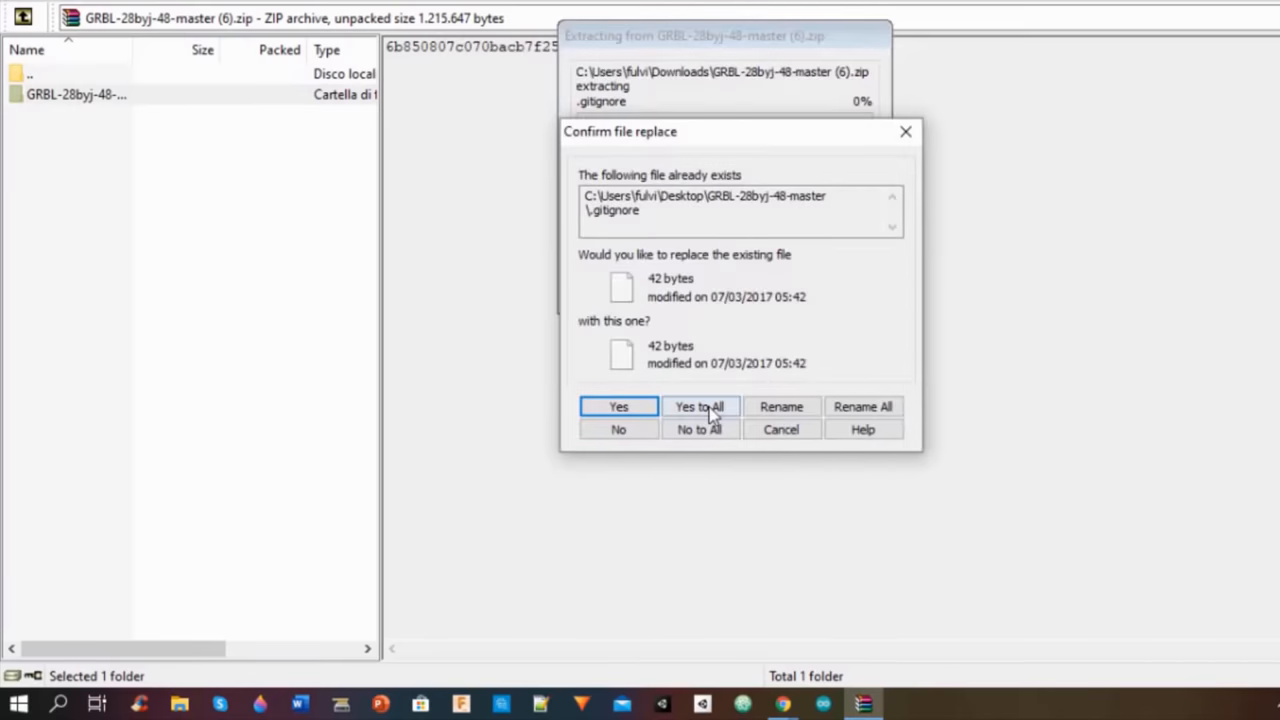
{"action": "left_click", "coordinate": [700, 406]}
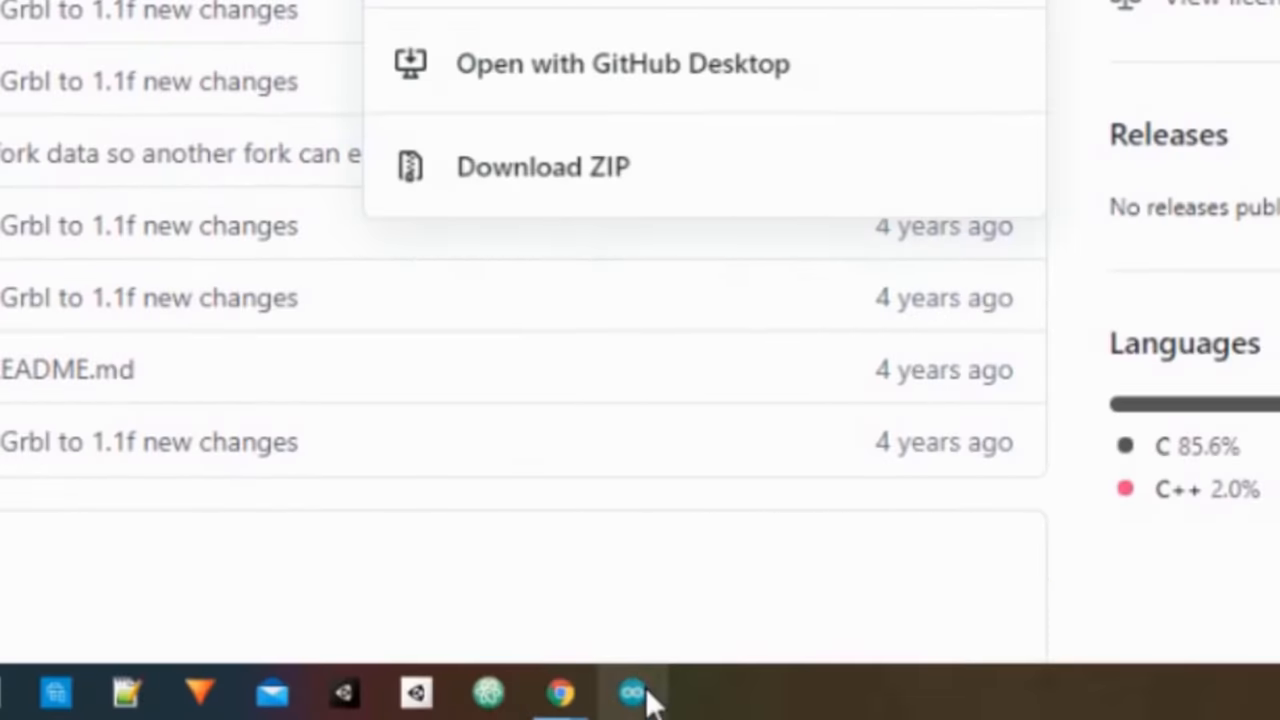
Bring up actions on the grbl folder in the Arduino libraries folder
{"action": "right_click", "coordinate": [632, 692]}
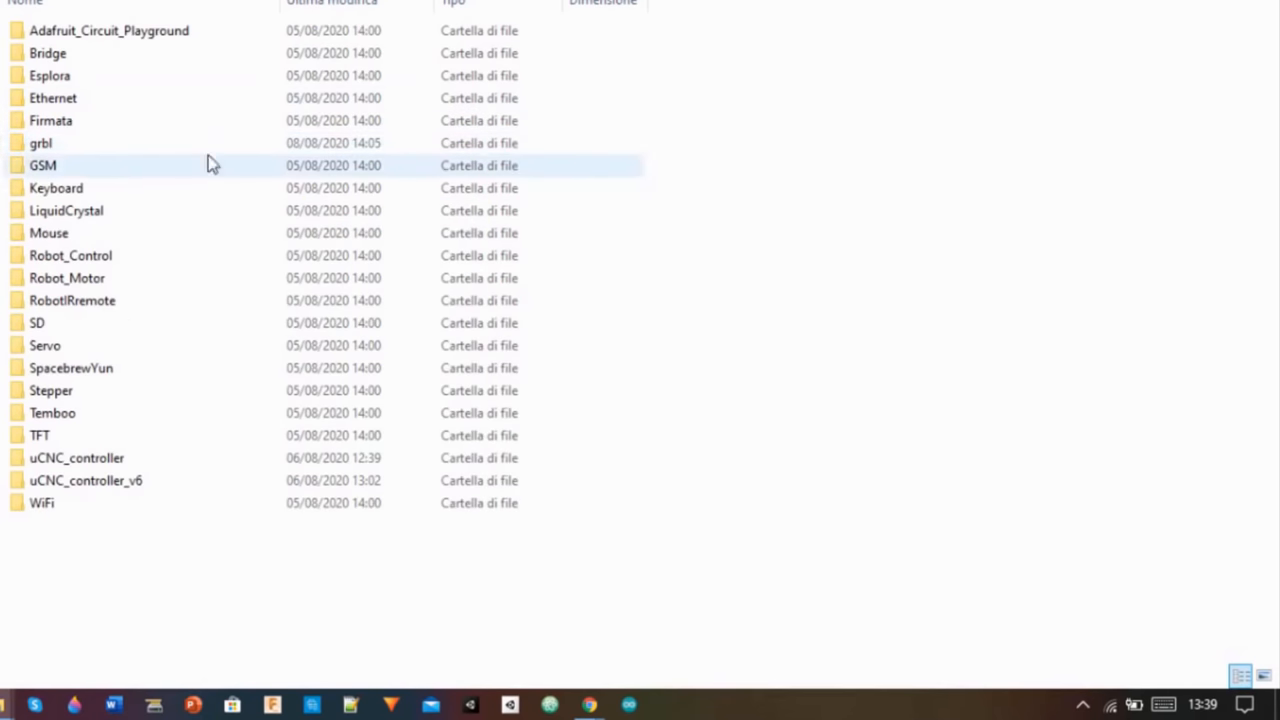
{"action": "mouse_move", "coordinate": [24, 156]}
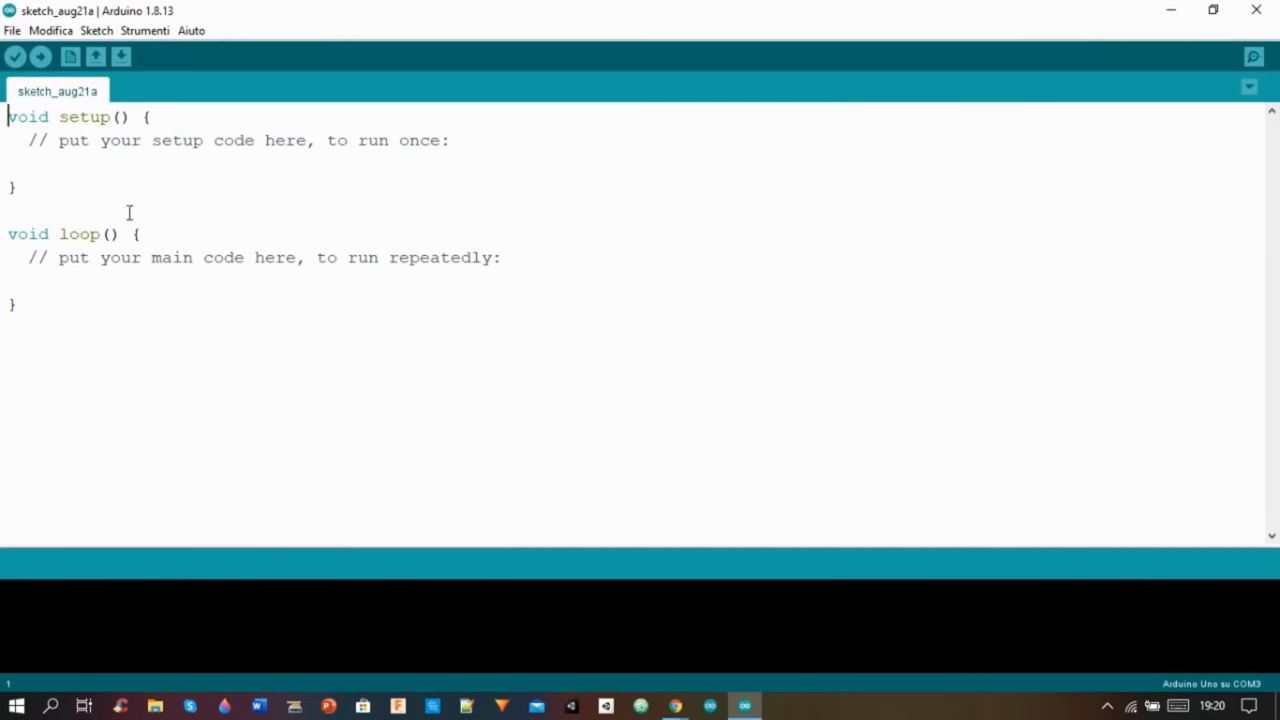
Open the grblUpload example sketch and upload Grbl to the Arduino board
{"action": "left_click", "coordinate": [12, 30]}
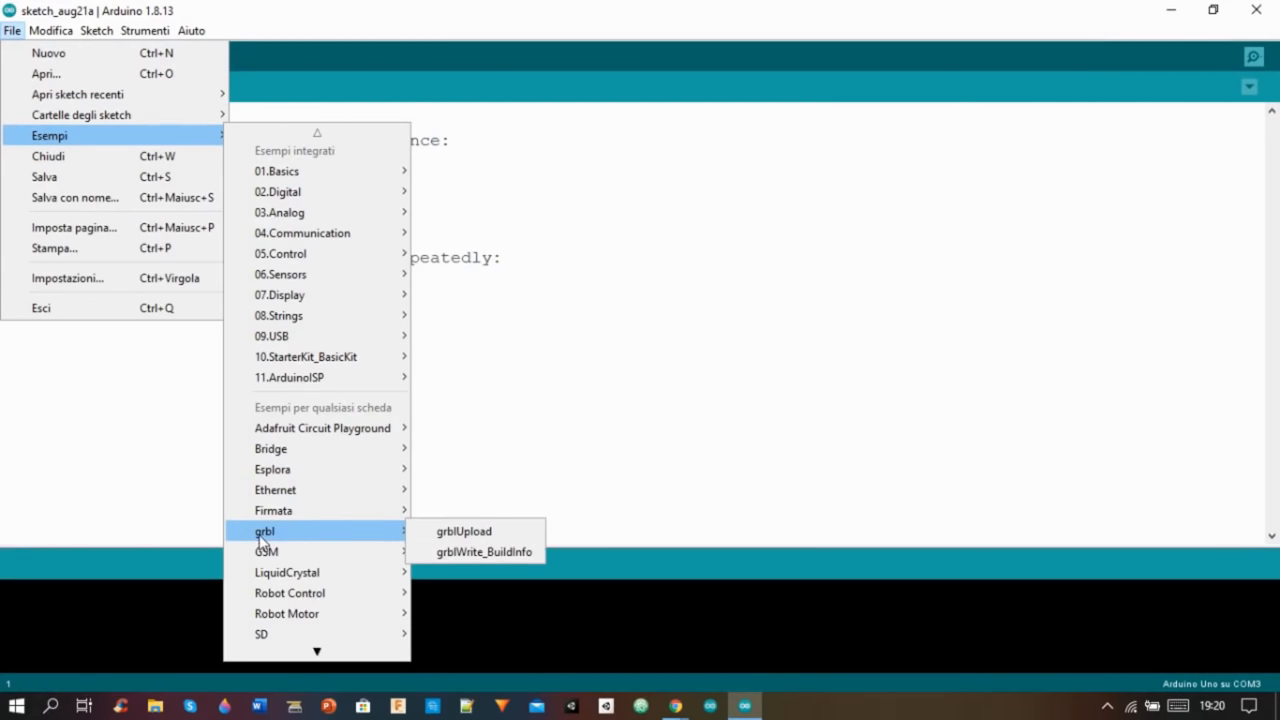
{"action": "left_click", "coordinate": [464, 532]}
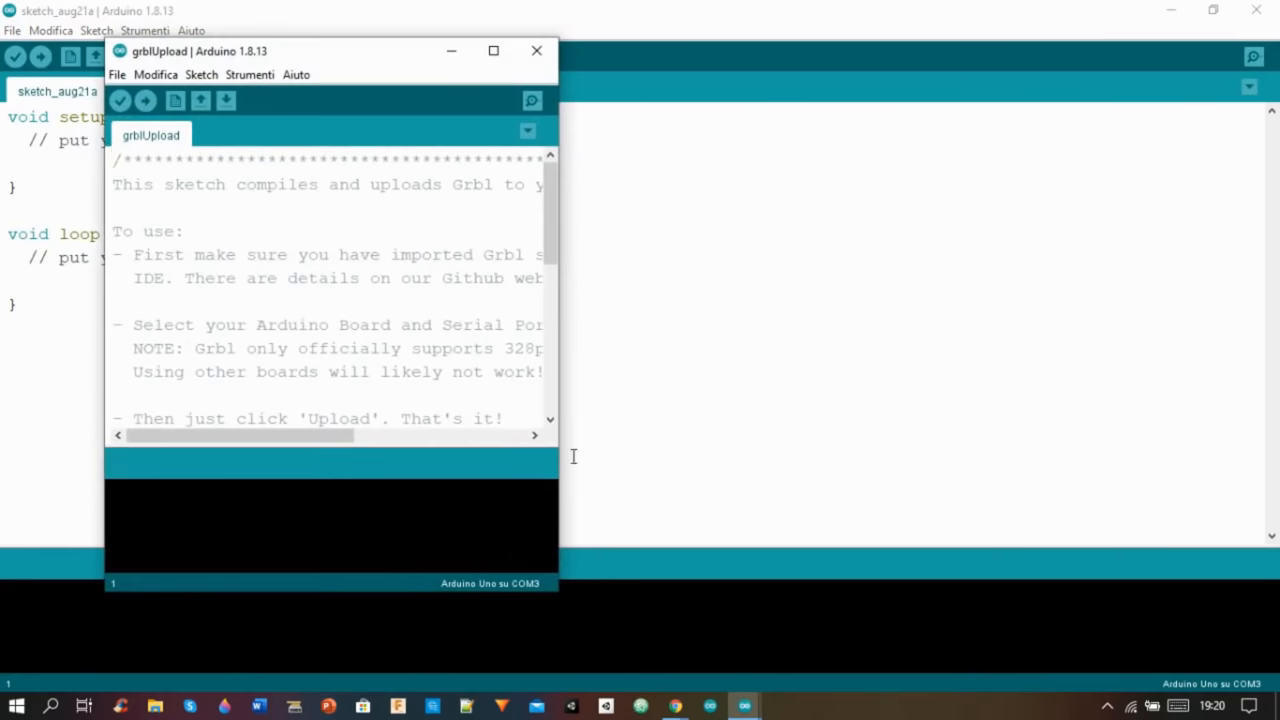
{"action": "left_click", "coordinate": [492, 52]}
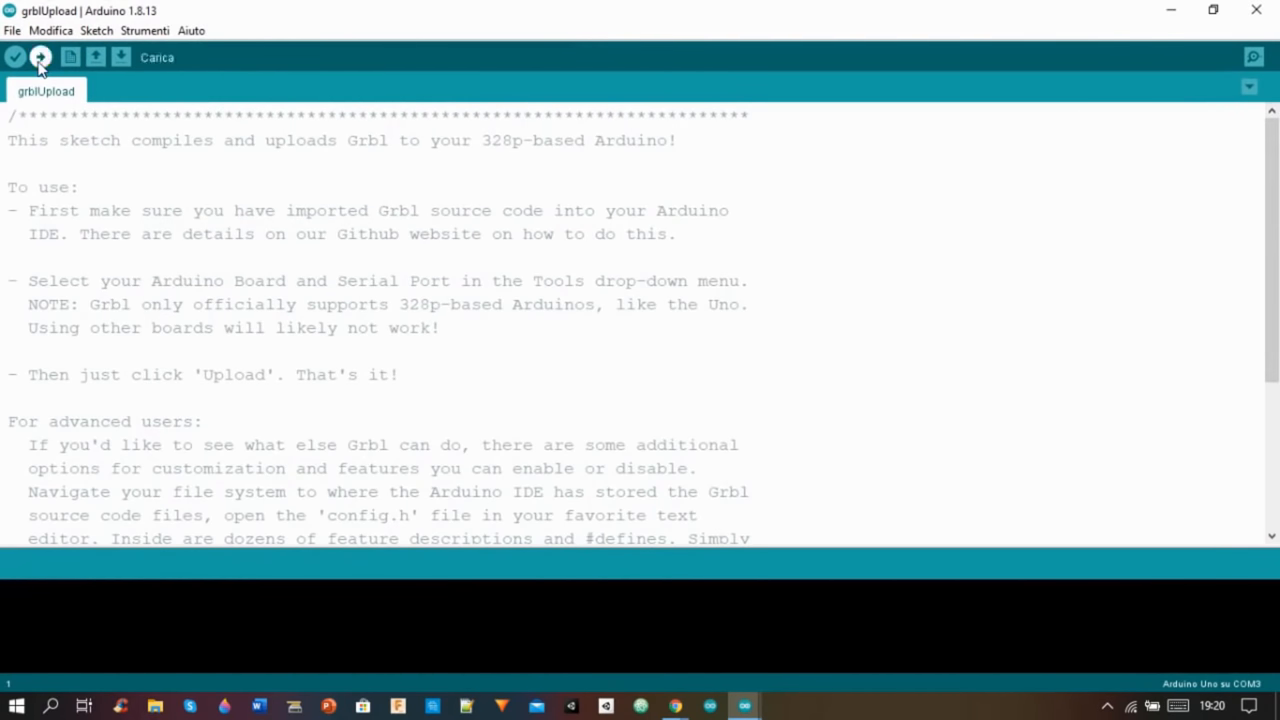
{"action": "left_click", "coordinate": [40, 56]}
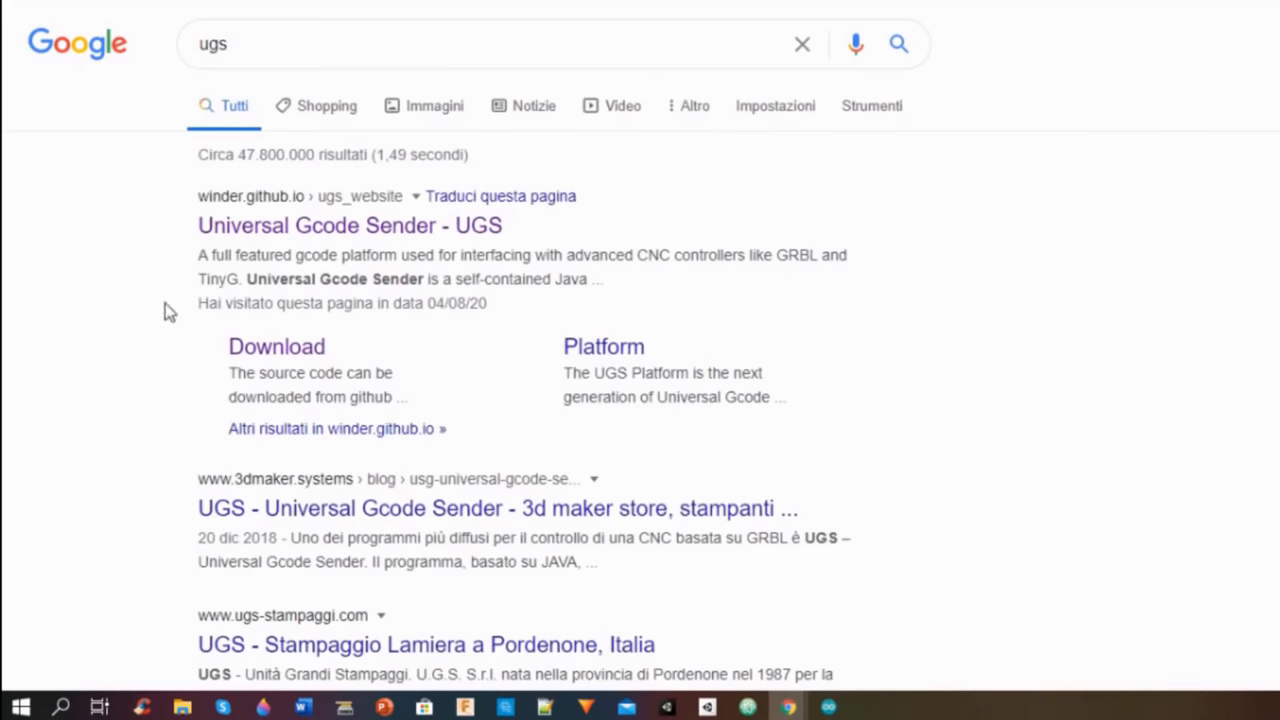
Browse the UGS site and go to its Downloads page
{"action": "scroll", "scroll_direction": "down", "scroll_amount": 3}
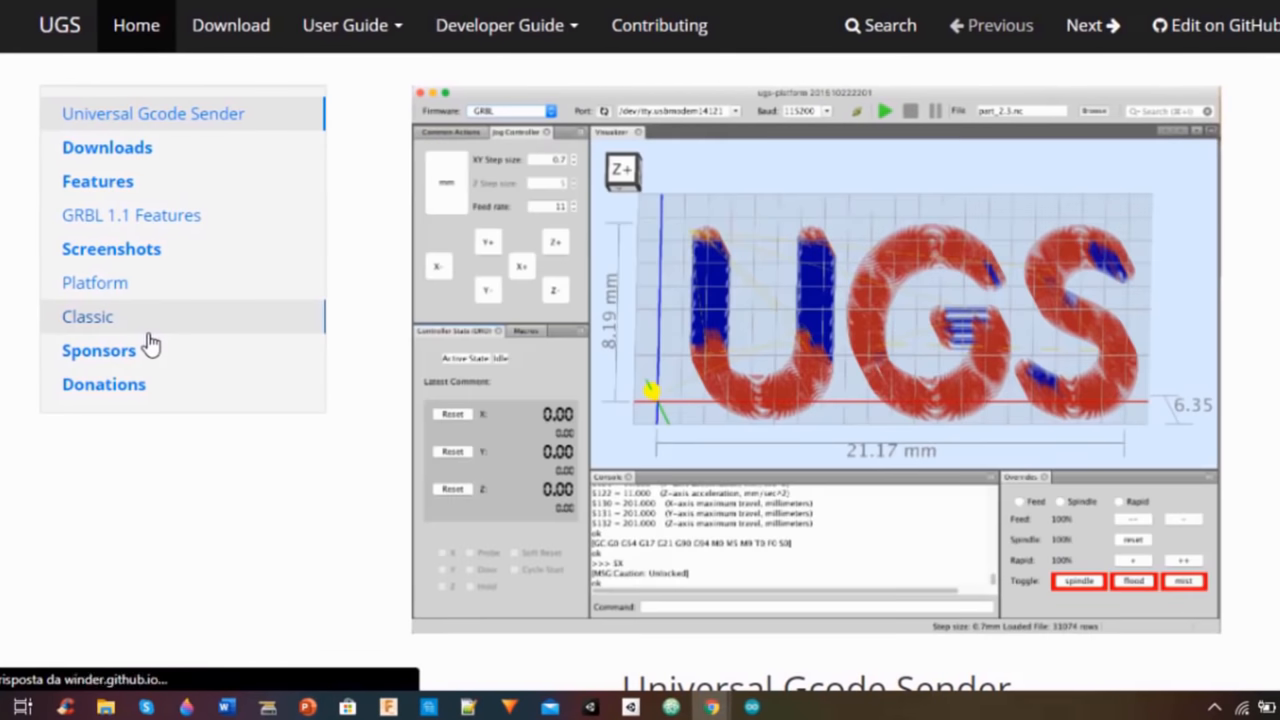
{"action": "mouse_move", "coordinate": [130, 216]}
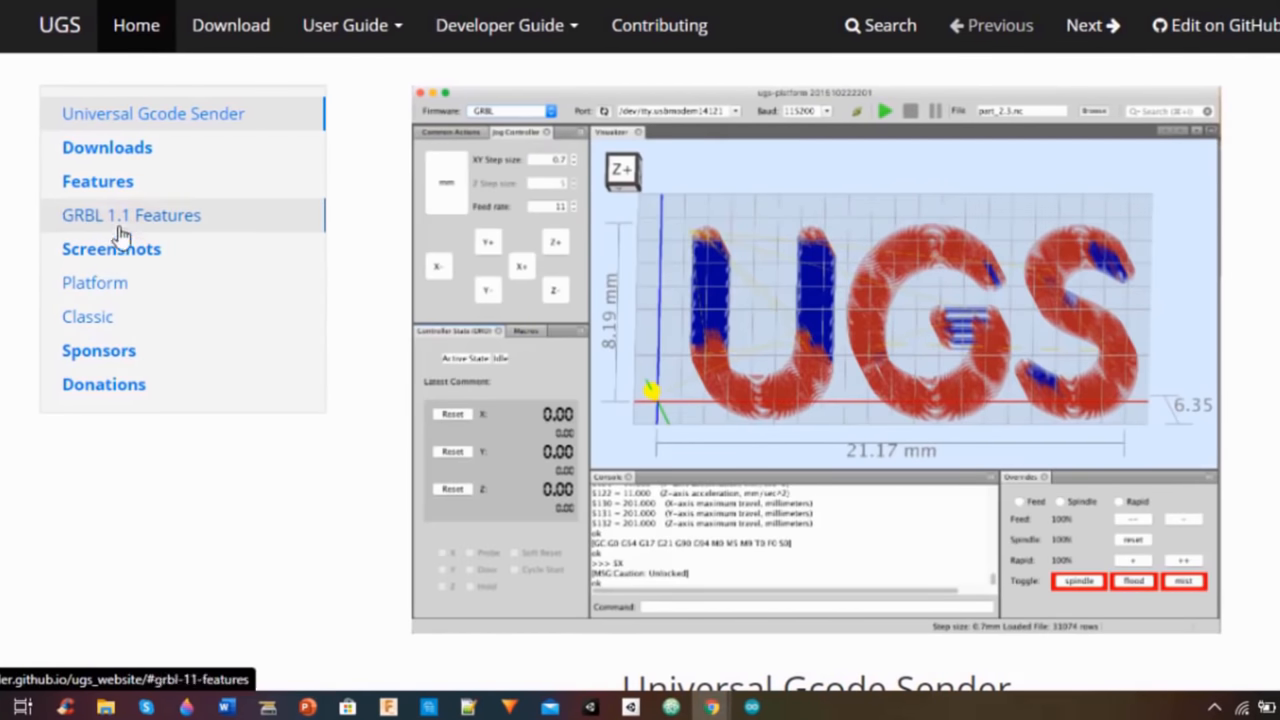
{"action": "scroll", "scroll_direction": "down", "scroll_amount": 3}
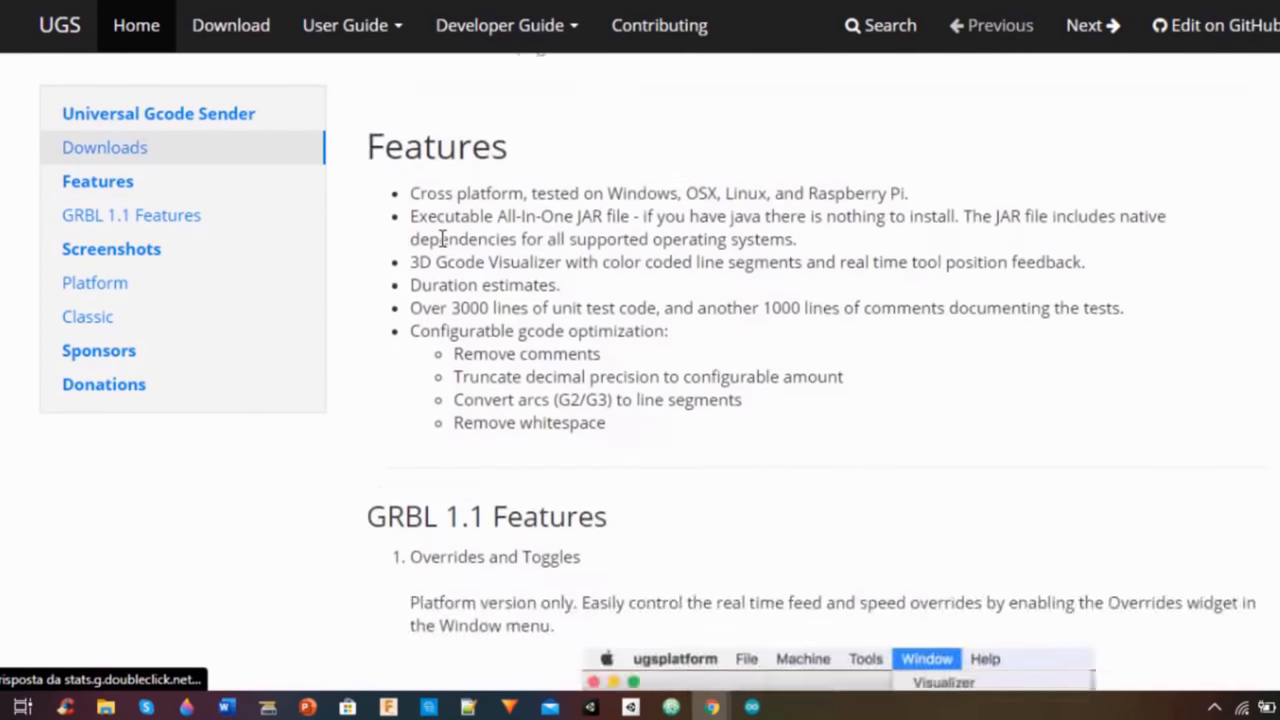
{"action": "scroll", "scroll_direction": "down", "scroll_amount": 3}
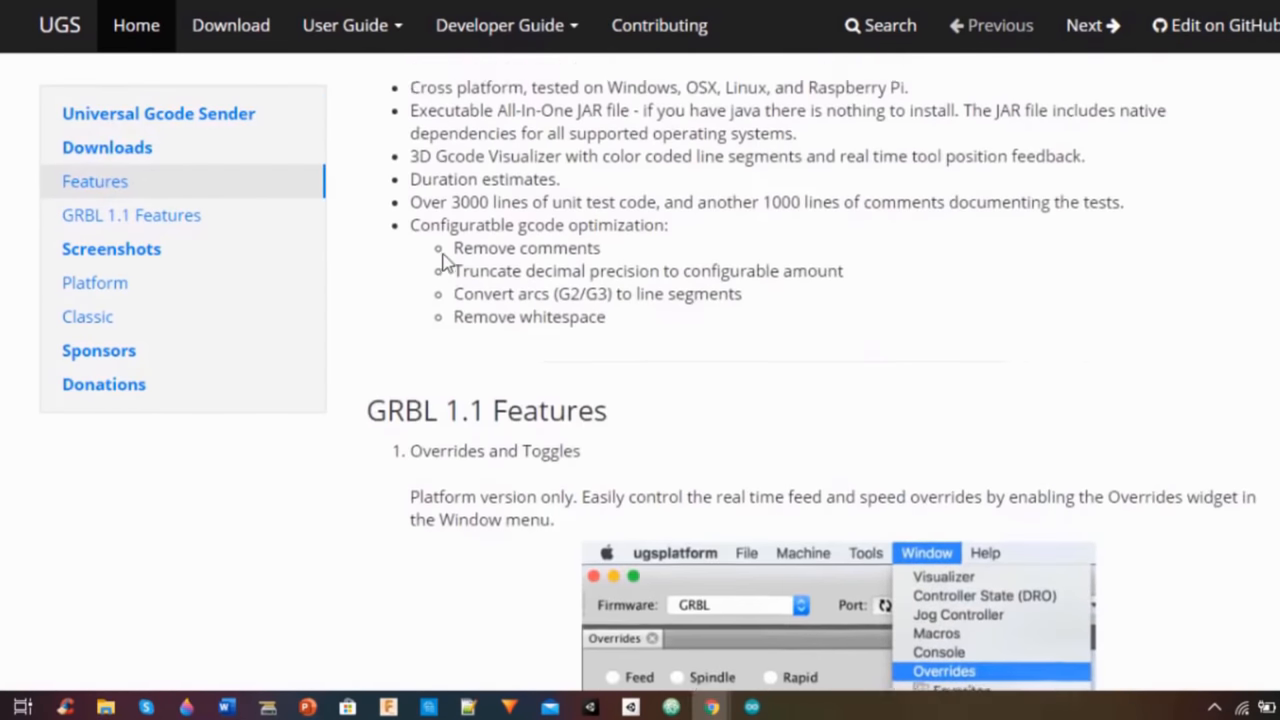
{"action": "scroll", "scroll_direction": "up", "scroll_amount": 3}
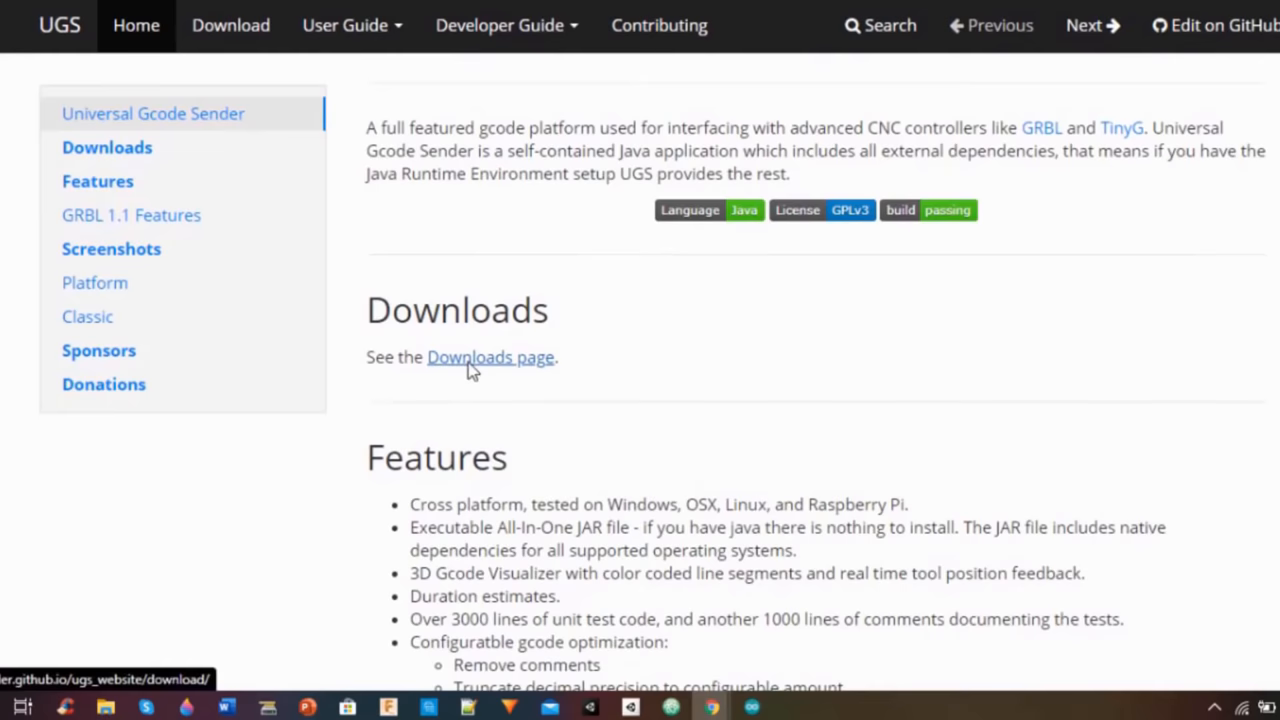
{"action": "left_click", "coordinate": [490, 356]}
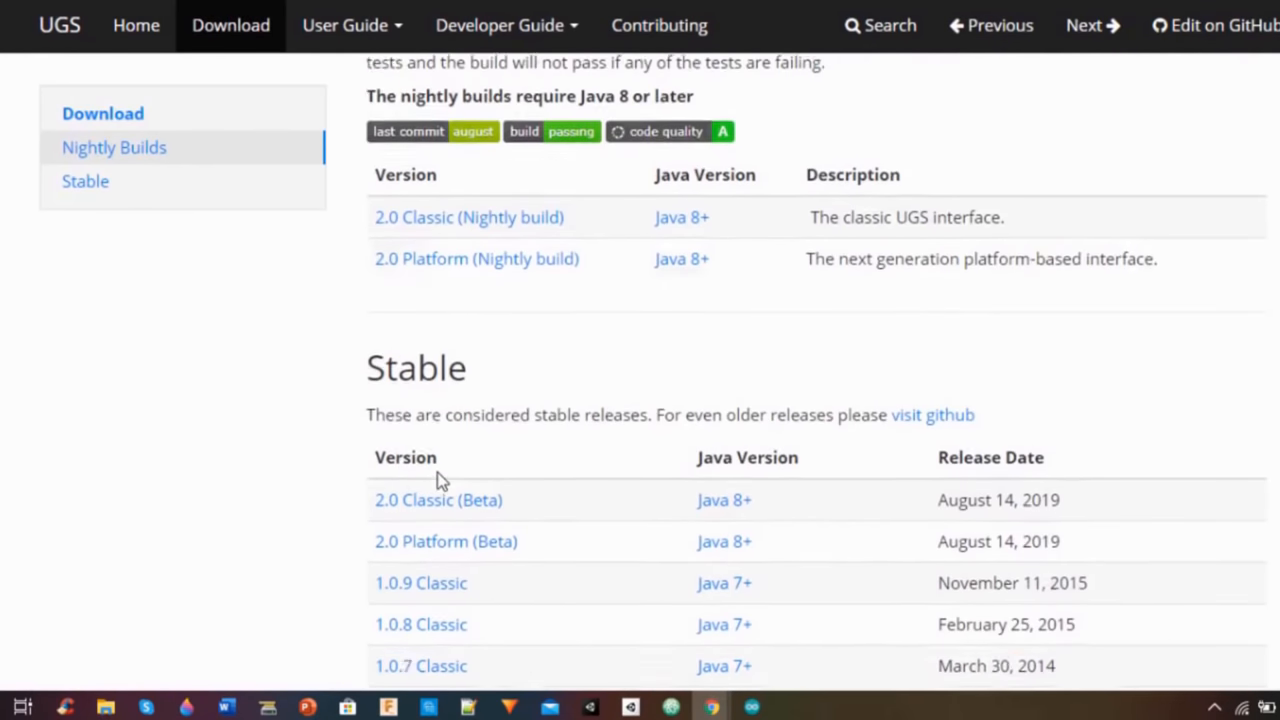
Download the UGS 2.0 Platform (Beta) release
{"action": "scroll", "scroll_direction": "down", "scroll_amount": 3}
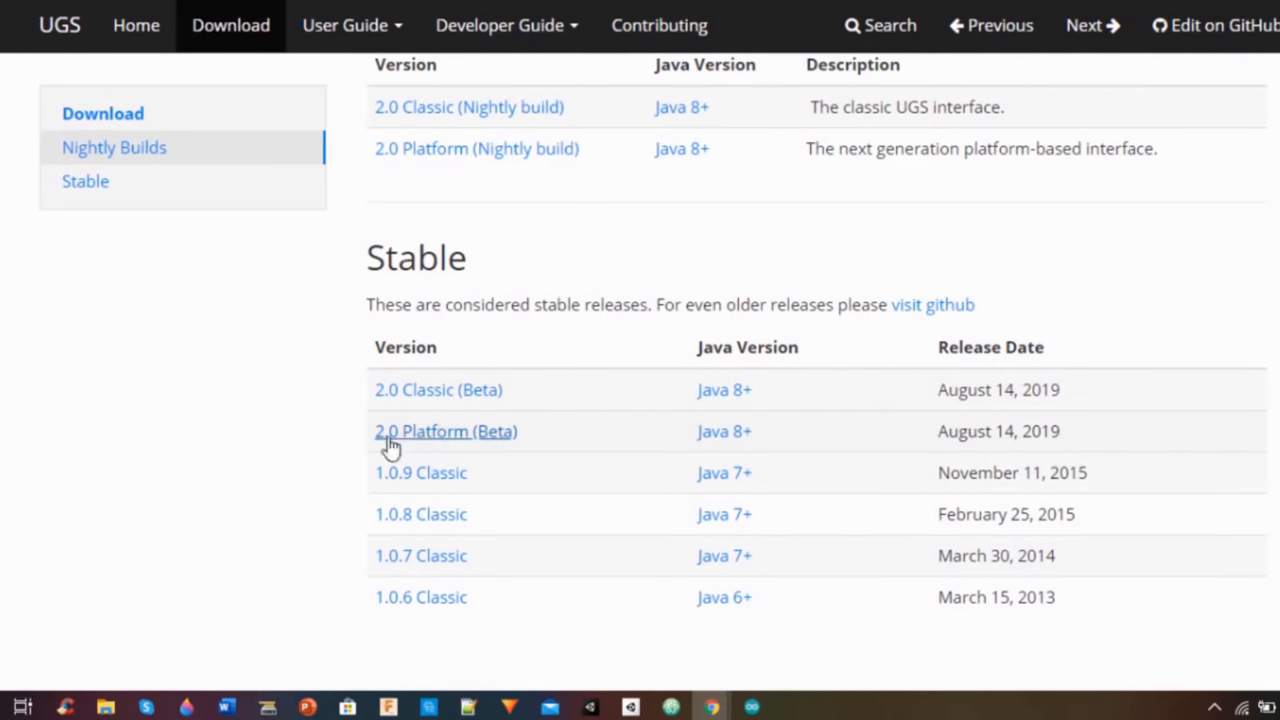
{"action": "mouse_move", "coordinate": [432, 440]}
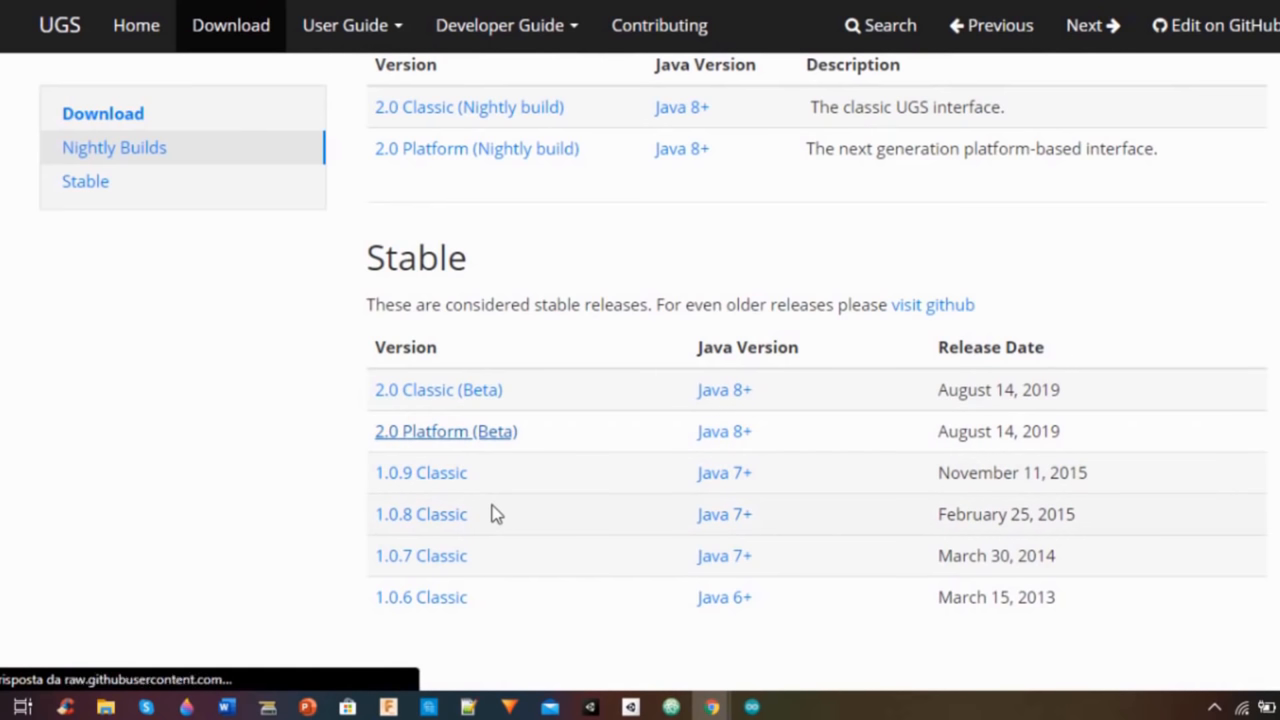
{"action": "mouse_move", "coordinate": [512, 484]}
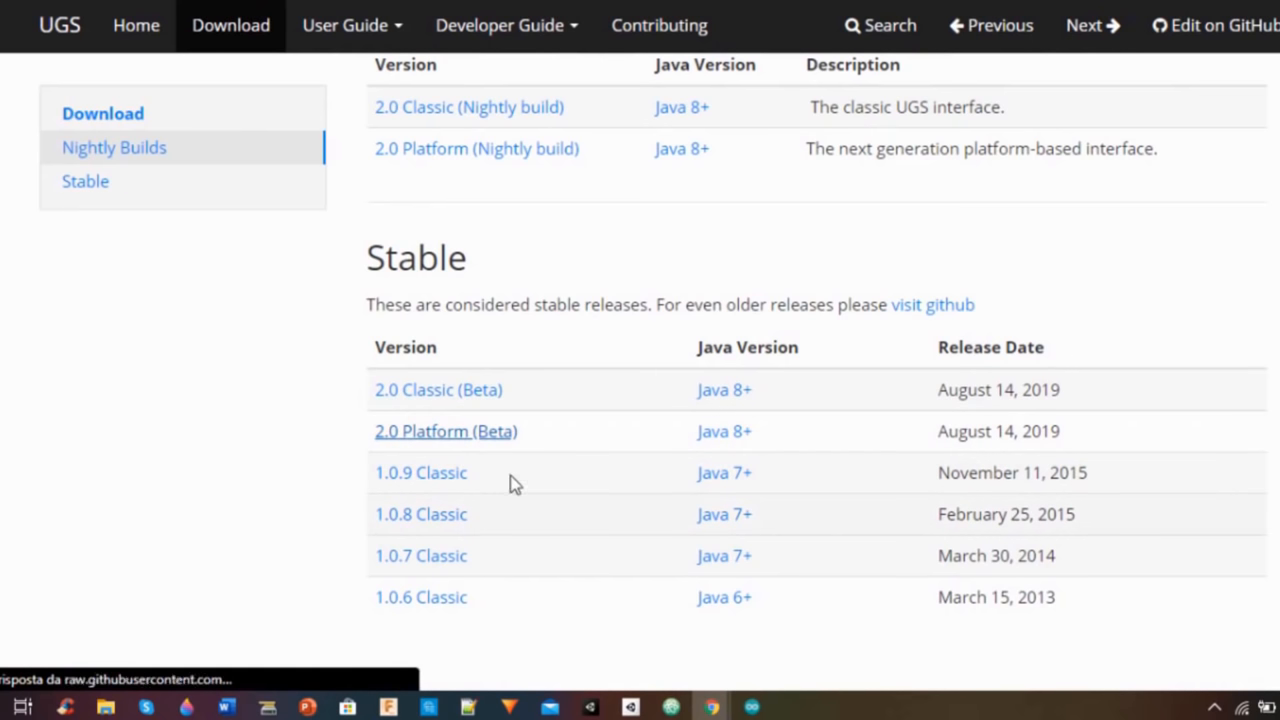
{"action": "mouse_move", "coordinate": [478, 432]}
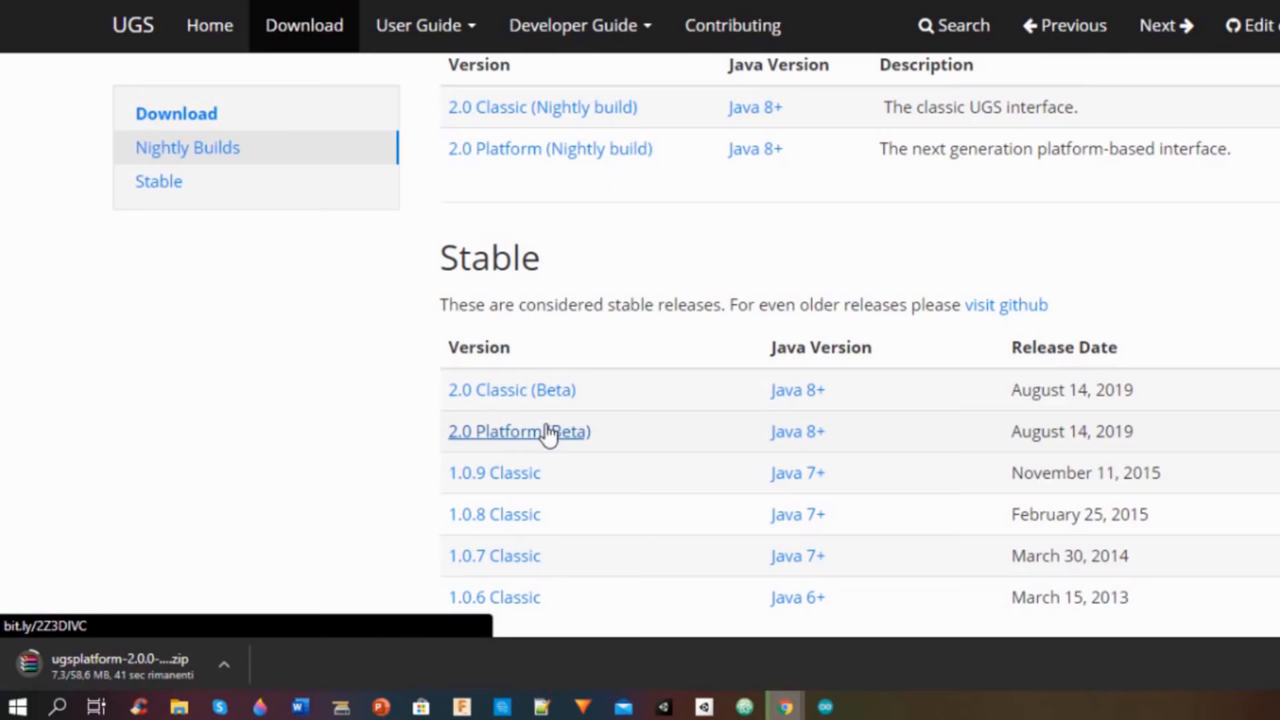
{"action": "left_click", "coordinate": [172, 708]}
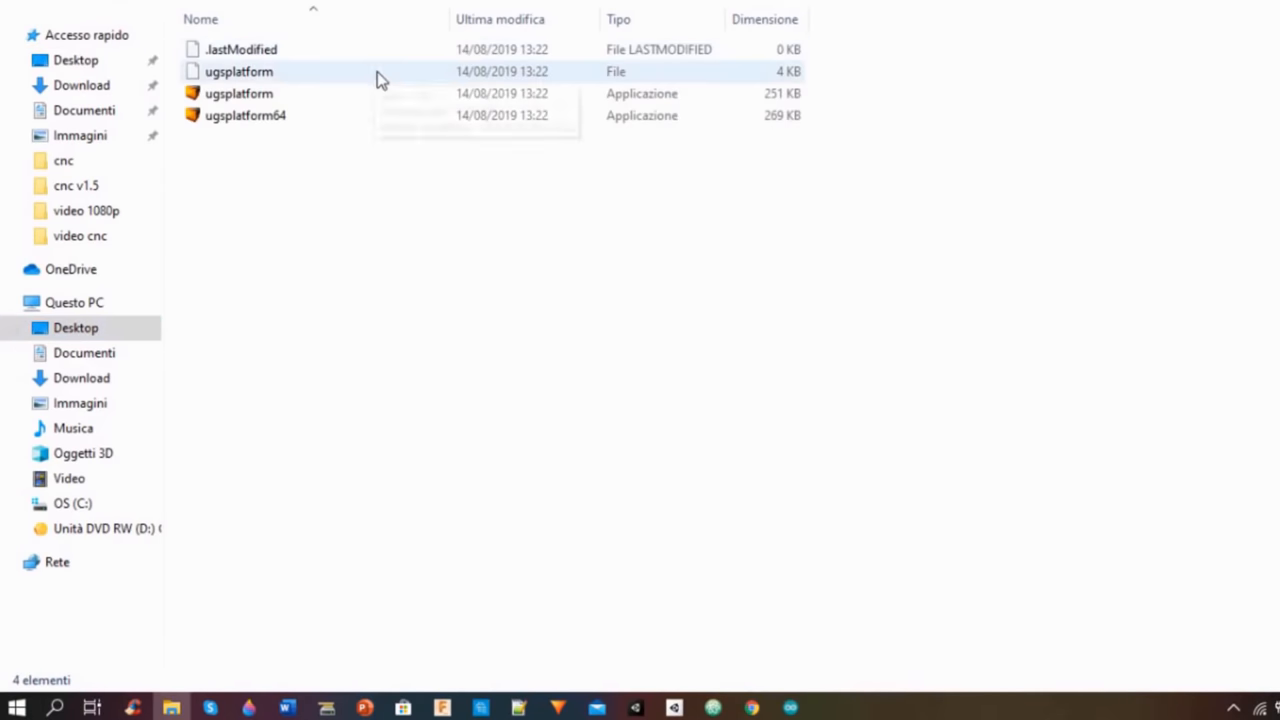
Launch Universal Gcode Sender via ugsplatform.exe in the extracted bin folder
{"action": "double_click", "coordinate": [238, 94]}
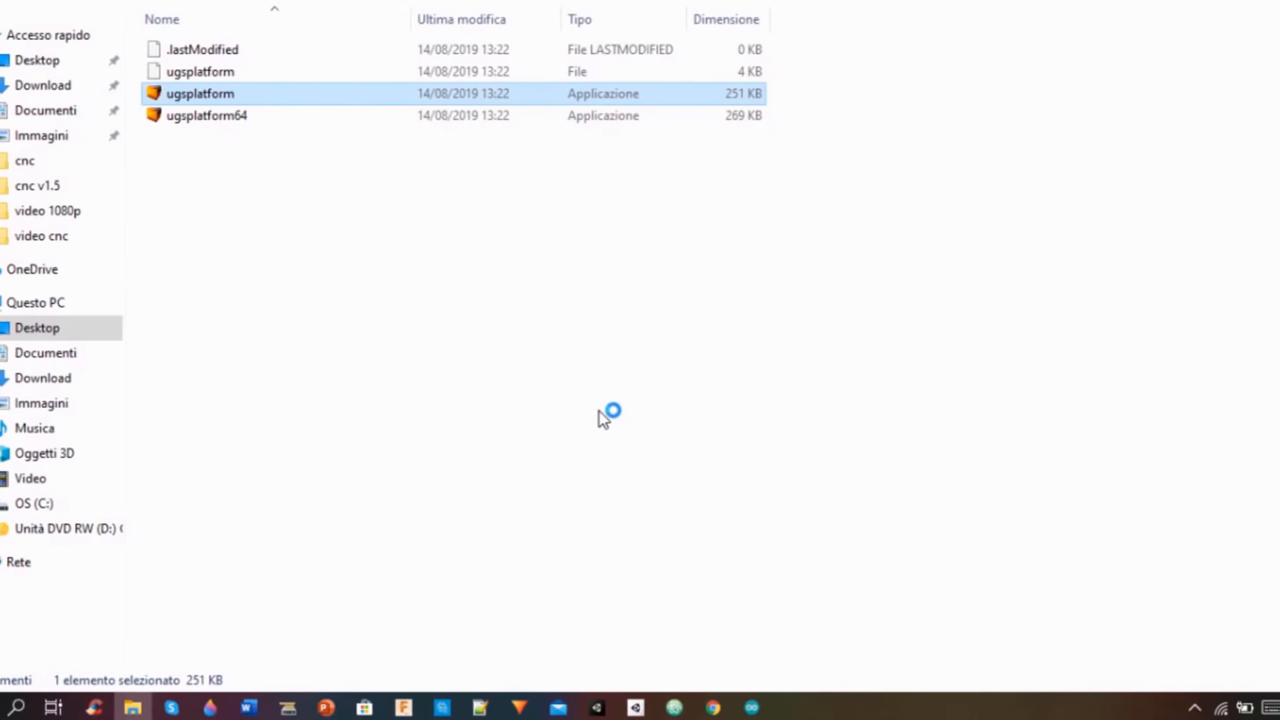
{"action": "double_click", "coordinate": [200, 94]}
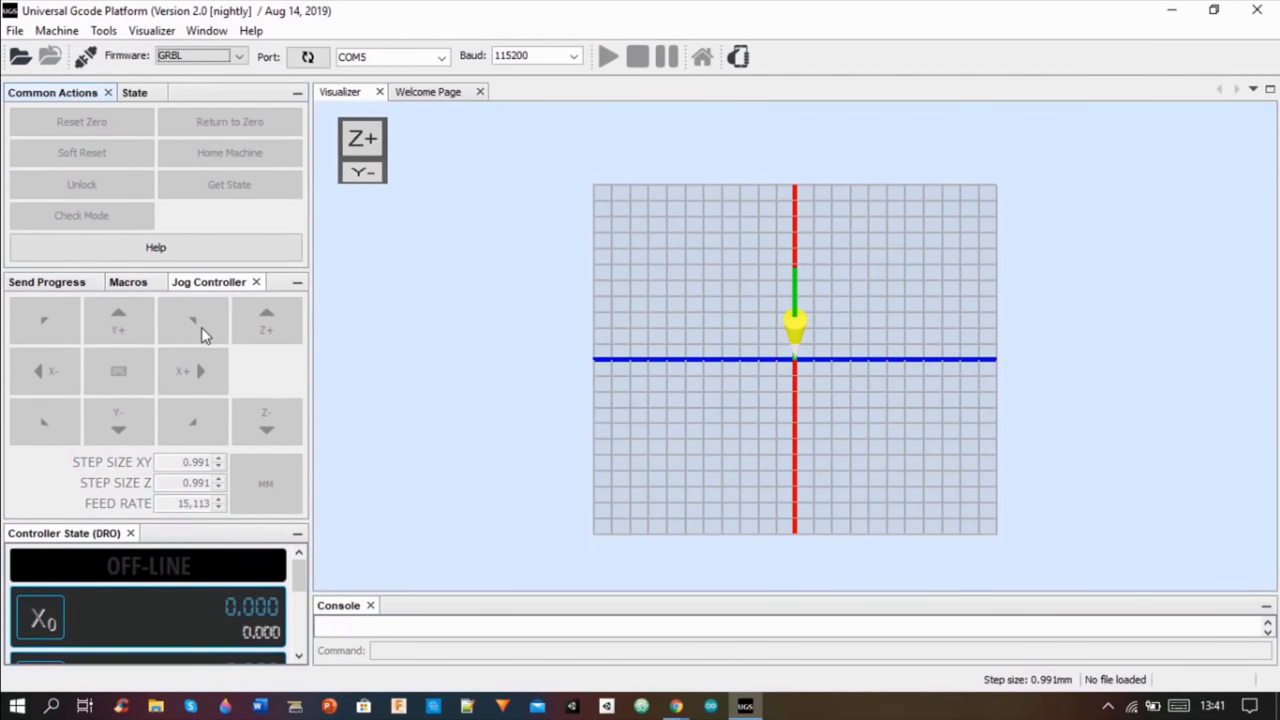
{"action": "mouse_move", "coordinate": [360, 216]}
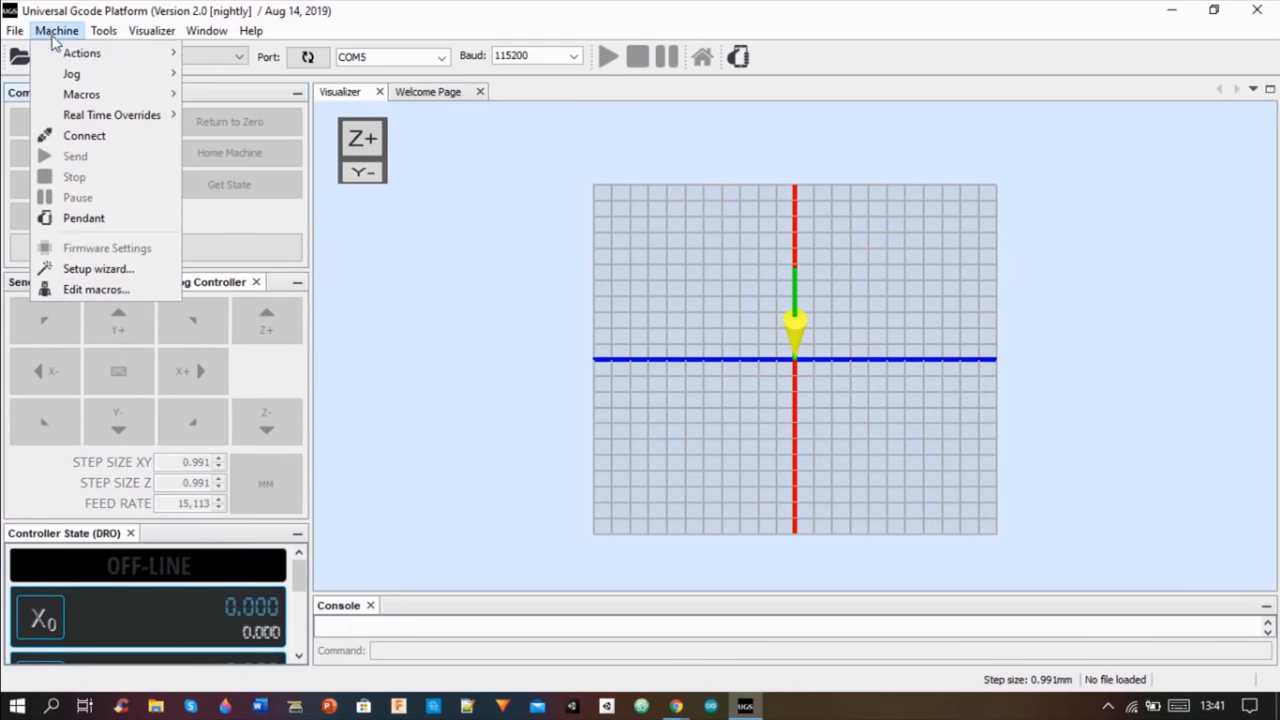
{"action": "mouse_move", "coordinate": [98, 268]}
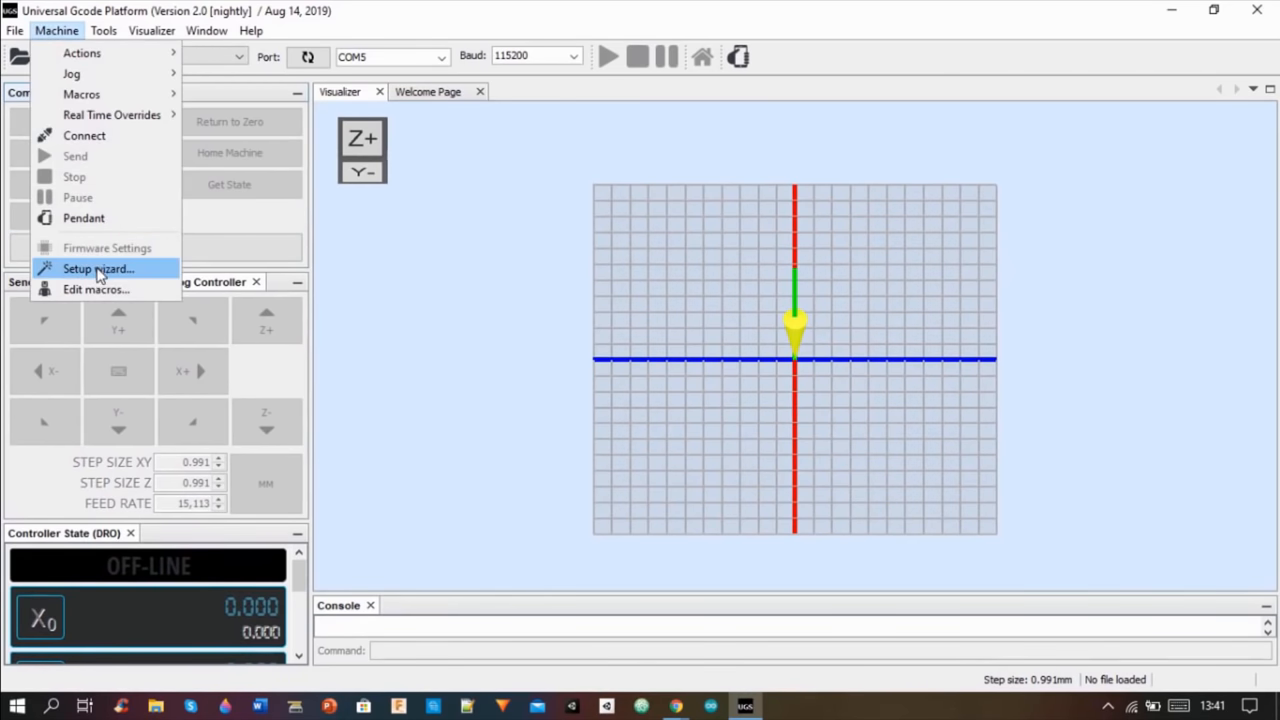
Run the setup wizard to connect to Grbl on COM3, check motor wiring, then reset zero
{"action": "left_click", "coordinate": [98, 268]}
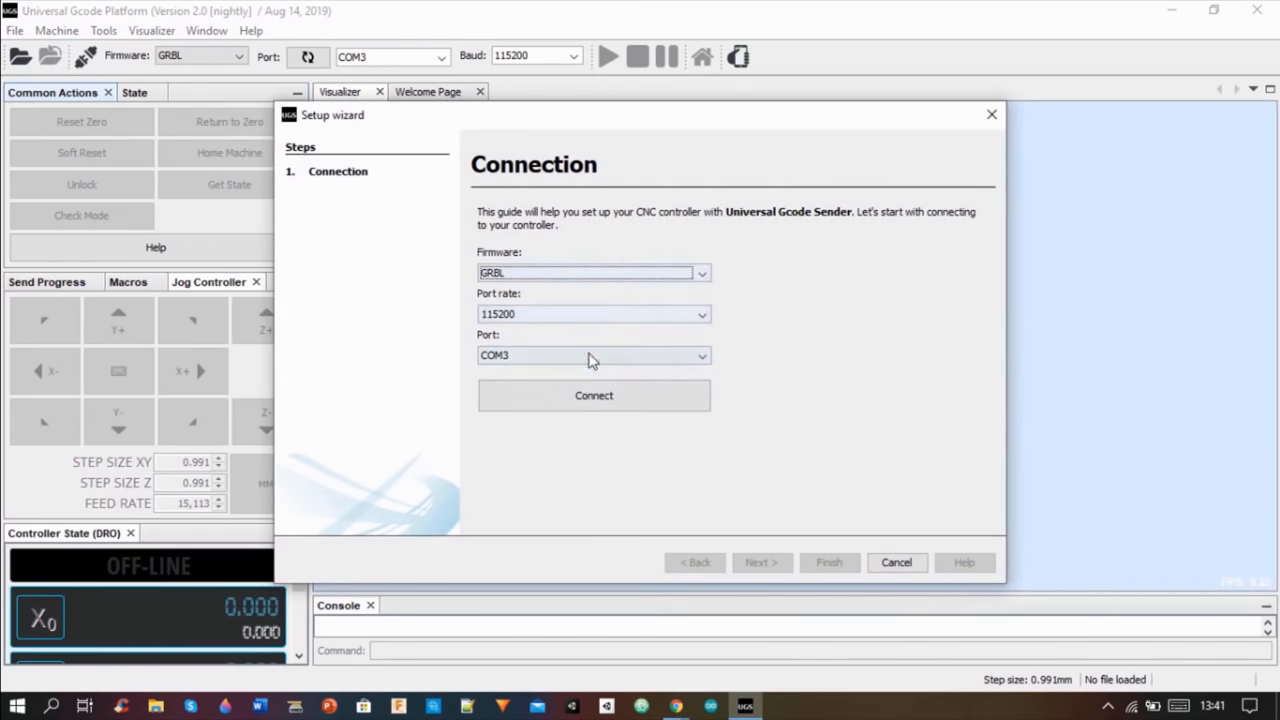
{"action": "left_click", "coordinate": [592, 396]}
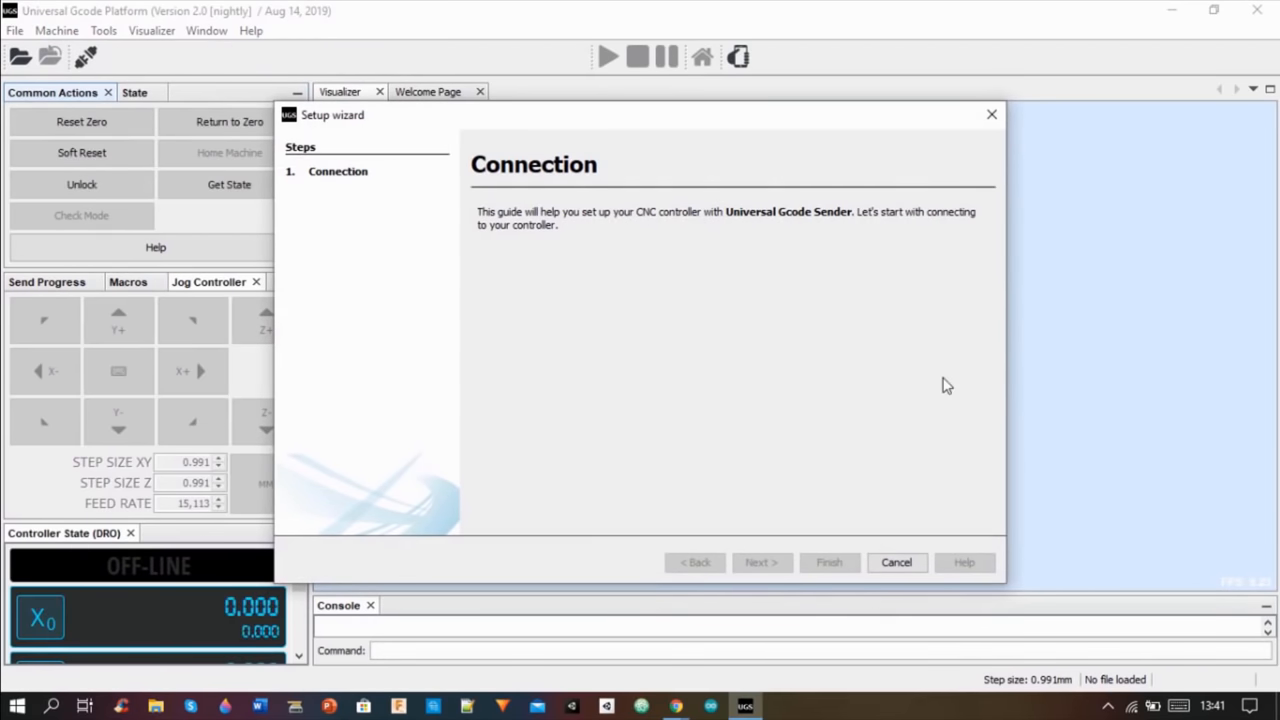
{"action": "left_click", "coordinate": [760, 562]}
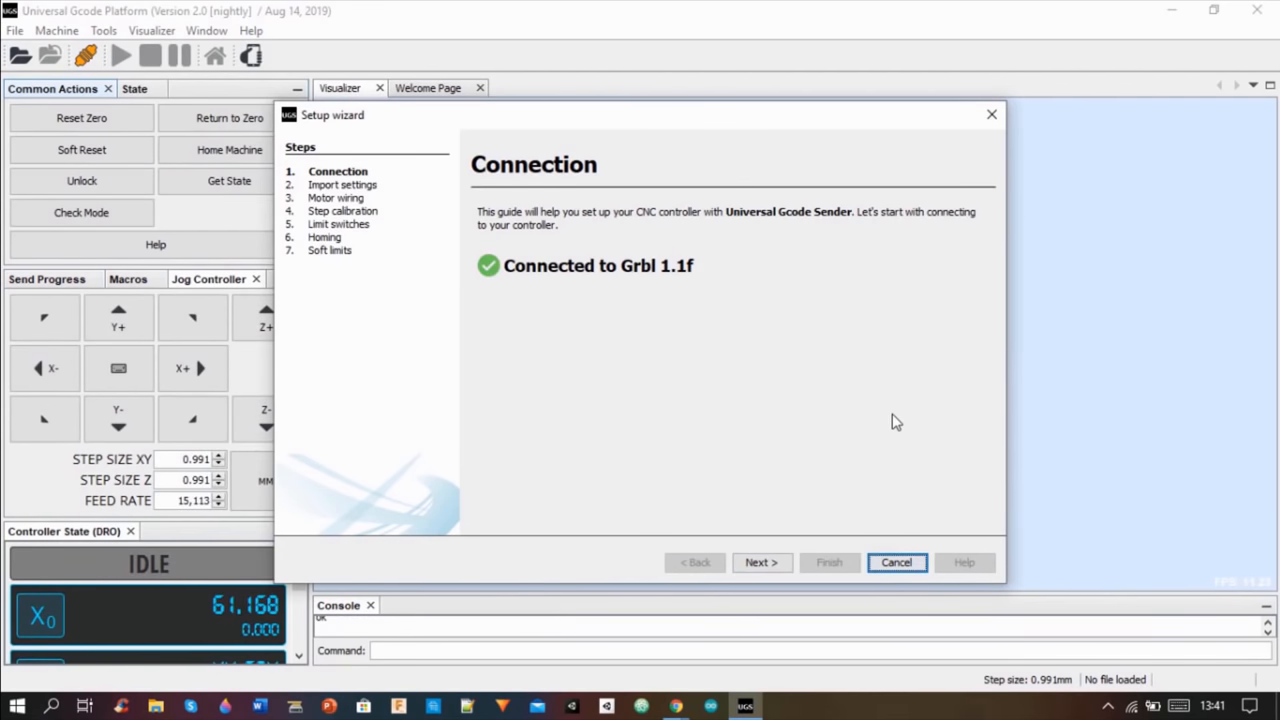
{"action": "left_click", "coordinate": [760, 562]}
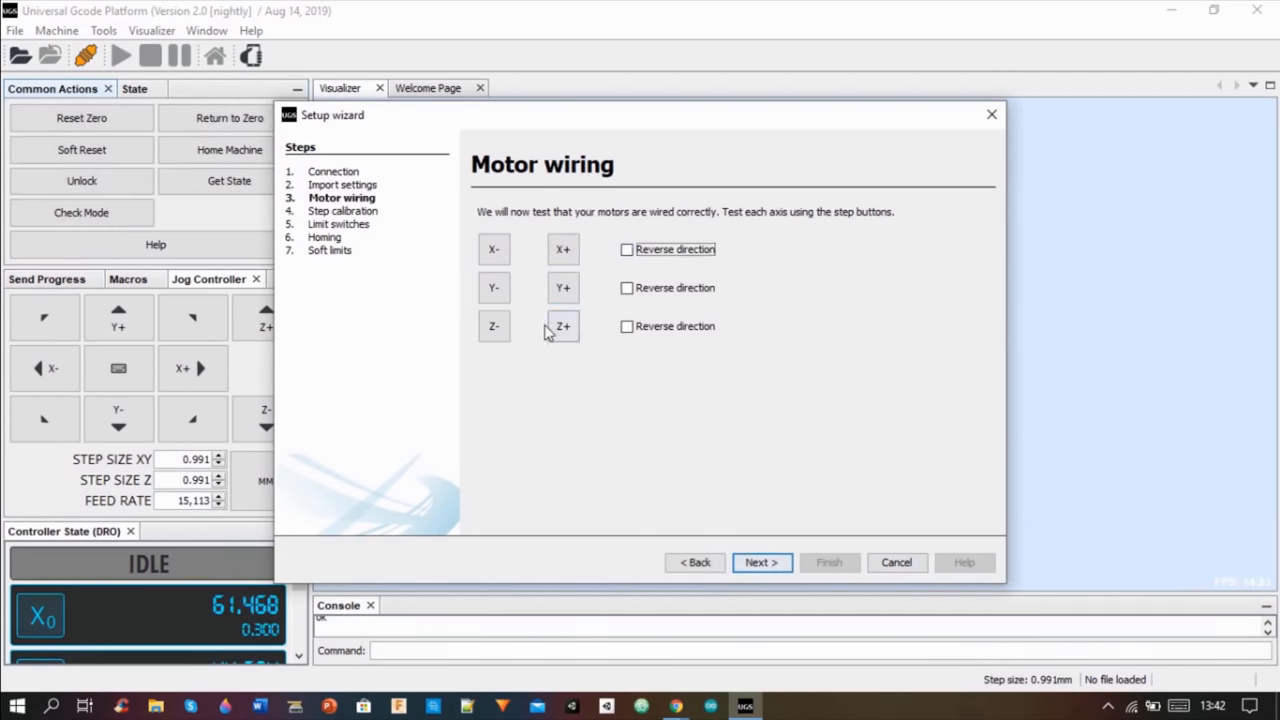
{"action": "left_click", "coordinate": [760, 562]}
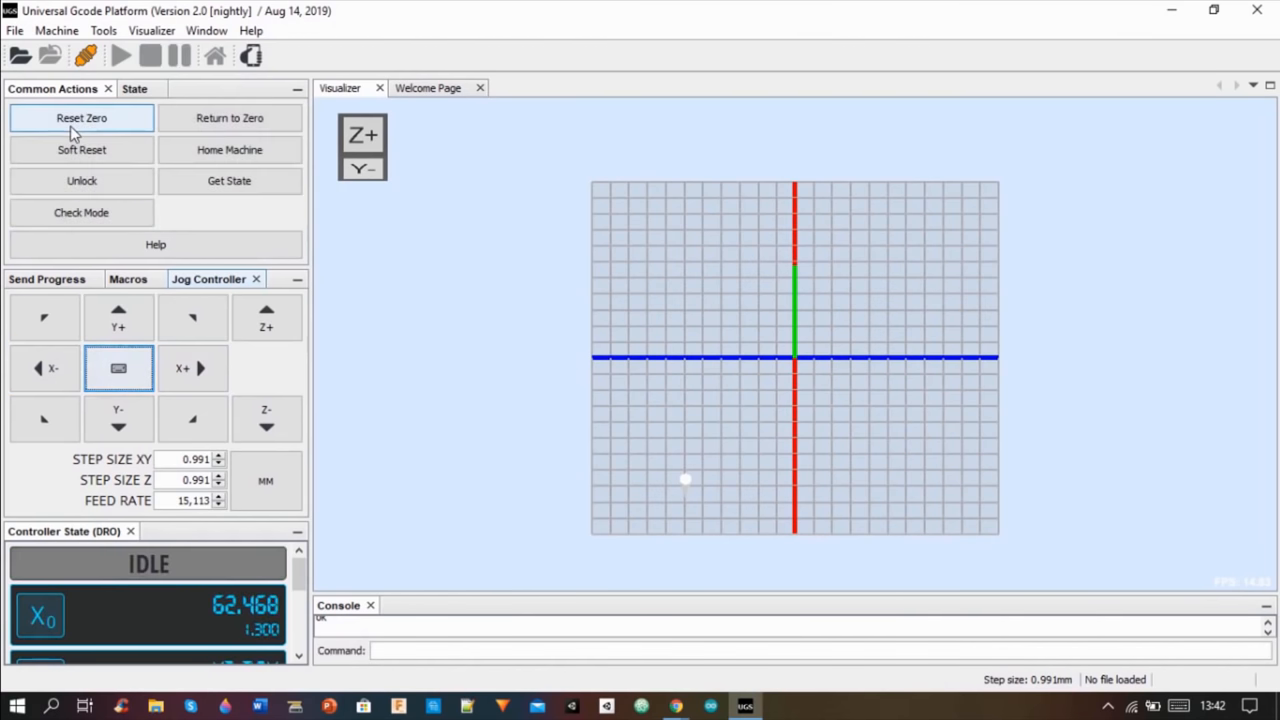
{"action": "left_click", "coordinate": [80, 116]}
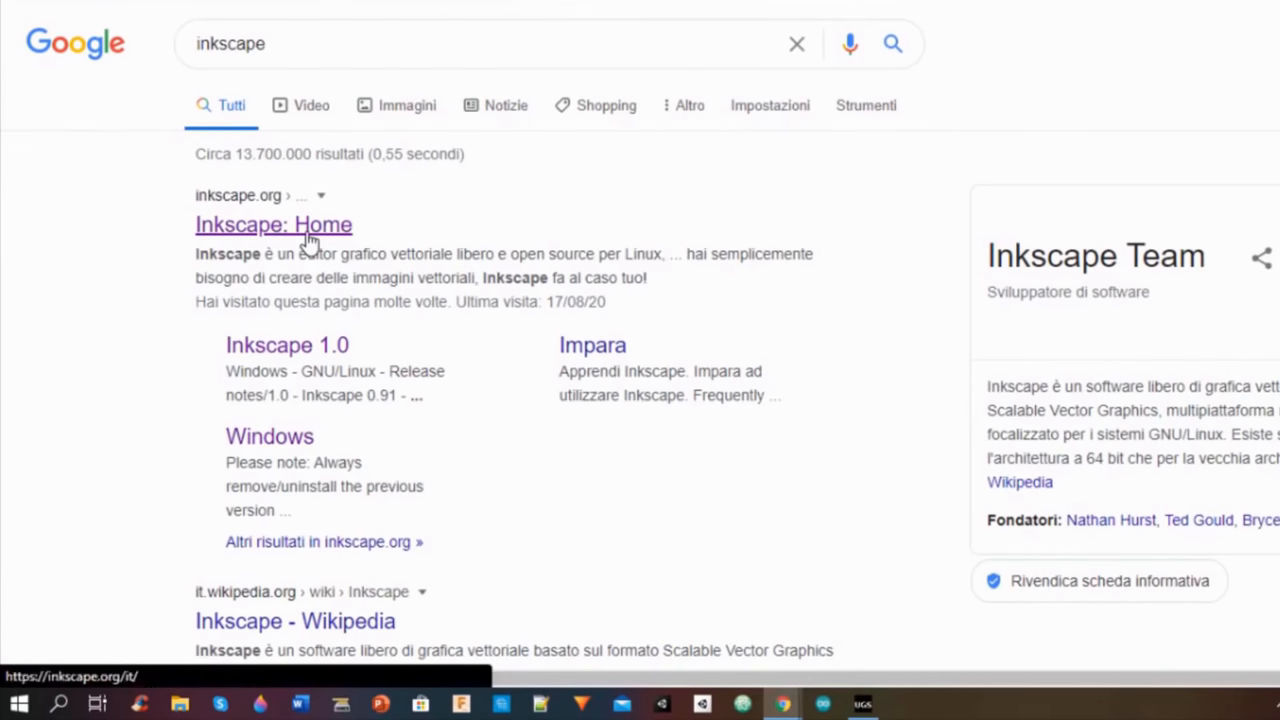
From inkscape.org, reach the Inkscape 1.0 Windows 64-bit download page
{"action": "left_click", "coordinate": [272, 224]}
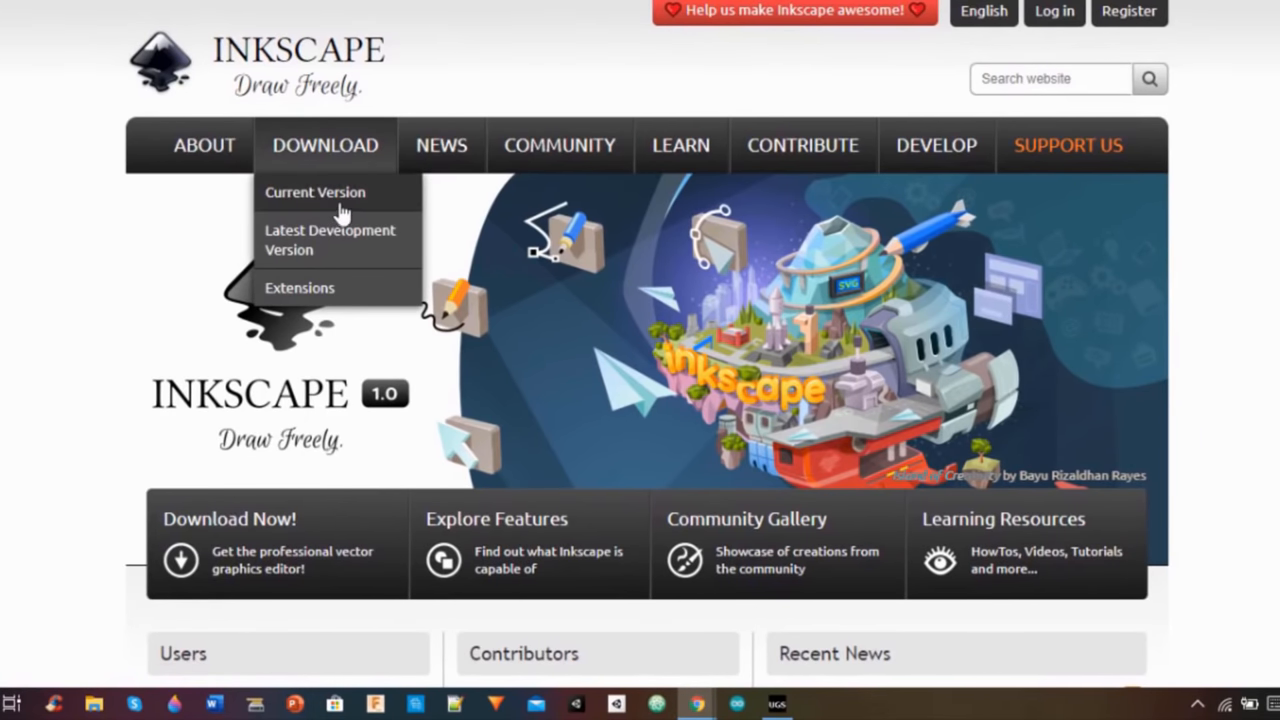
{"action": "left_click", "coordinate": [316, 192]}
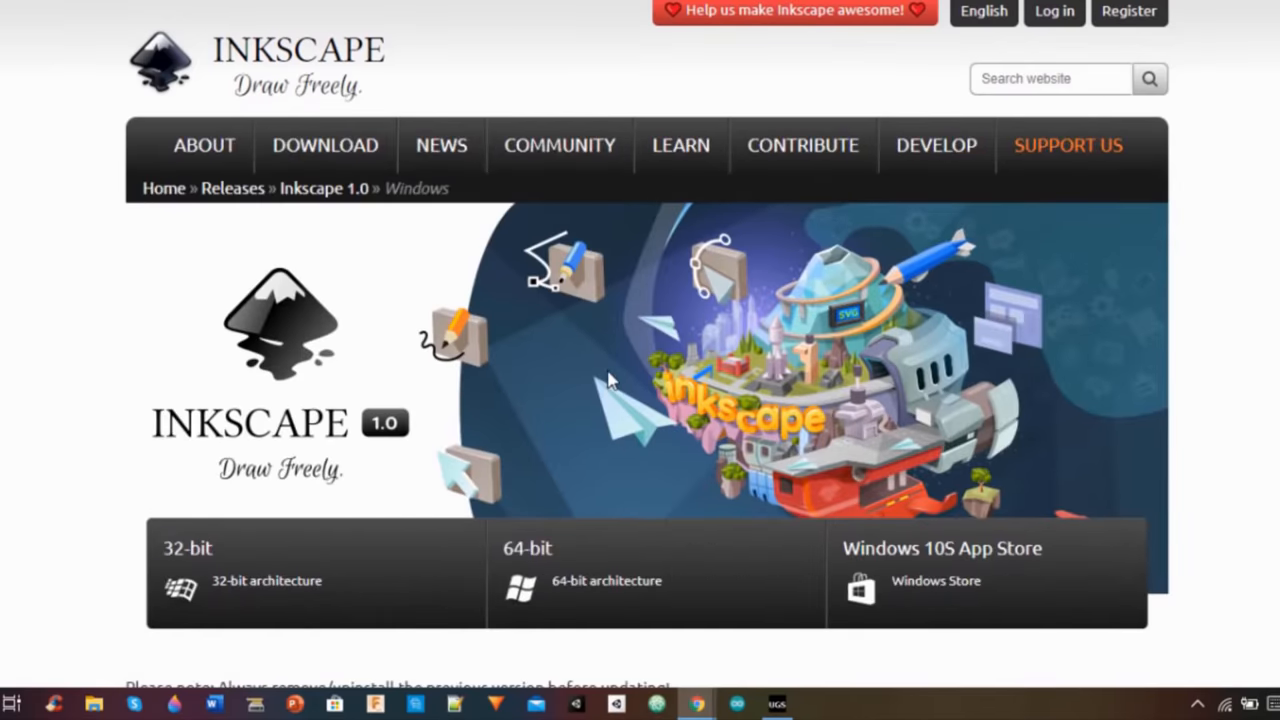
{"action": "mouse_move", "coordinate": [568, 536]}
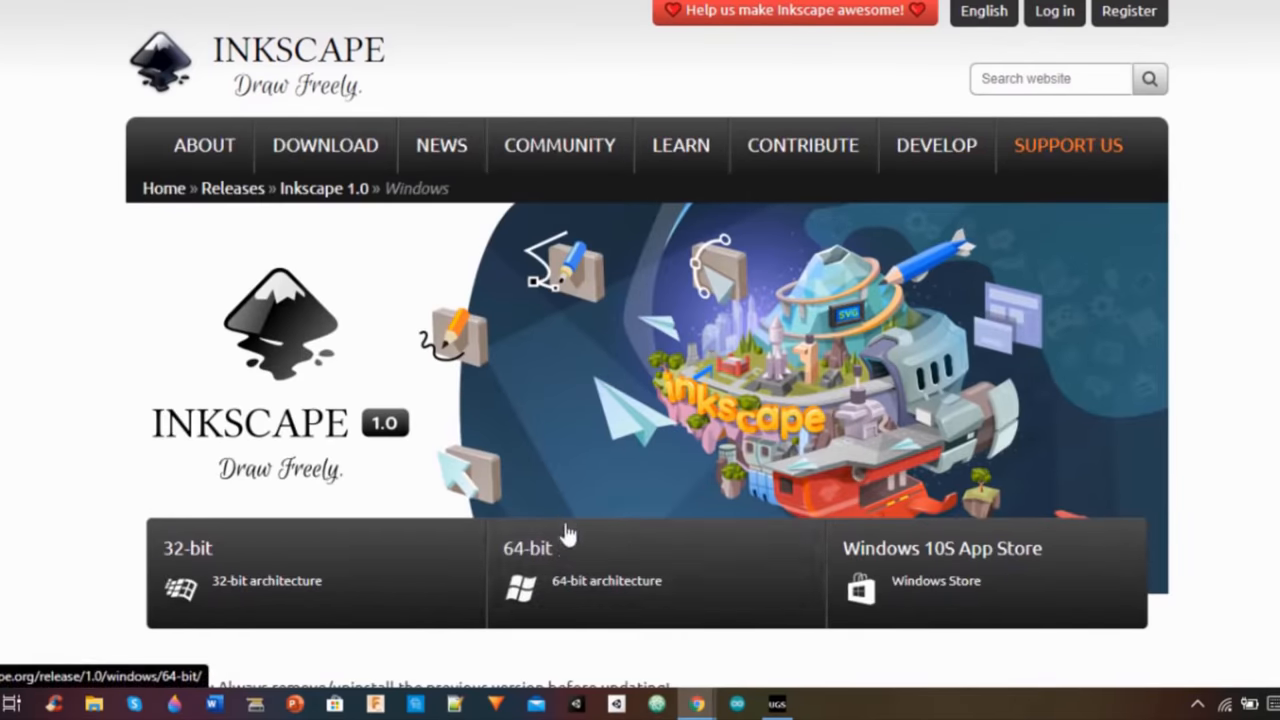
{"action": "left_click", "coordinate": [528, 548]}
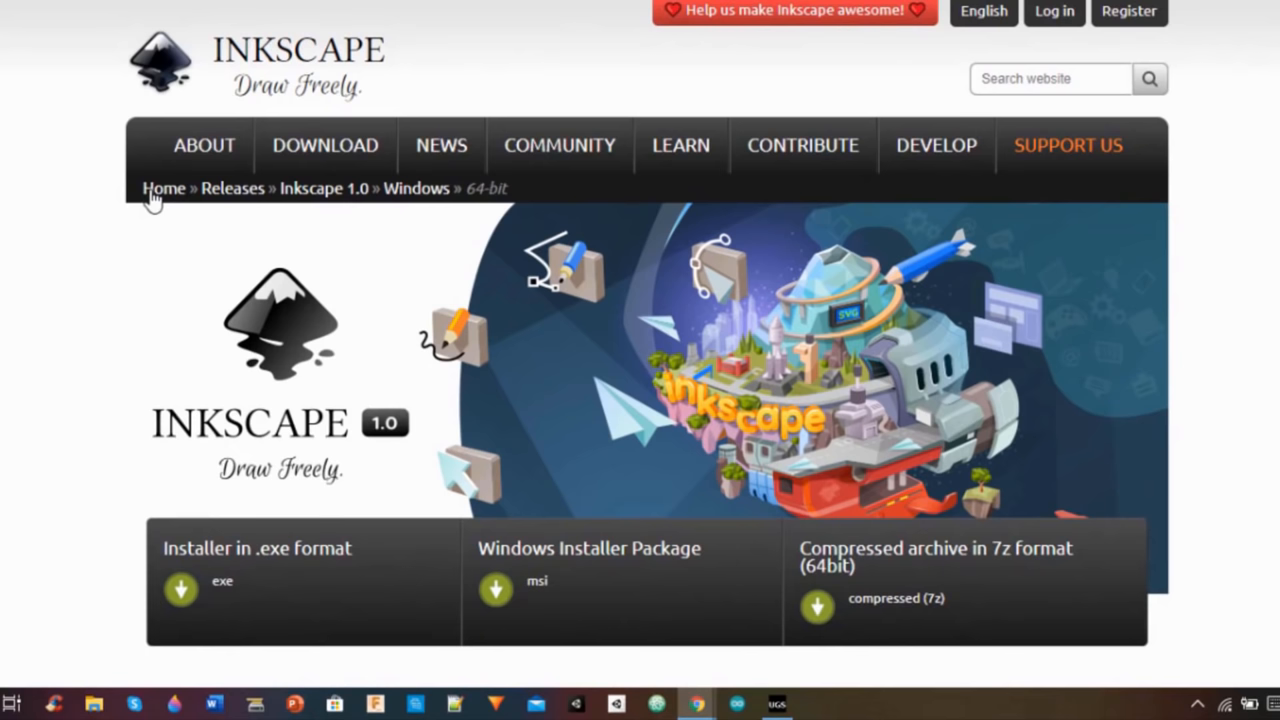
{"action": "mouse_move", "coordinate": [268, 596]}
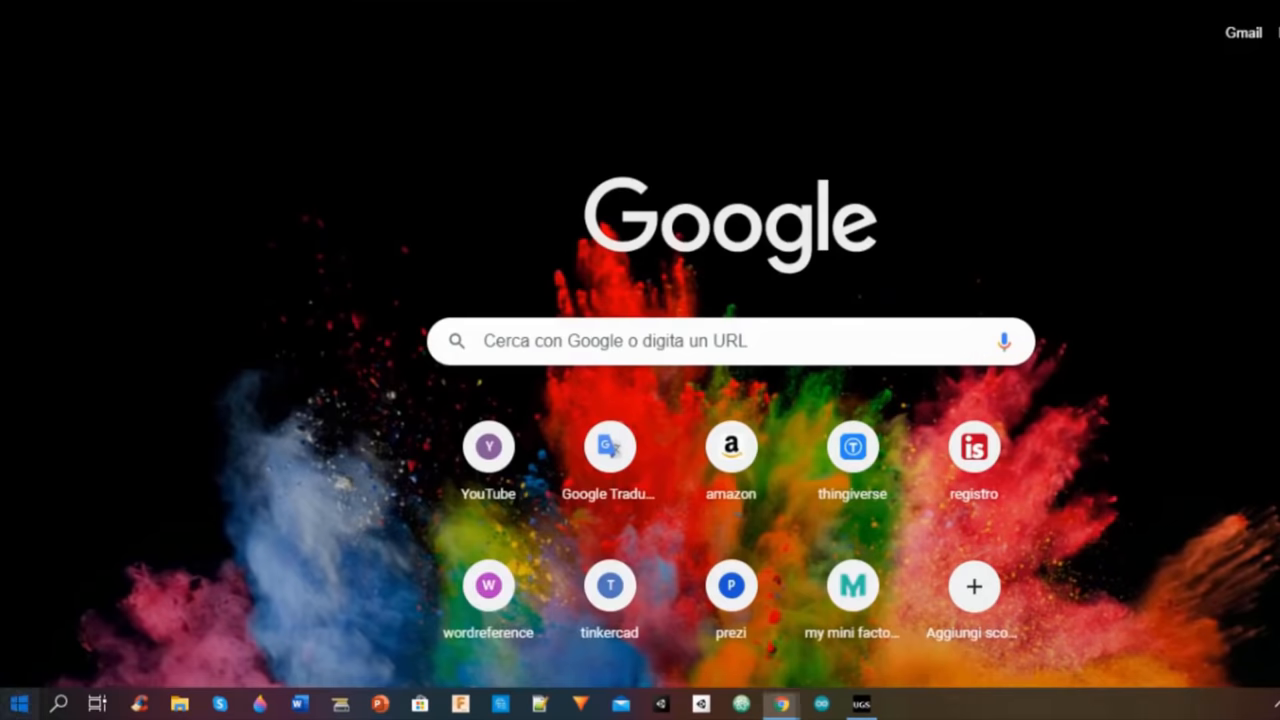
Launch Inkscape and set the document page size units to centimetres in Document Properties
{"action": "left_click", "coordinate": [18, 704]}
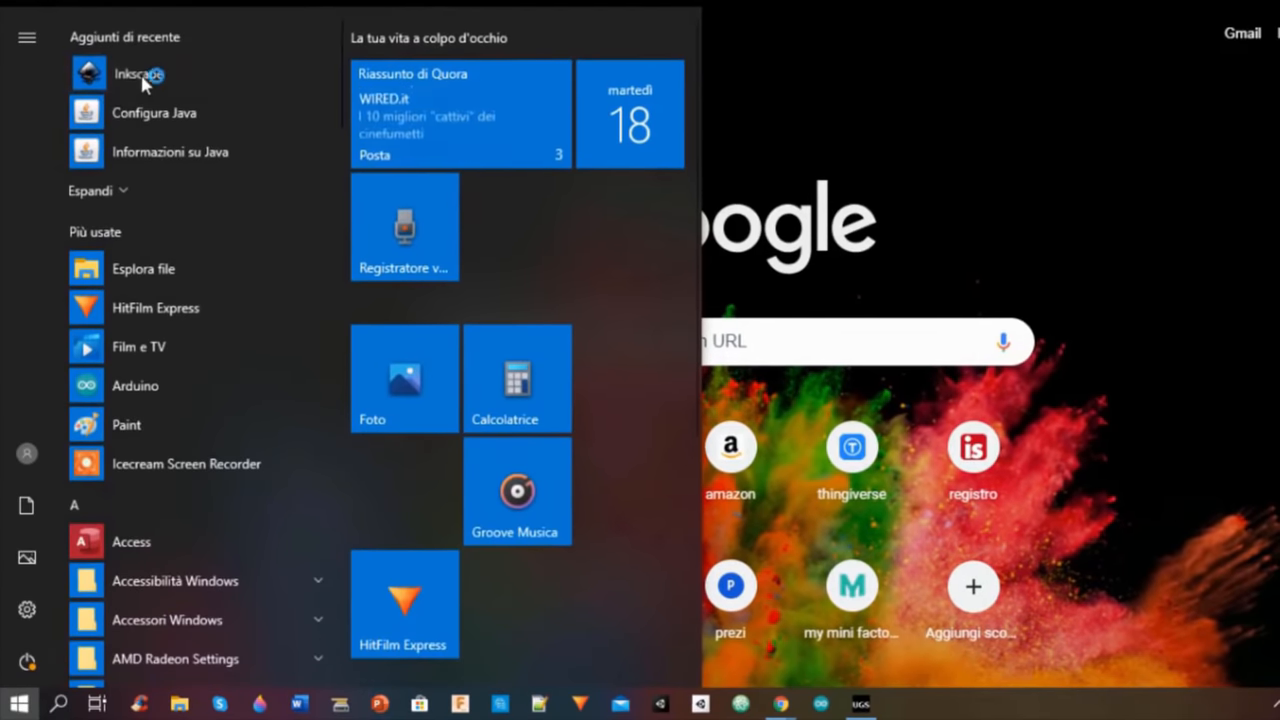
{"action": "left_click", "coordinate": [140, 74]}
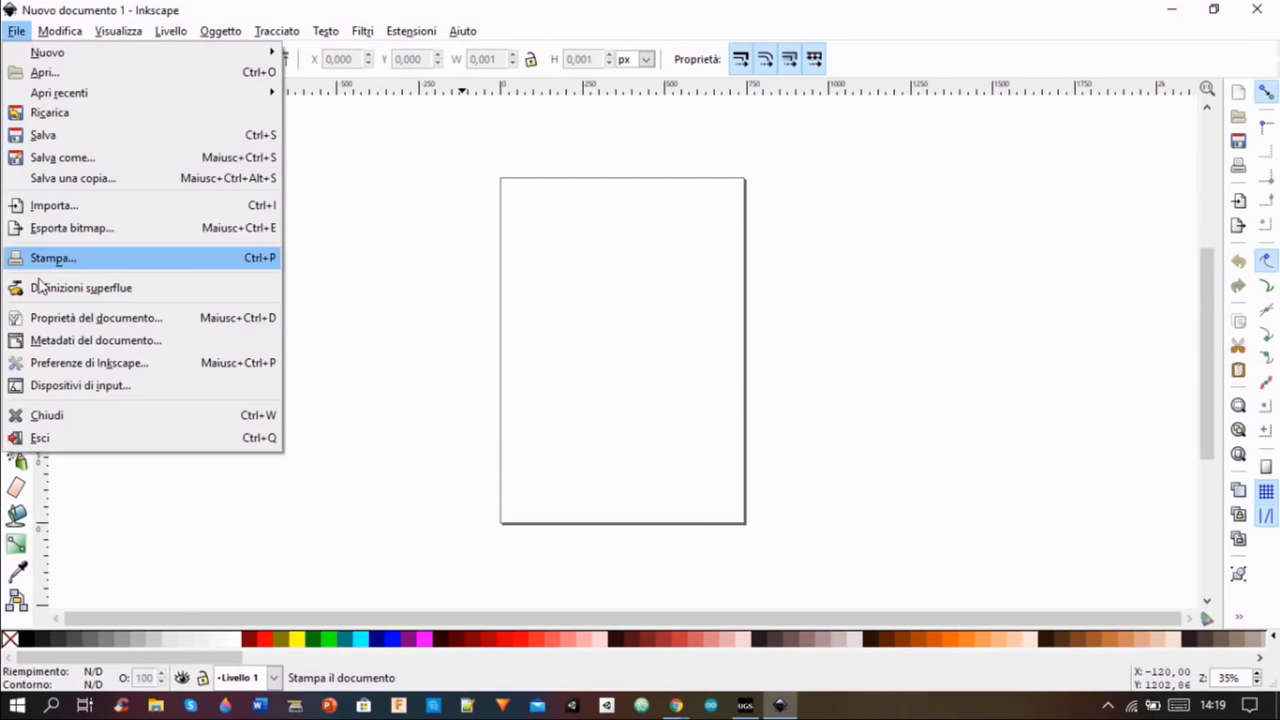
{"action": "left_click", "coordinate": [96, 316]}
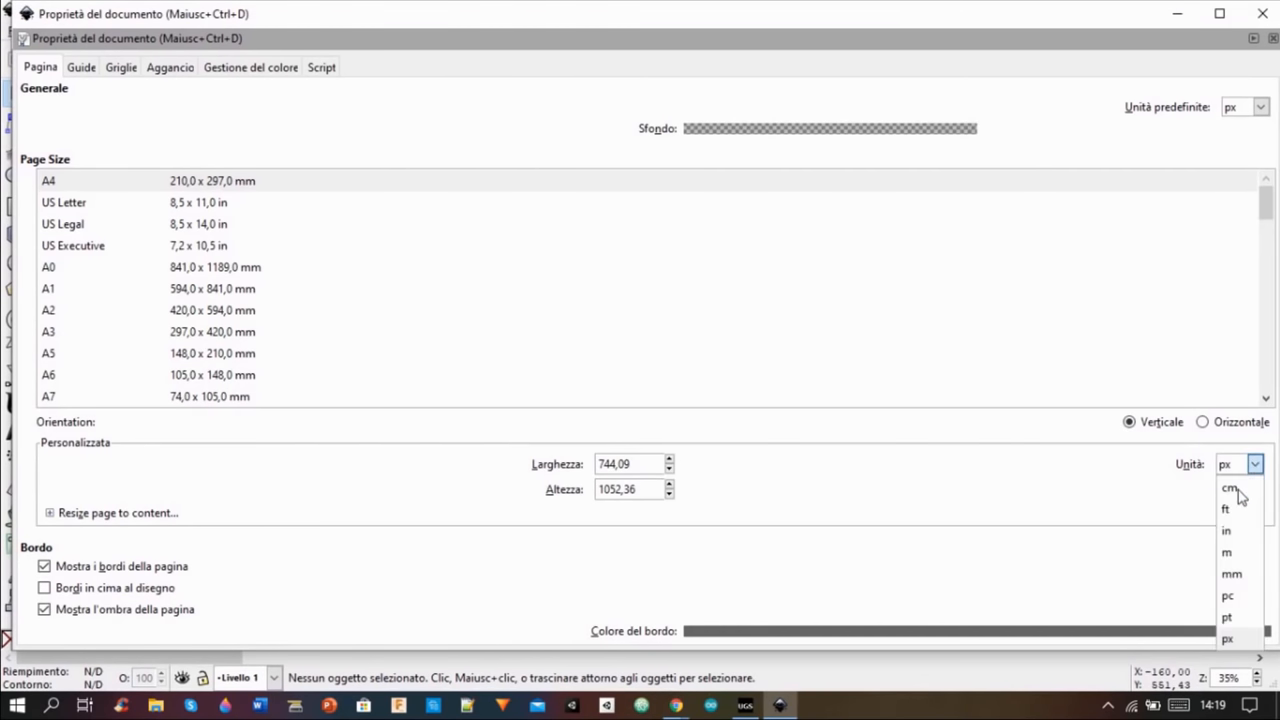
{"action": "left_click", "coordinate": [1230, 488]}
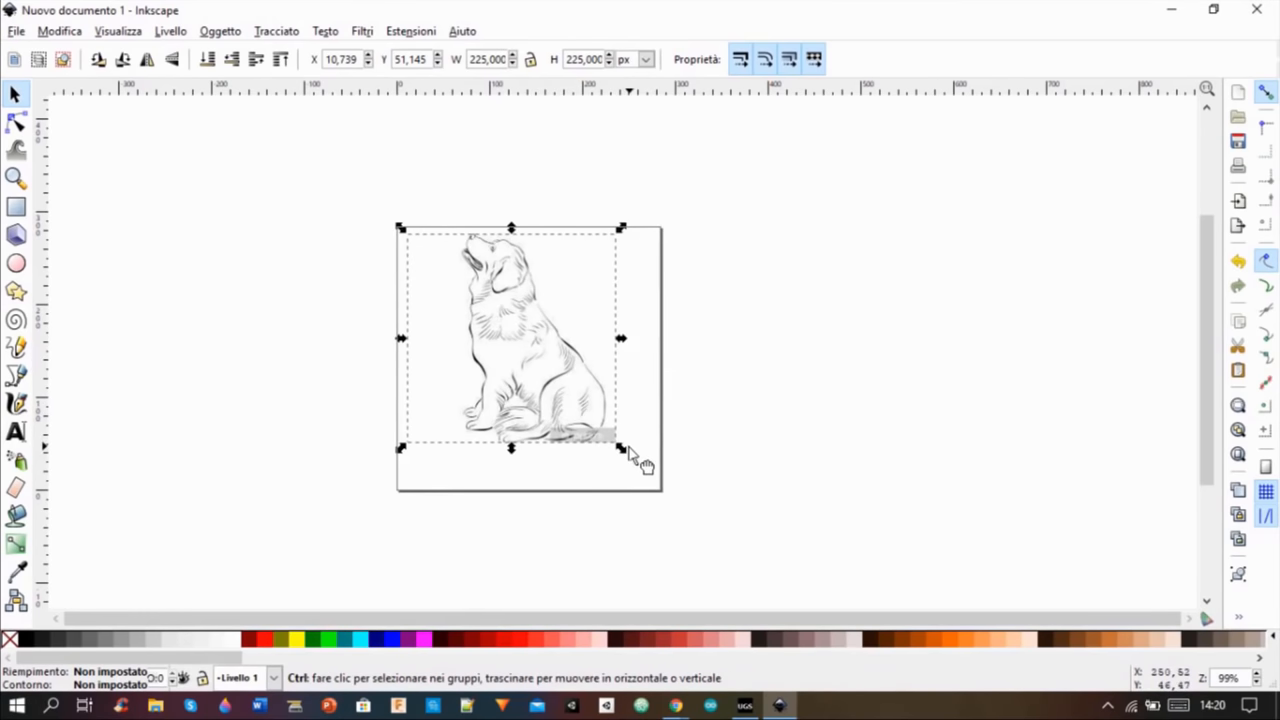
Scale the dog picture up to about 270 px so it fills the page
{"action": "left_click_drag", "start_coordinate": [624, 450], "coordinate": [660, 490]}
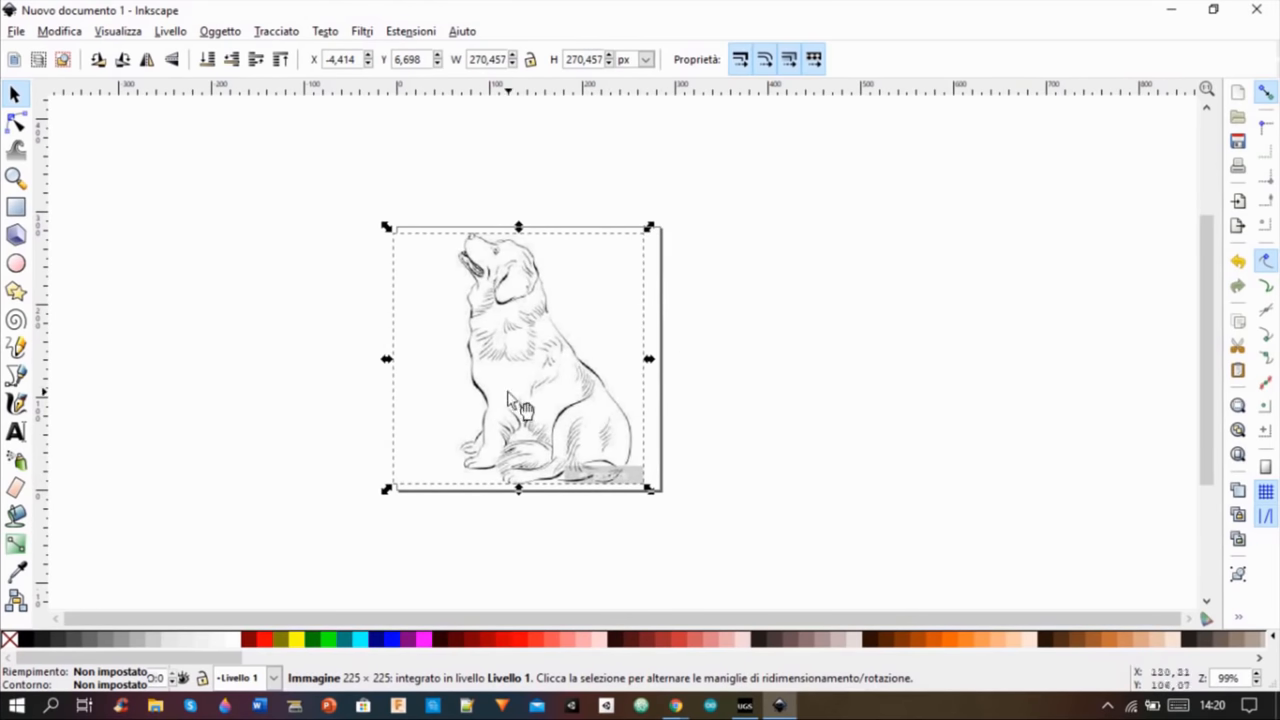
{"action": "left_click", "coordinate": [276, 32]}
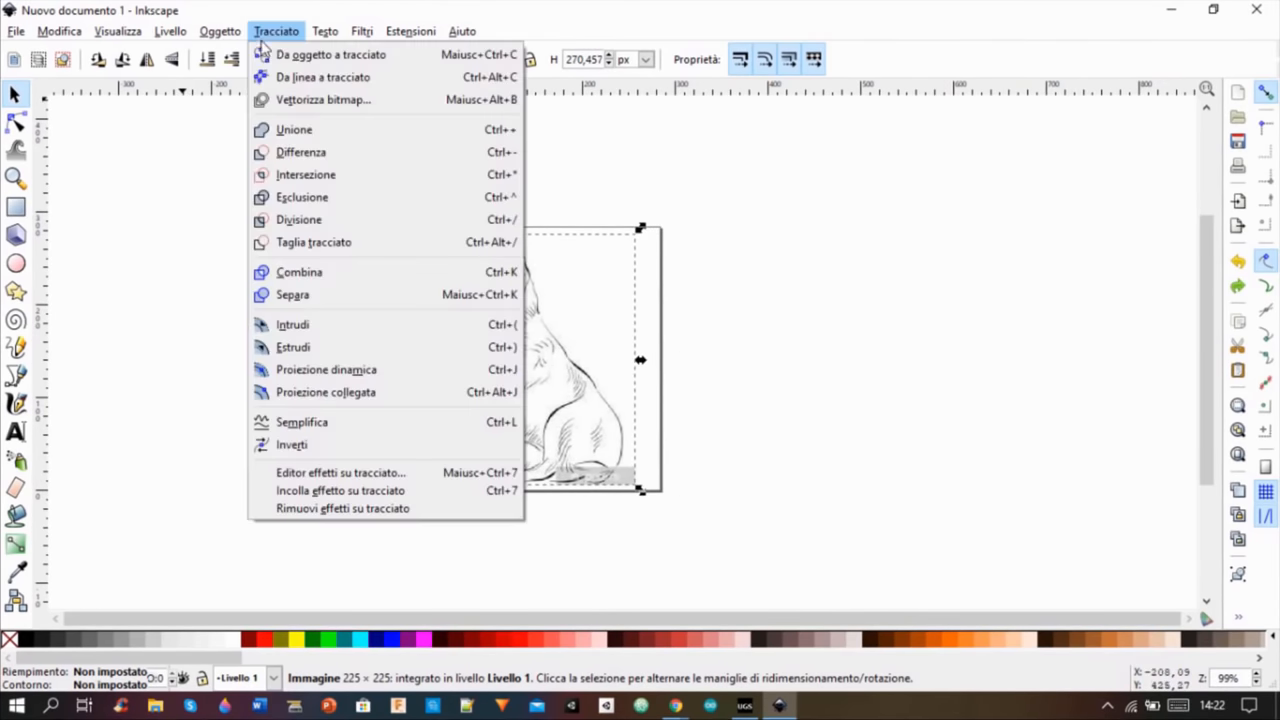
Trace the dog bitmap into vector paths with Trace Bitmap
{"action": "left_click", "coordinate": [322, 100]}
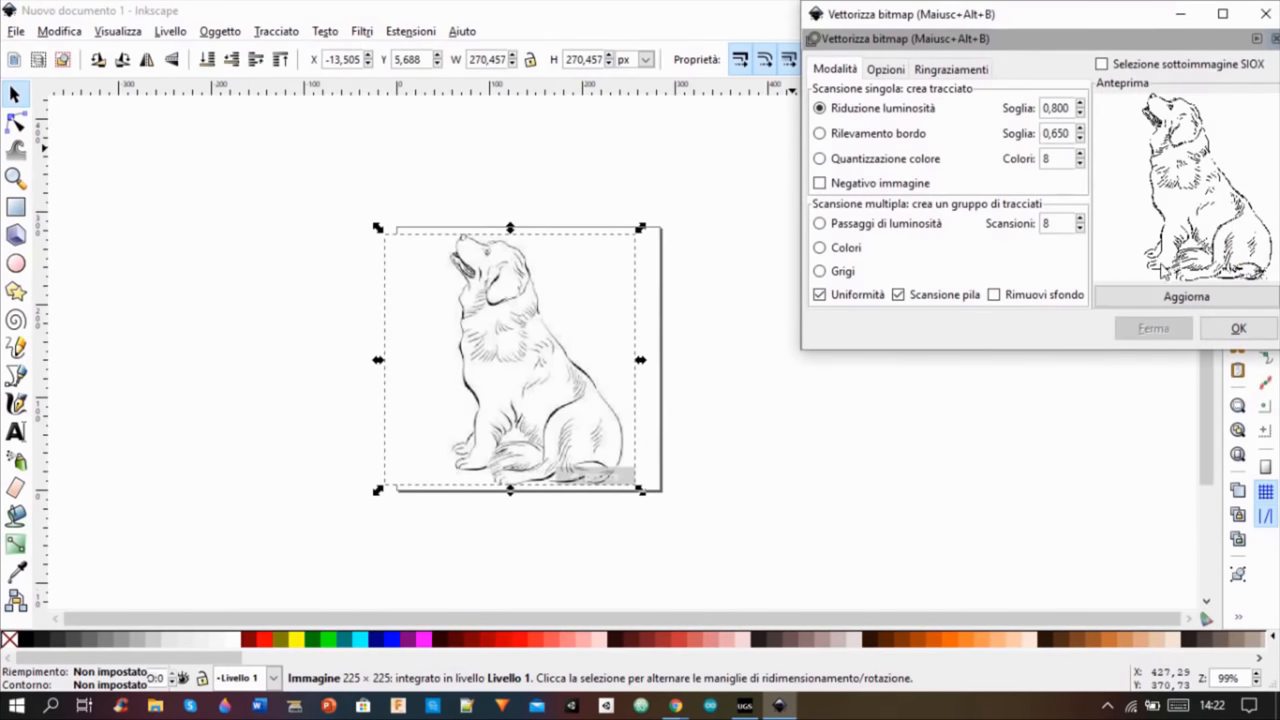
{"action": "left_click", "coordinate": [1186, 296]}
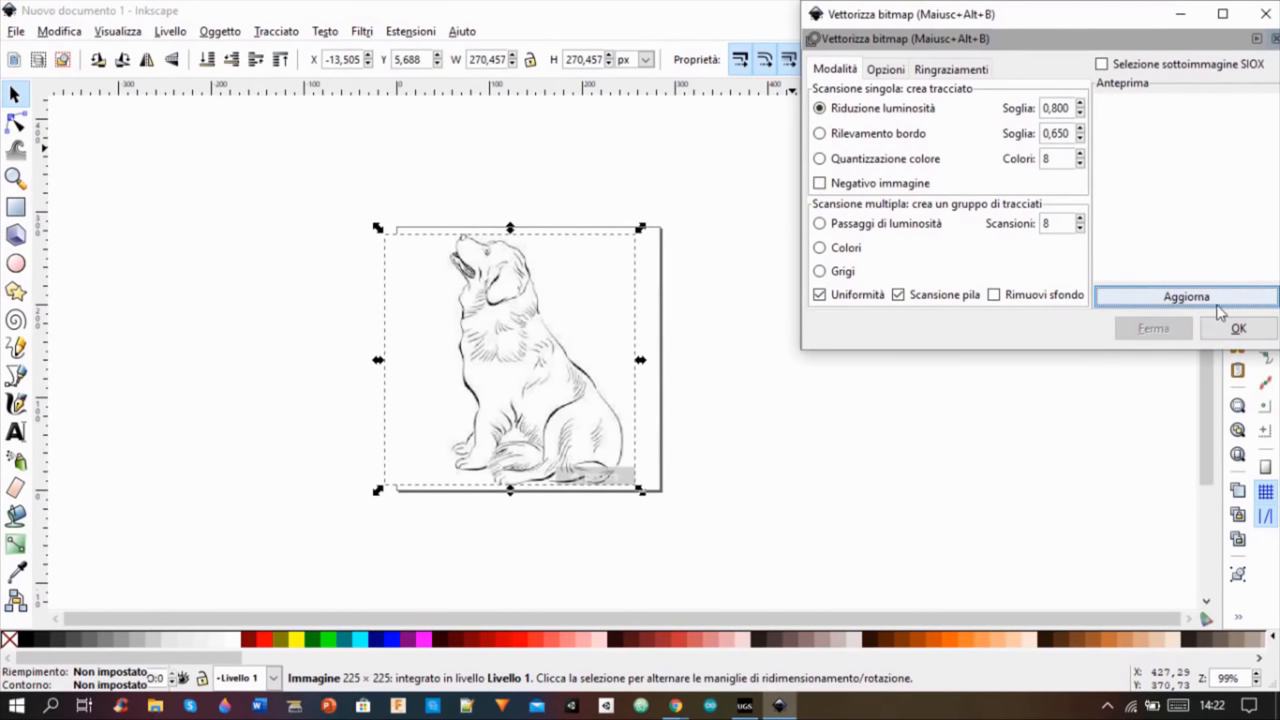
{"action": "left_click", "coordinate": [1186, 296]}
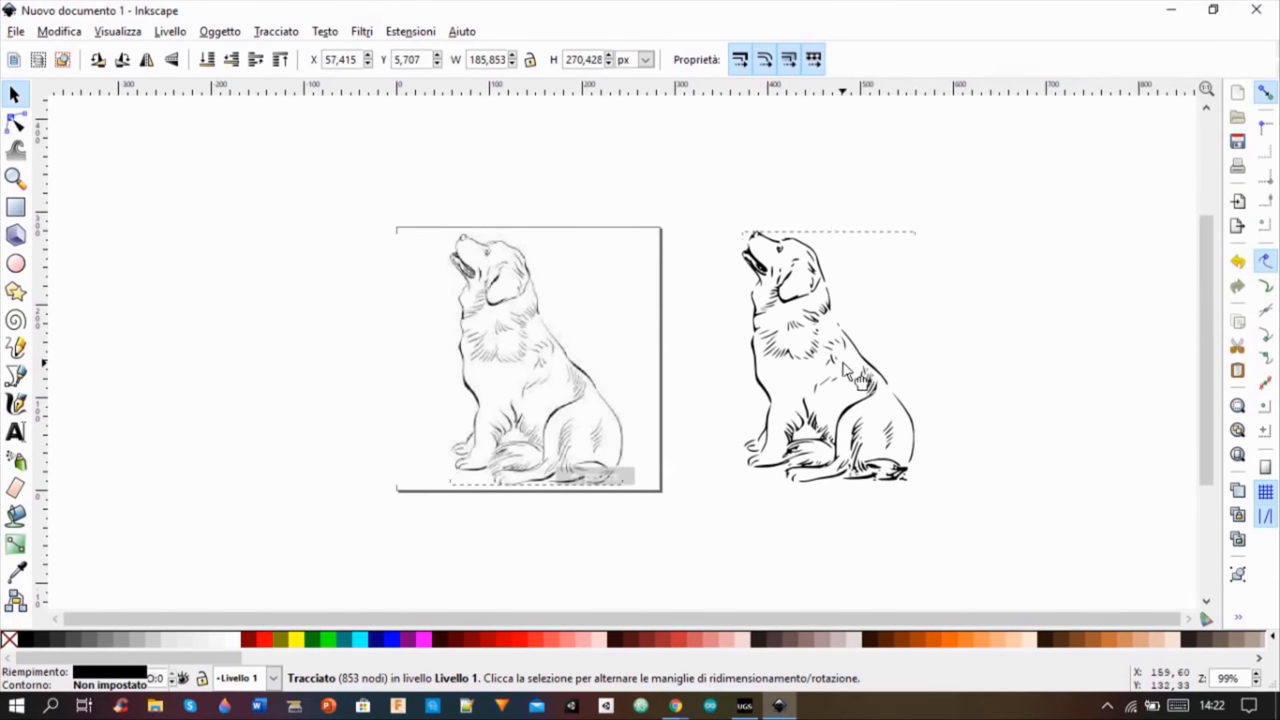
Delete the original dog bitmap and move the traced drawing onto the page
{"action": "right_click", "coordinate": [520, 360]}
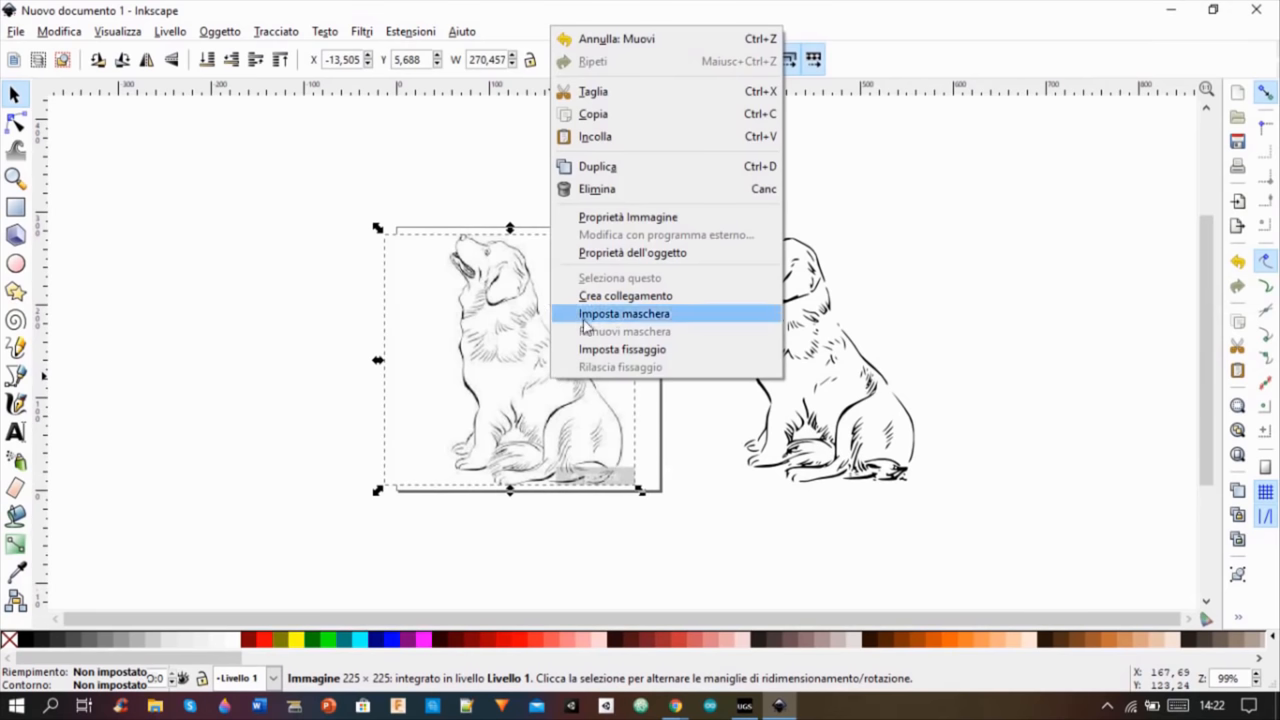
{"action": "left_click", "coordinate": [624, 312]}
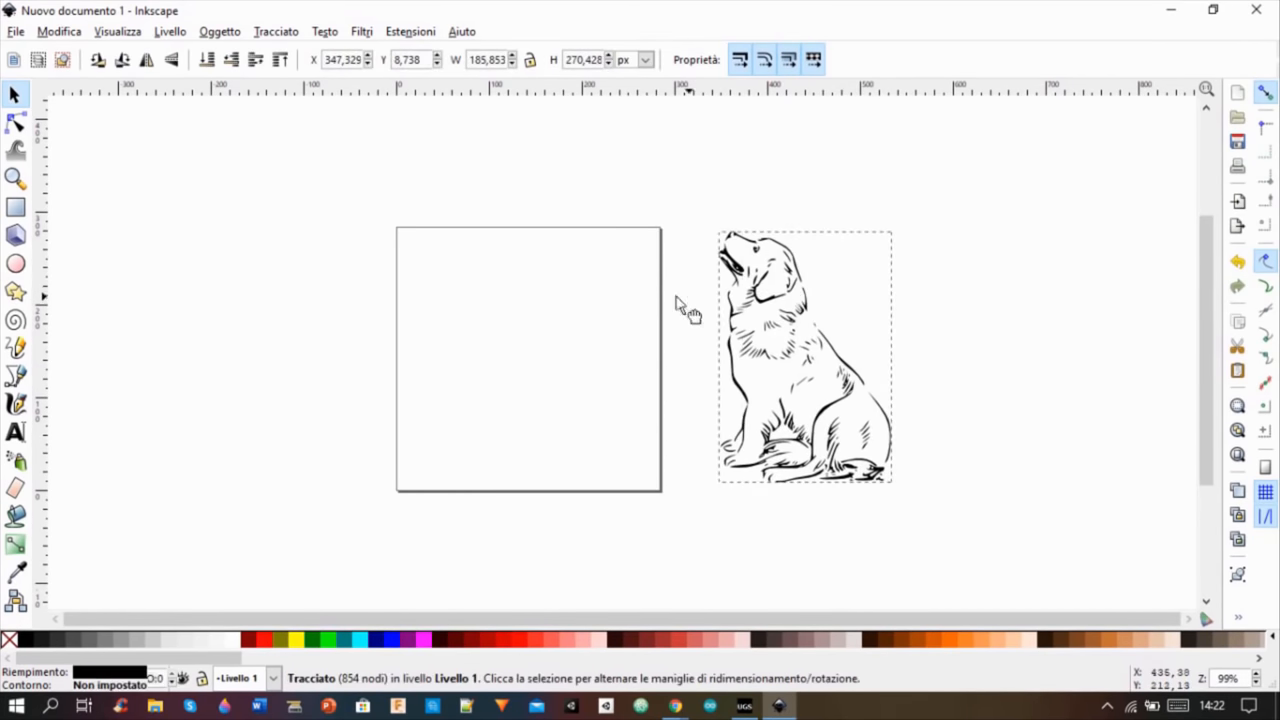
{"action": "left_click_drag", "start_coordinate": [804, 356], "coordinate": [528, 356]}
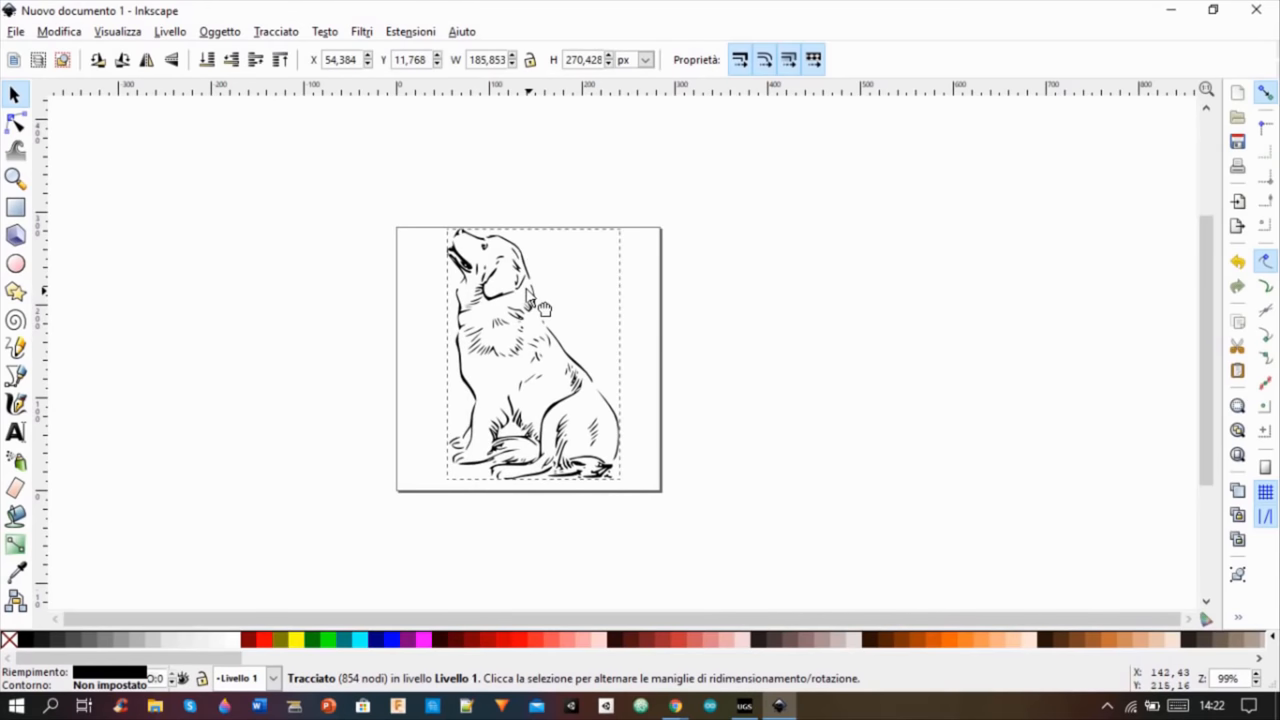
{"action": "left_click", "coordinate": [716, 304]}
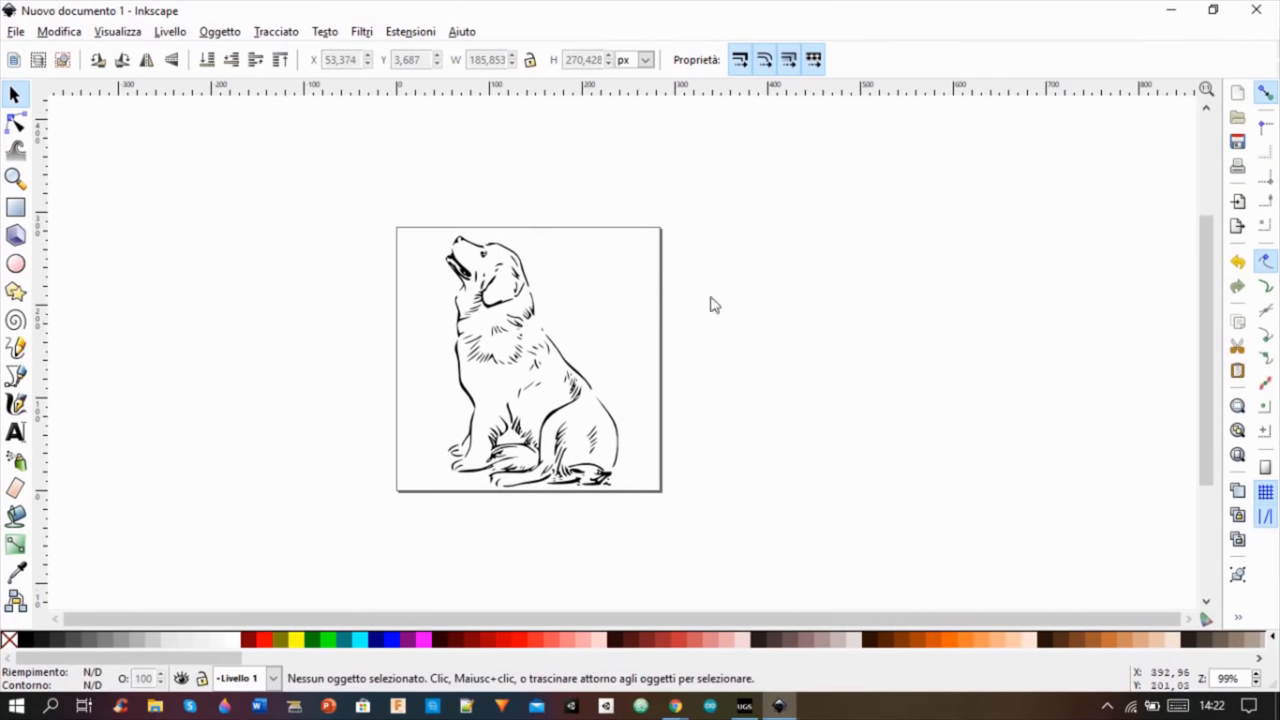
{"action": "left_click", "coordinate": [58, 32]}
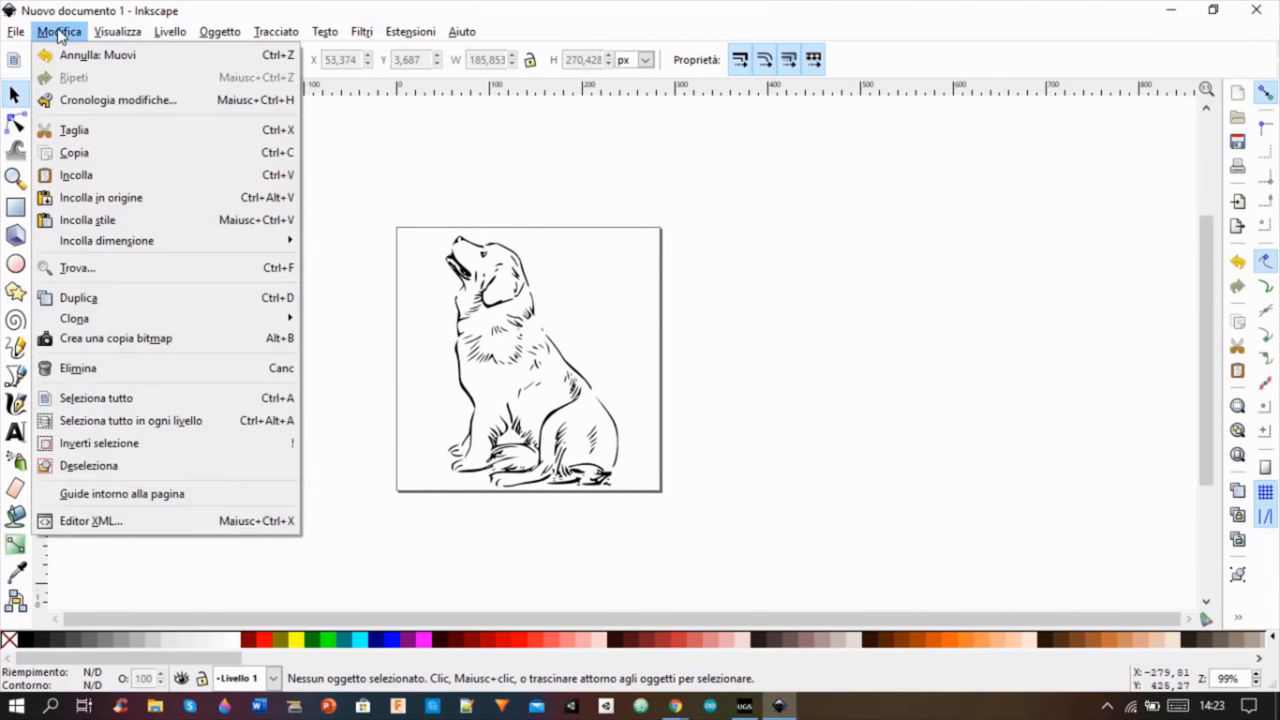
Save the drawing to the Desktop as the Inkscape SVG file example
{"action": "left_click", "coordinate": [16, 32]}
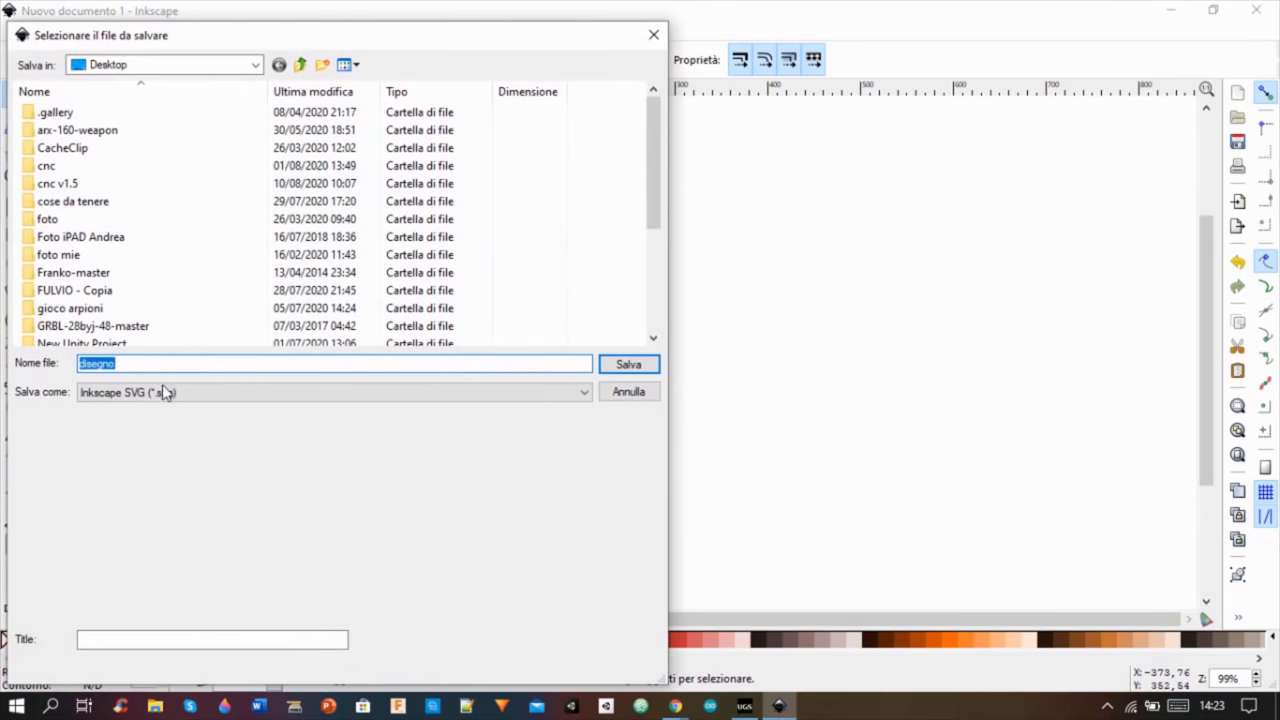
{"action": "type", "text": "example"}
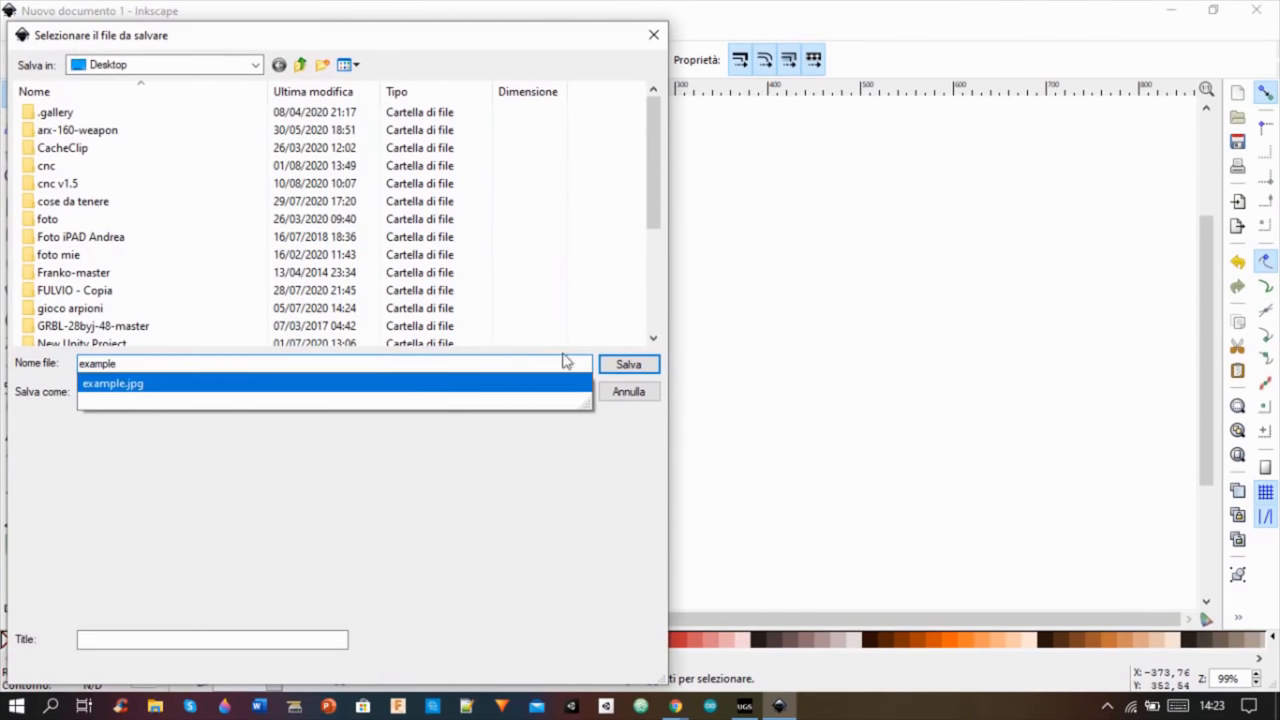
{"action": "left_click", "coordinate": [628, 364]}
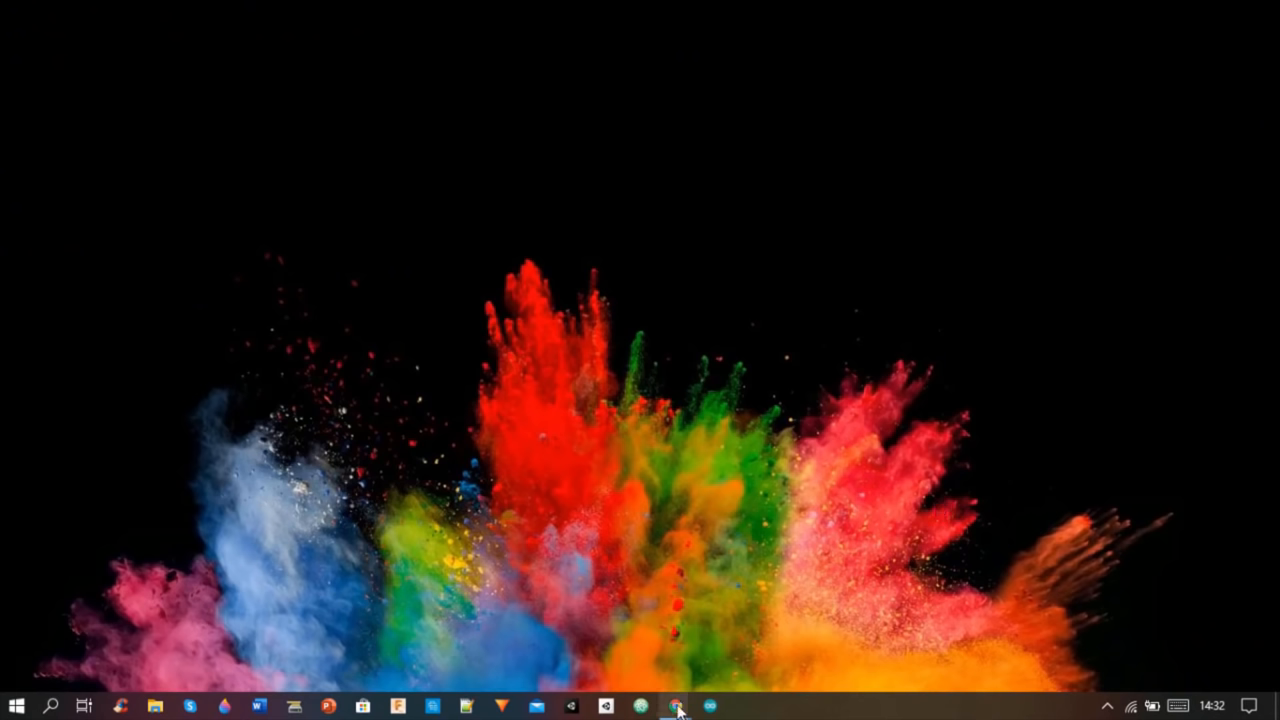
Search Google for jscut in Chrome and launch the JSCut web app
{"action": "left_click", "coordinate": [676, 708]}
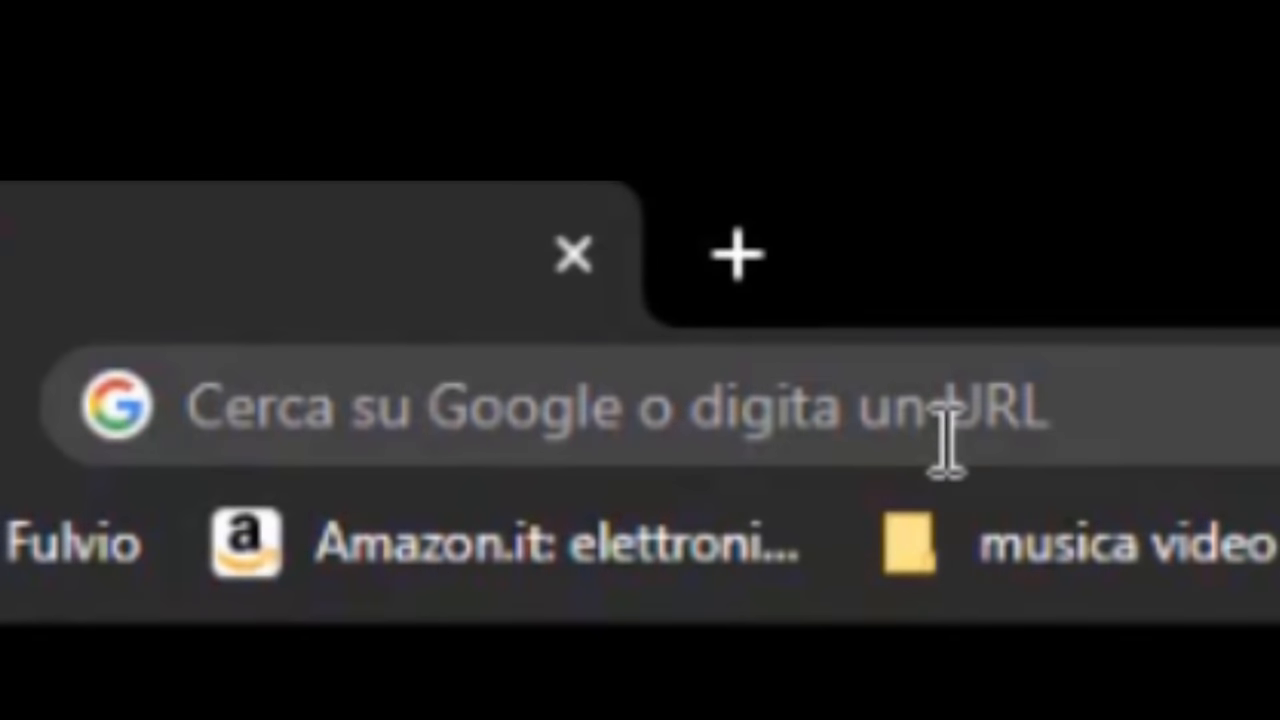
{"action": "type", "text": "jscut"}
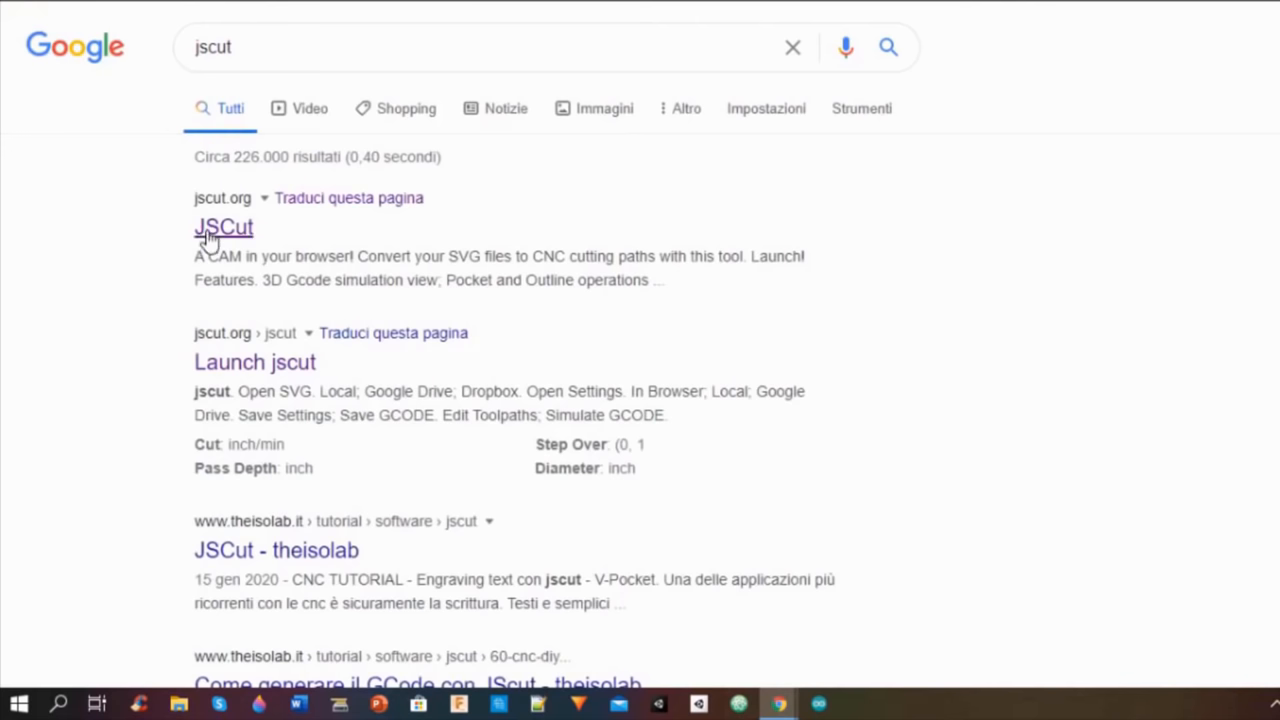
{"action": "mouse_move", "coordinate": [258, 108]}
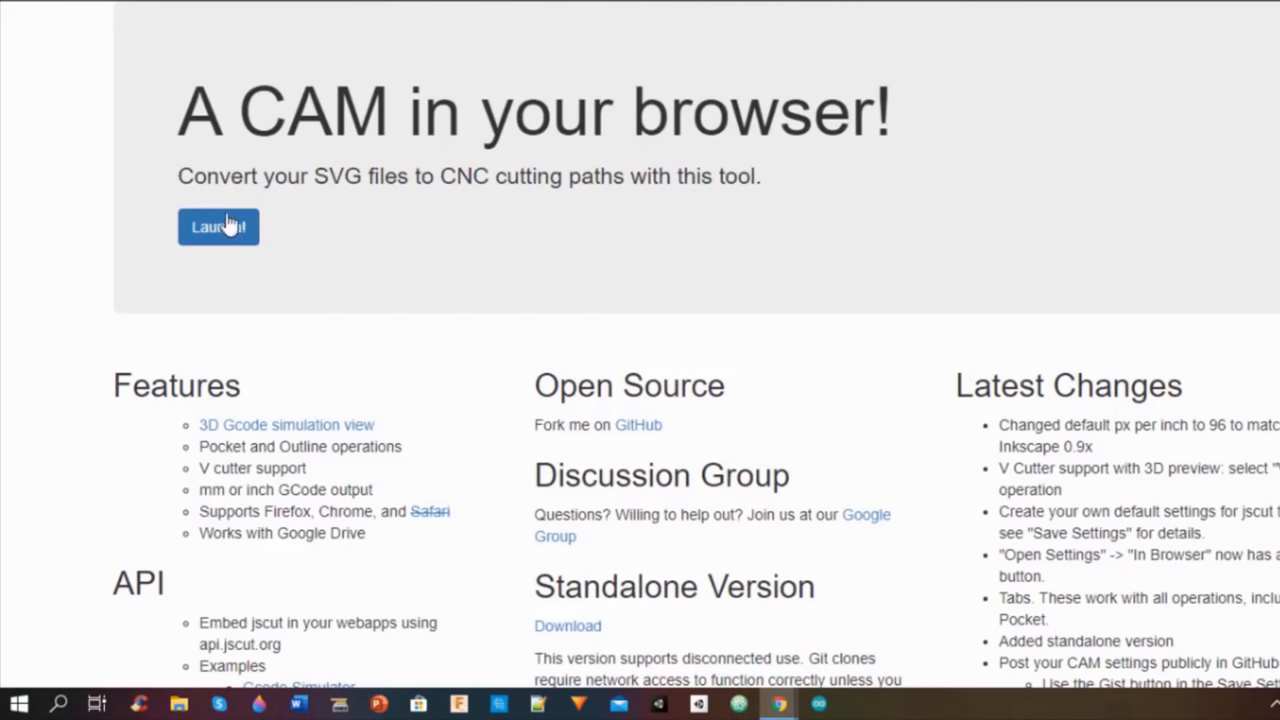
{"action": "left_click", "coordinate": [218, 226]}
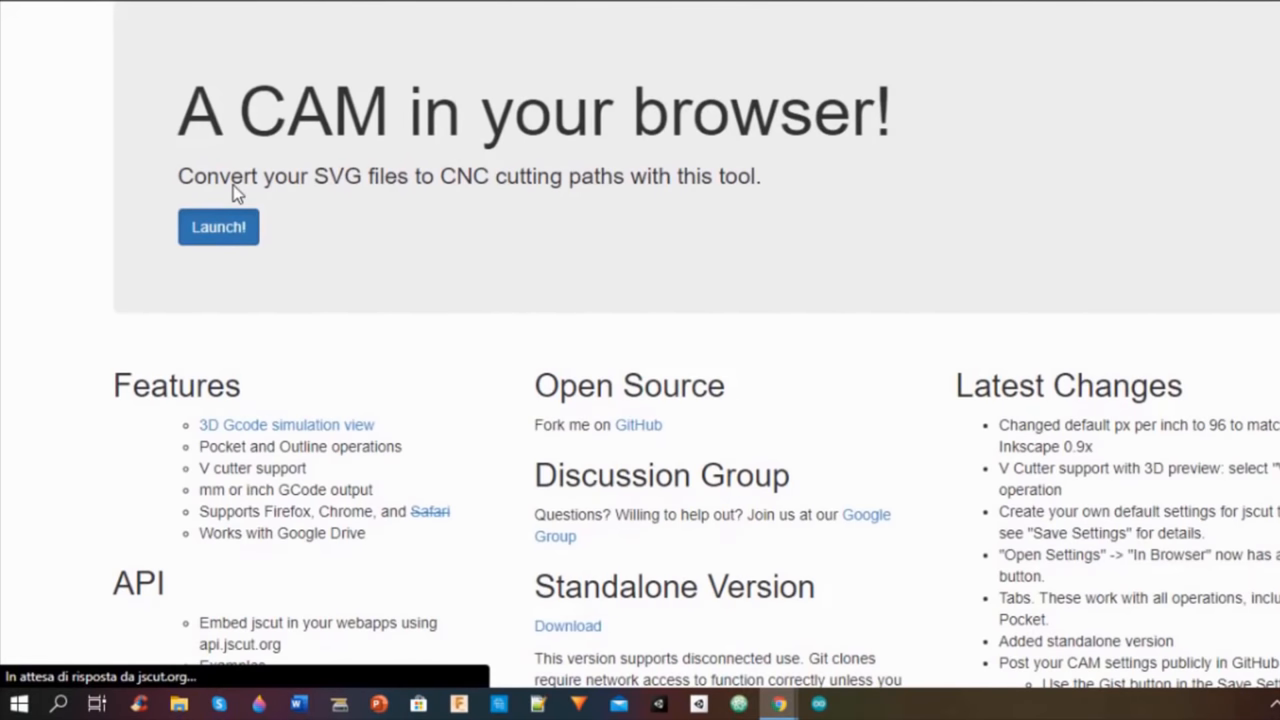
{"action": "left_click", "coordinate": [218, 228]}
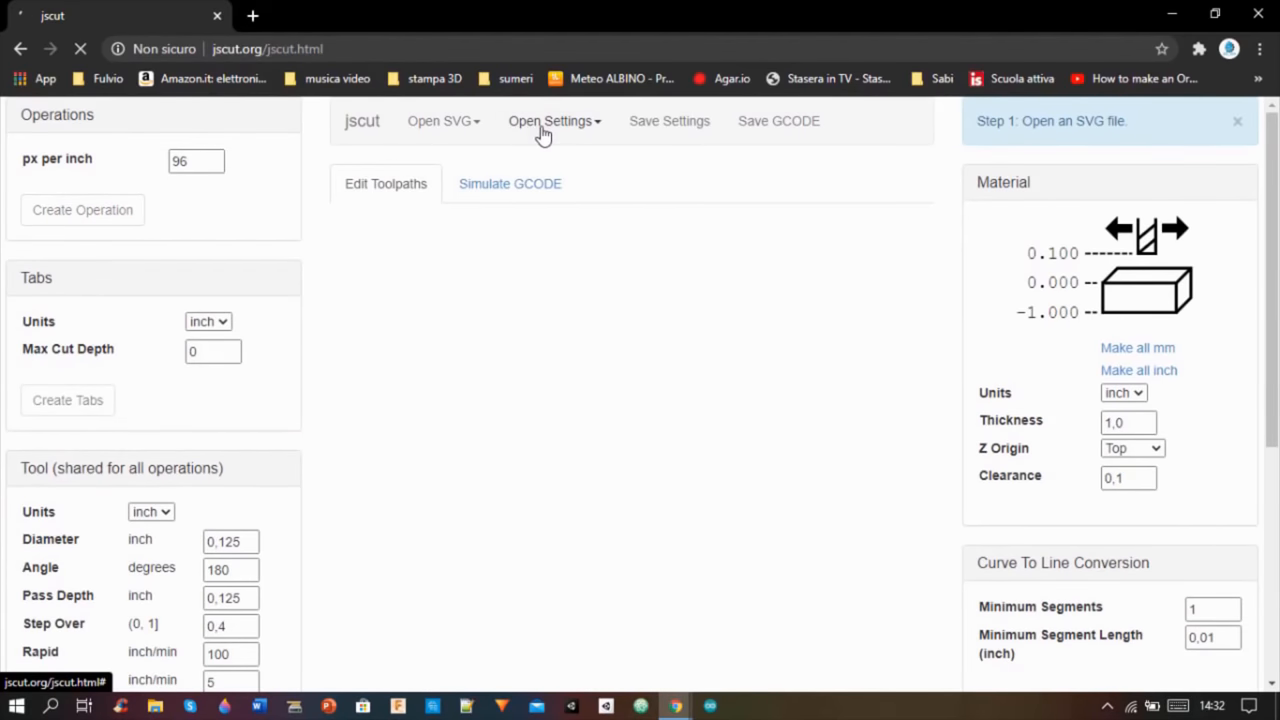
Load the saved settings.jscut millimetre settings from the browser
{"action": "left_click", "coordinate": [550, 122]}
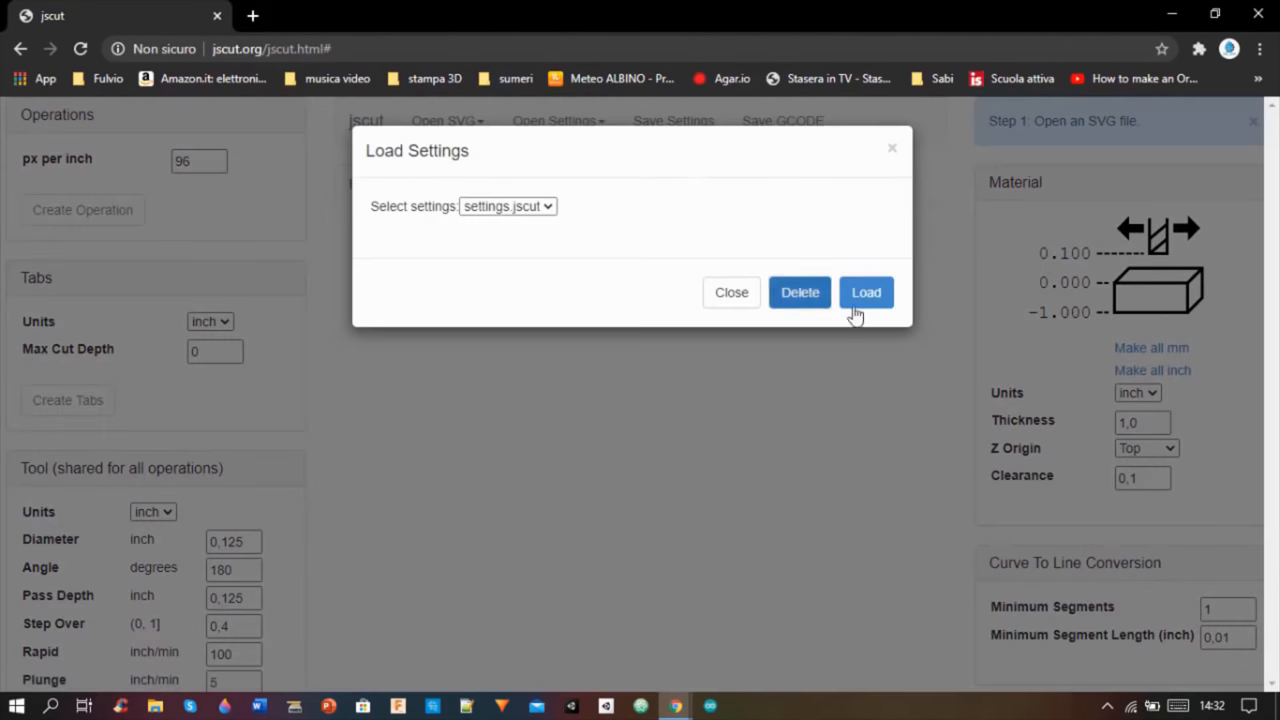
{"action": "left_click", "coordinate": [866, 292]}
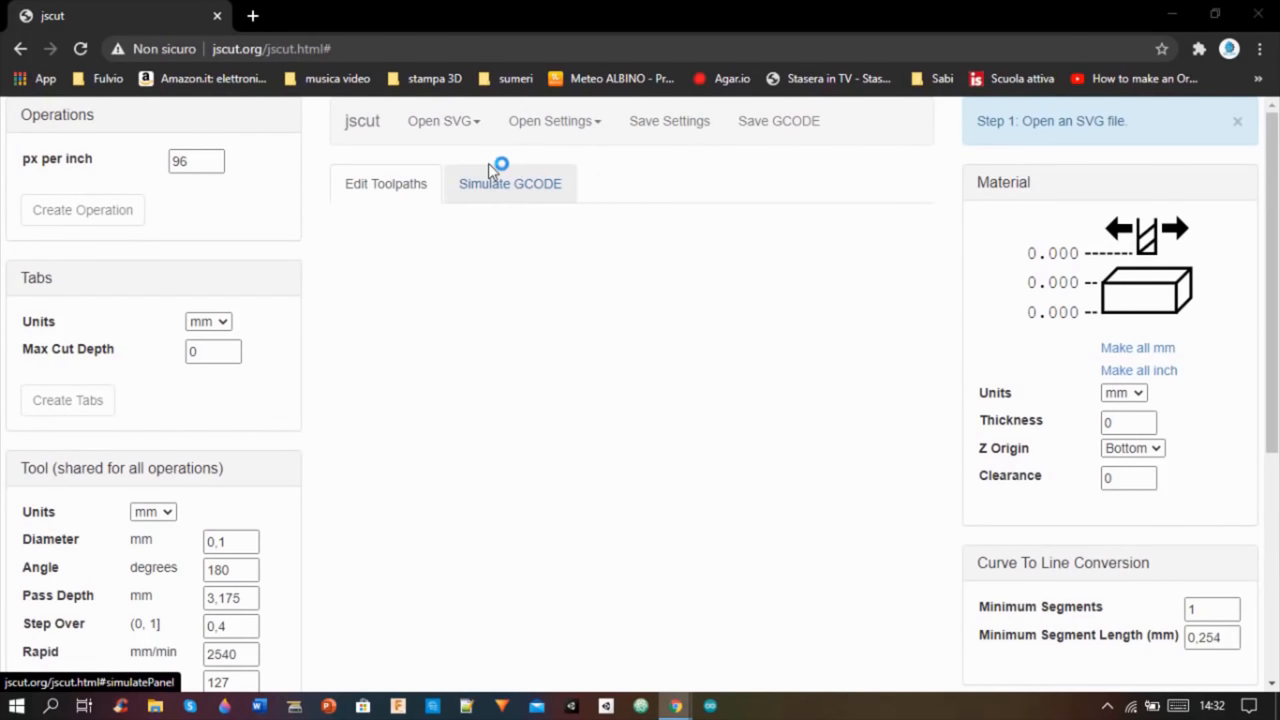
Open the example SVG dog drawing from the Desktop as the artwork
{"action": "left_click", "coordinate": [440, 120]}
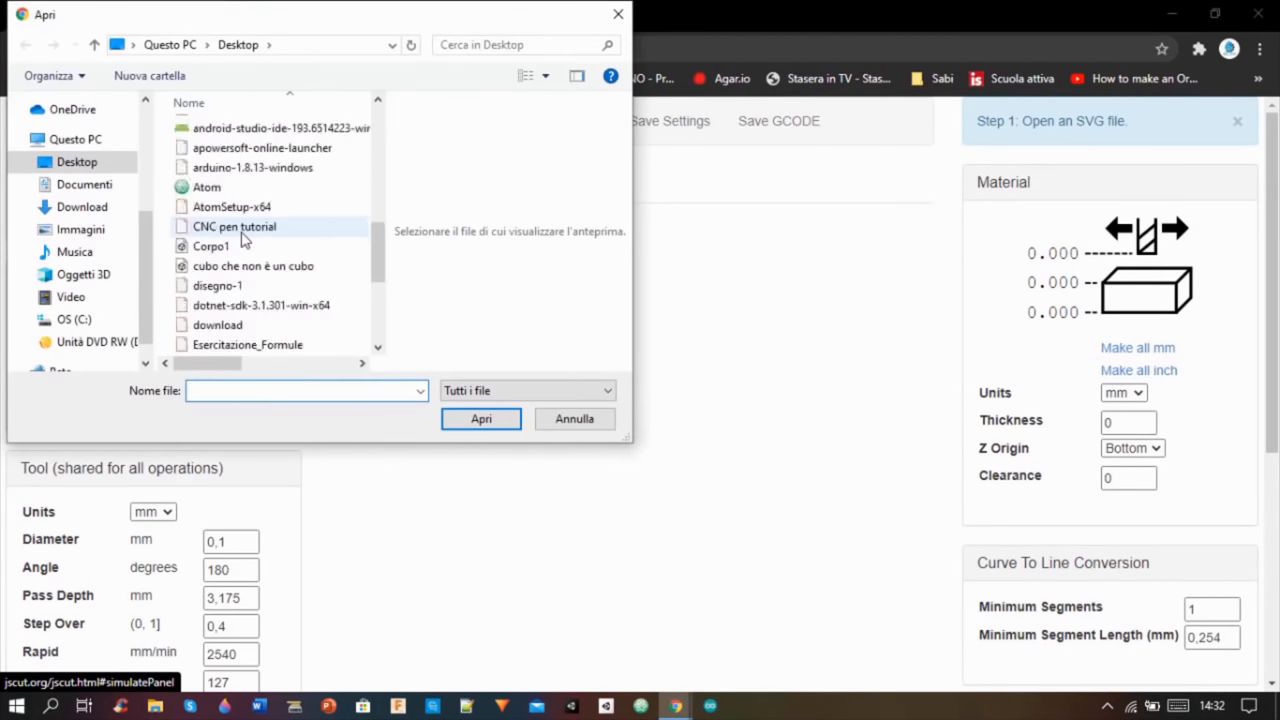
{"action": "left_click", "coordinate": [214, 324]}
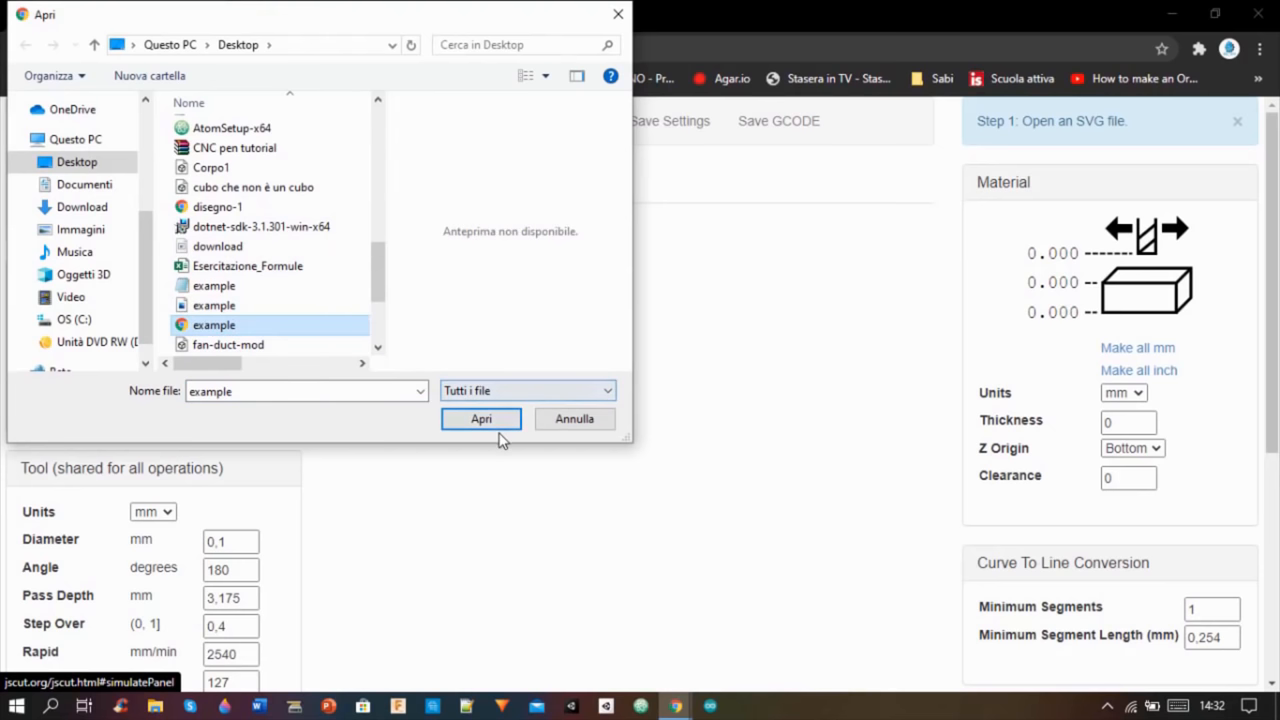
{"action": "left_click", "coordinate": [480, 418]}
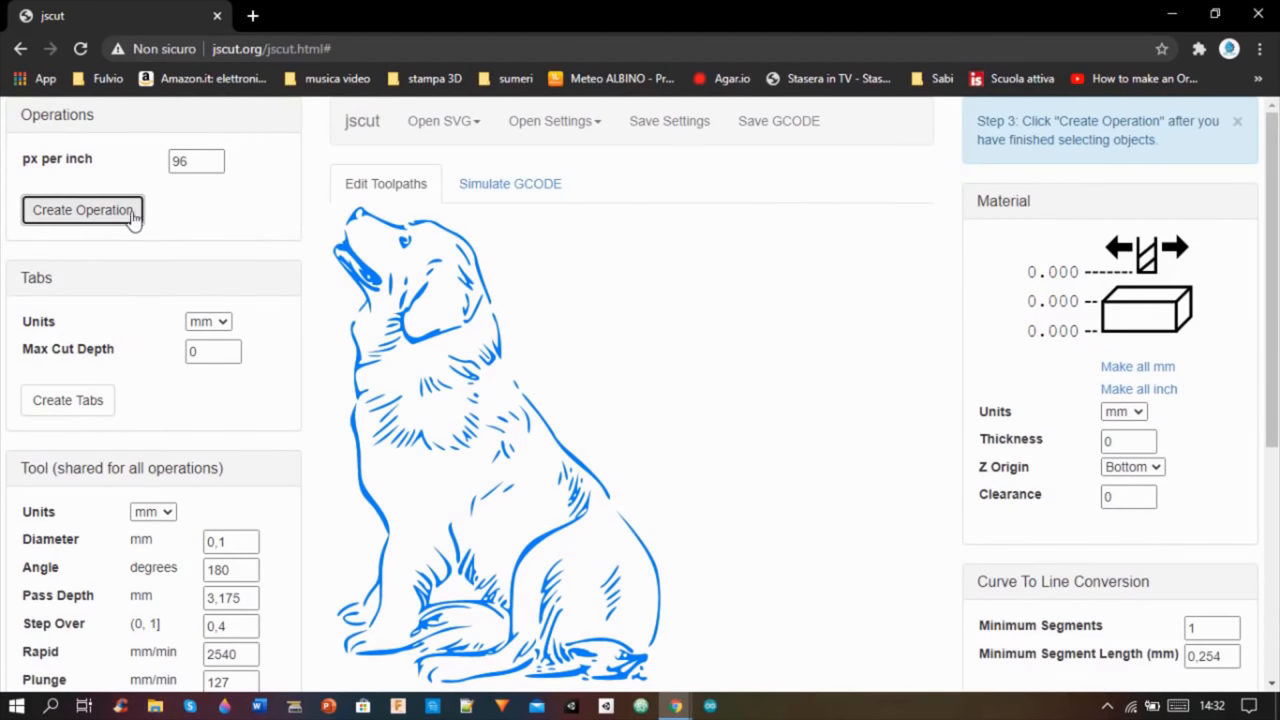
Create a 3.175 mm deep Pocket operation and generate its toolpath
{"action": "left_click", "coordinate": [82, 210]}
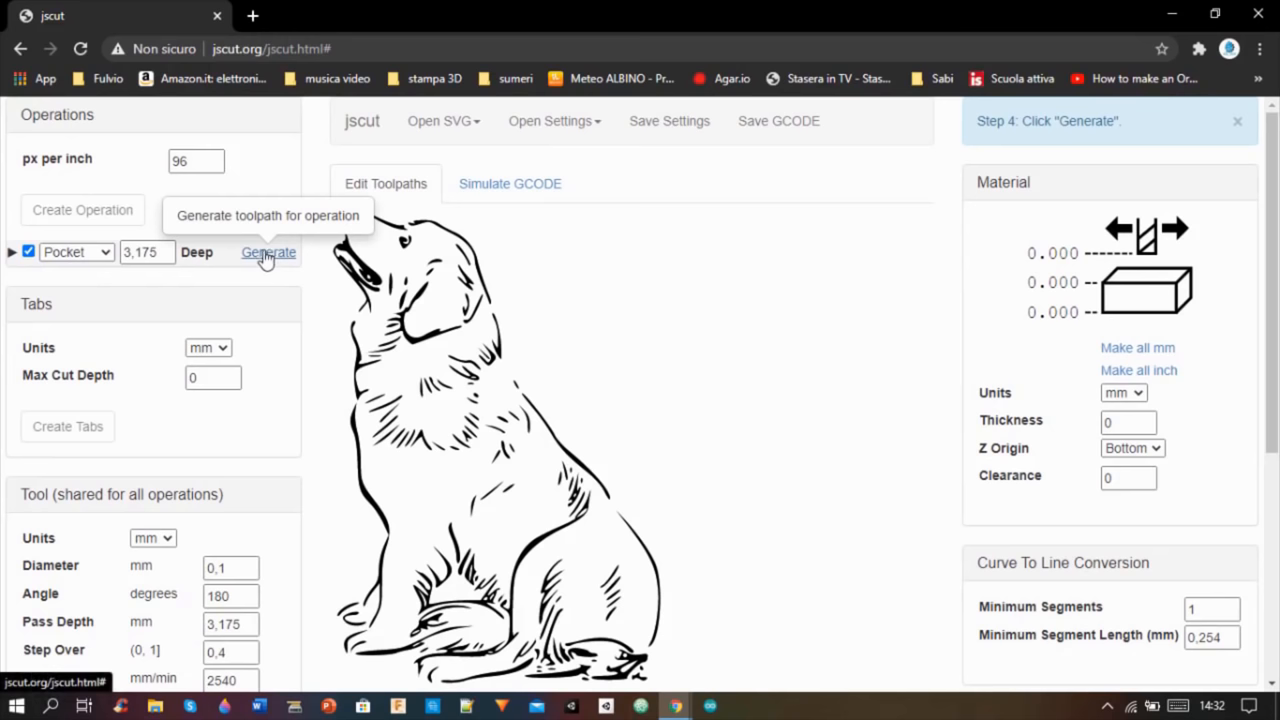
{"action": "left_click", "coordinate": [268, 252]}
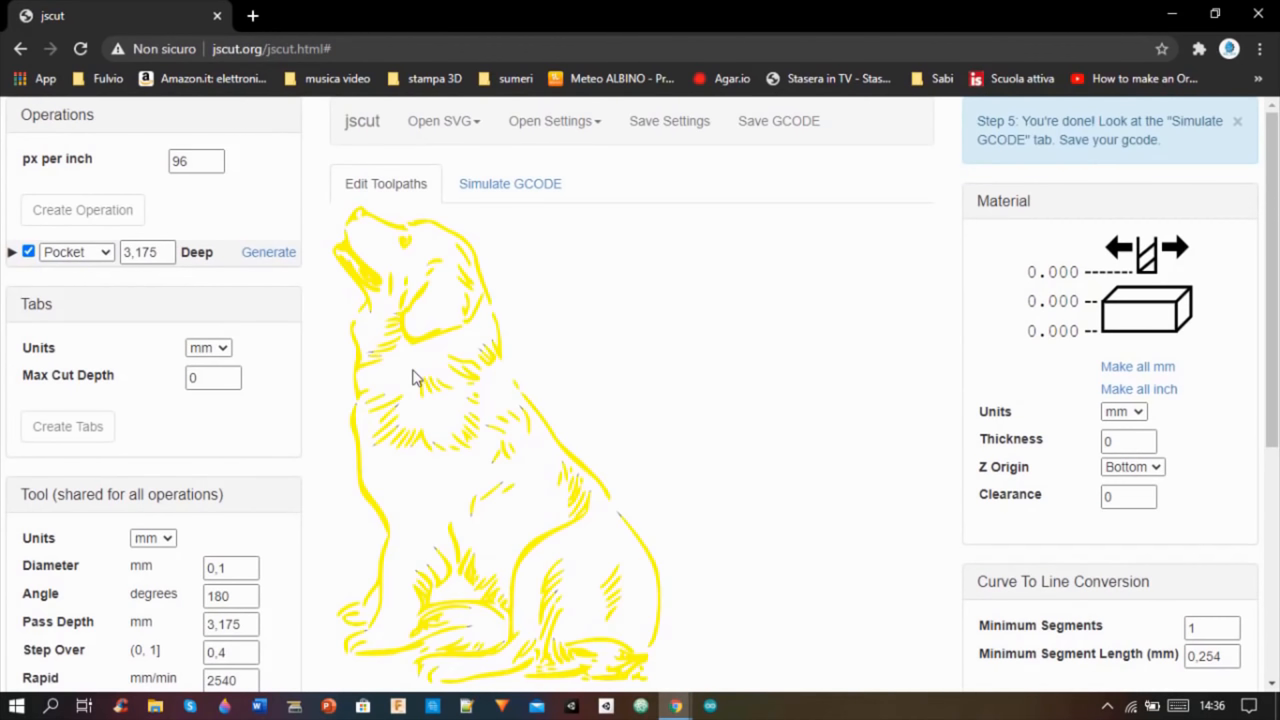
{"action": "mouse_move", "coordinate": [780, 122]}
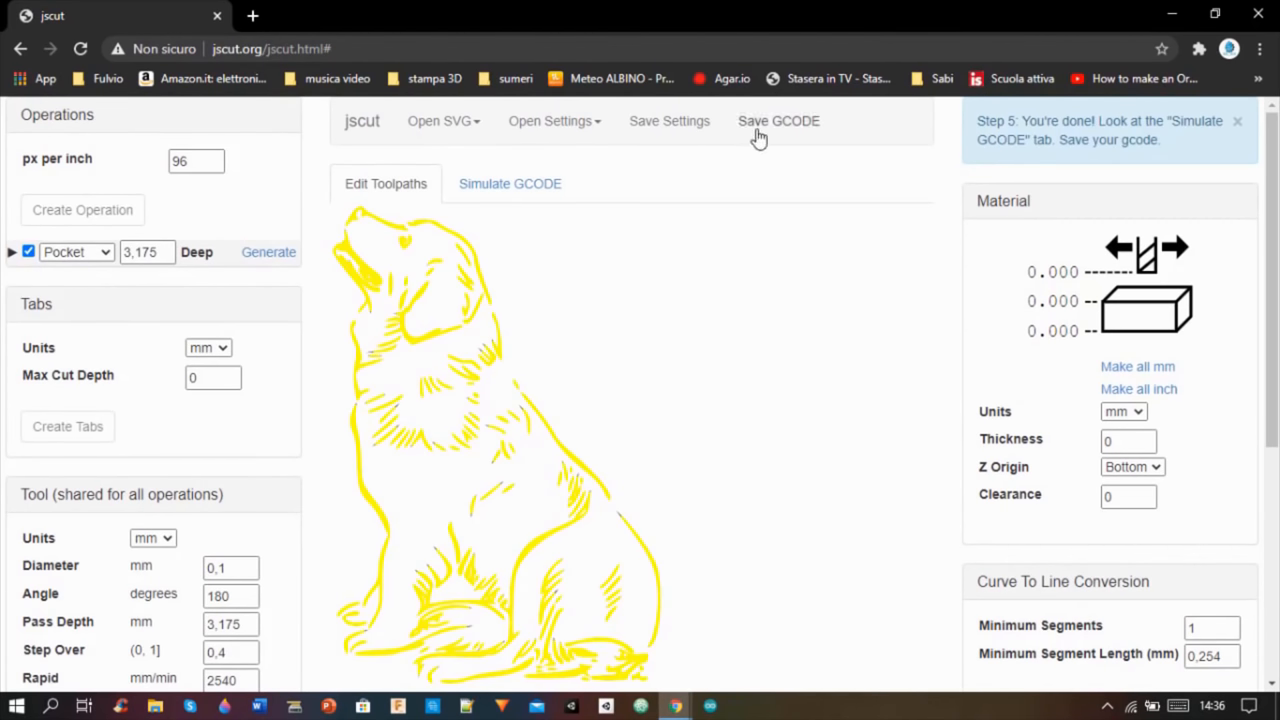
Save the toolpath as the local G-code file example.gcode on the Desktop
{"action": "left_click", "coordinate": [778, 122]}
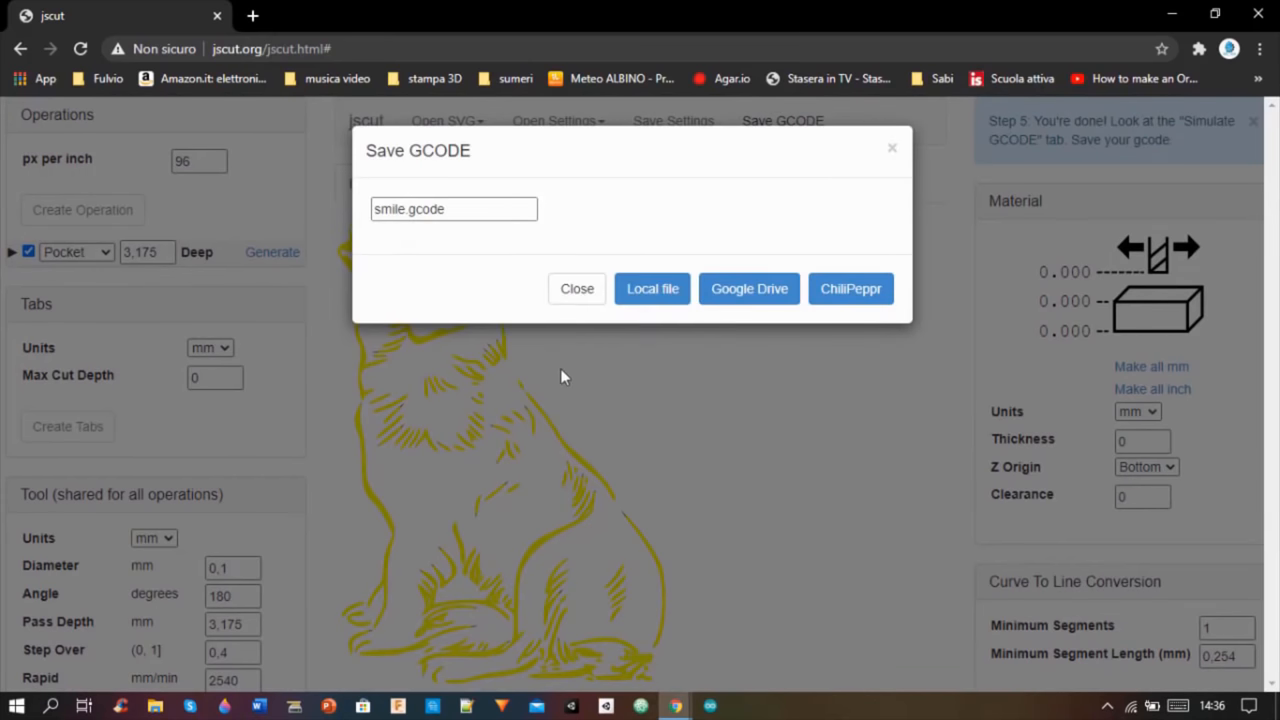
{"action": "left_click", "coordinate": [576, 288]}
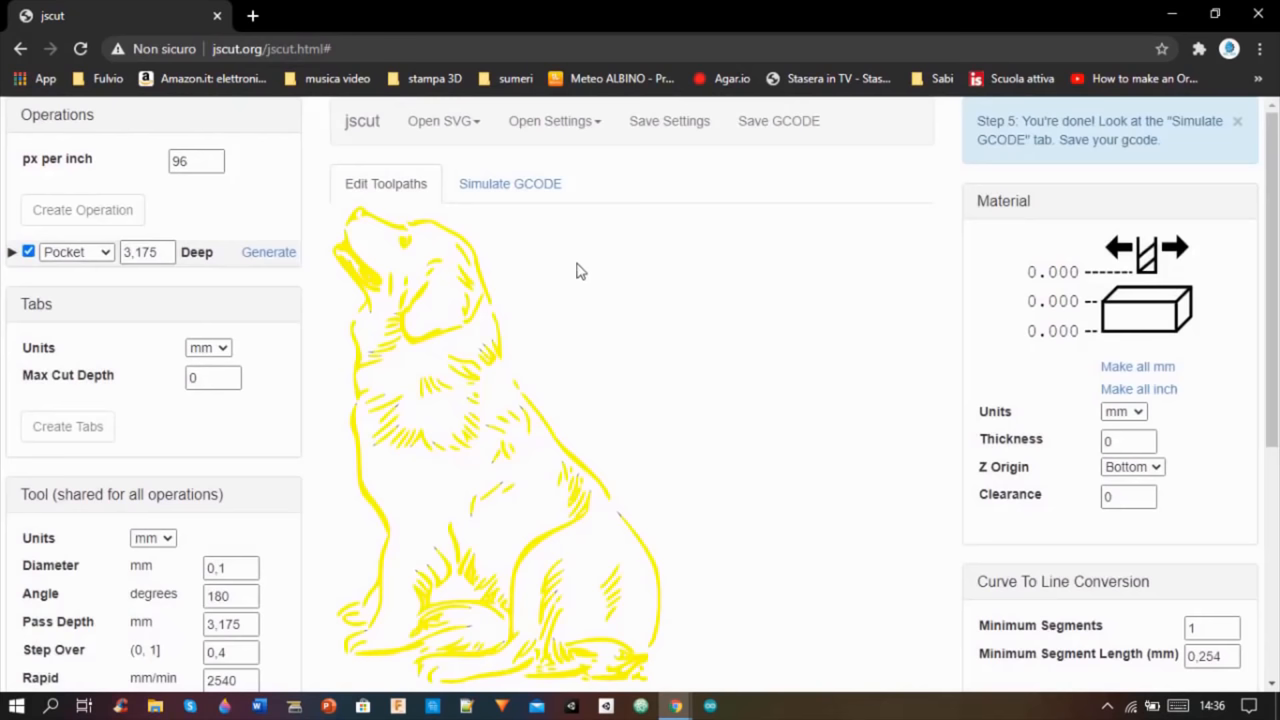
{"action": "left_click", "coordinate": [778, 120]}
{"action": "type", "text": "example"}
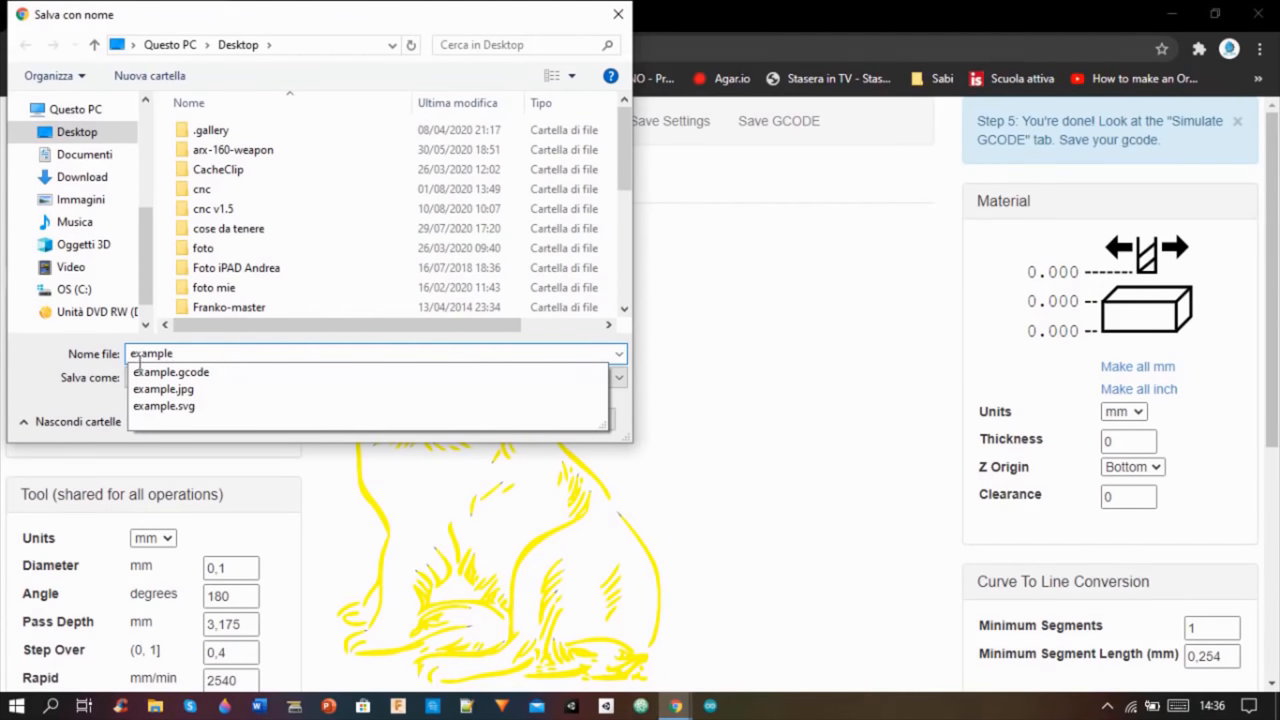
{"action": "left_click", "coordinate": [172, 370]}
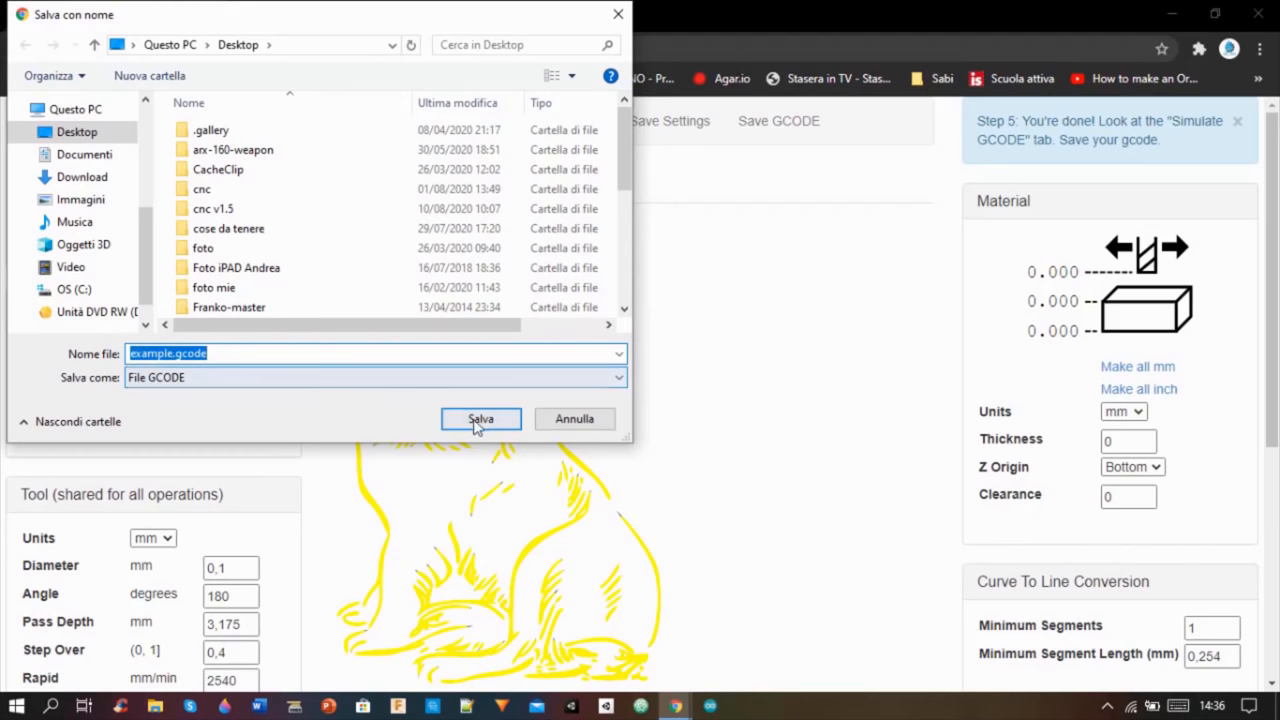
{"action": "left_click", "coordinate": [480, 418]}
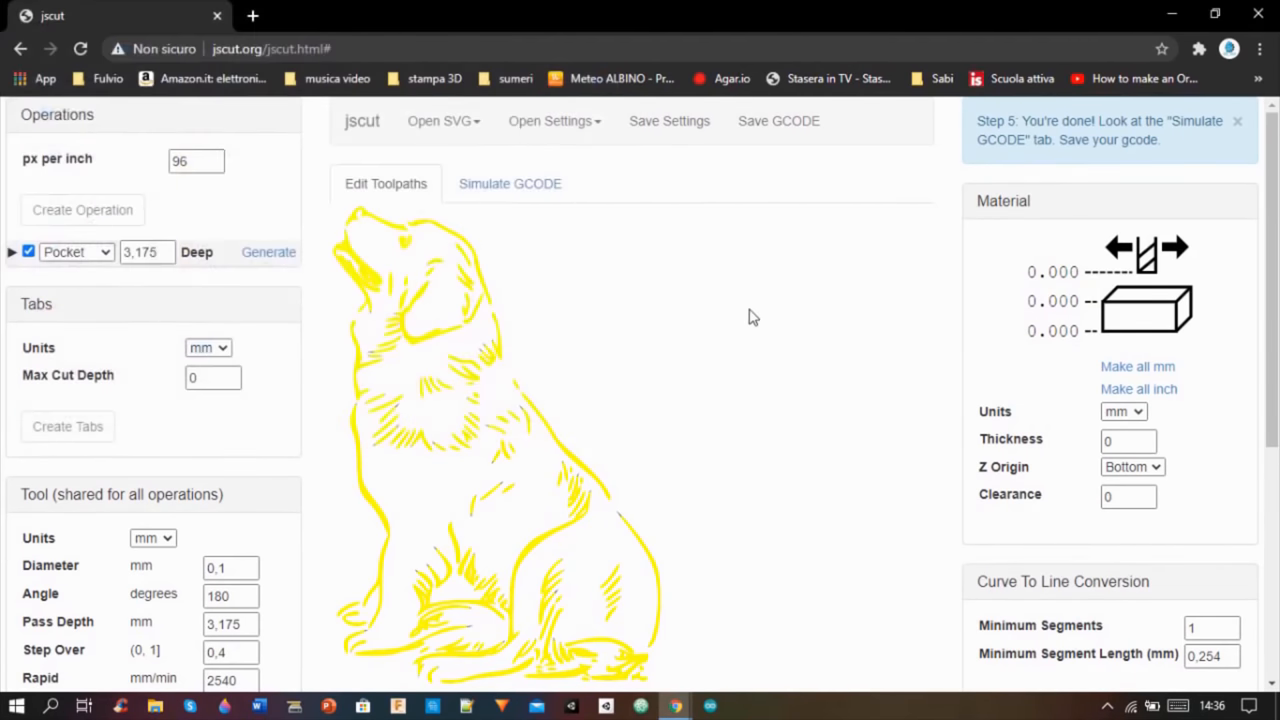
{"action": "left_click", "coordinate": [778, 120]}
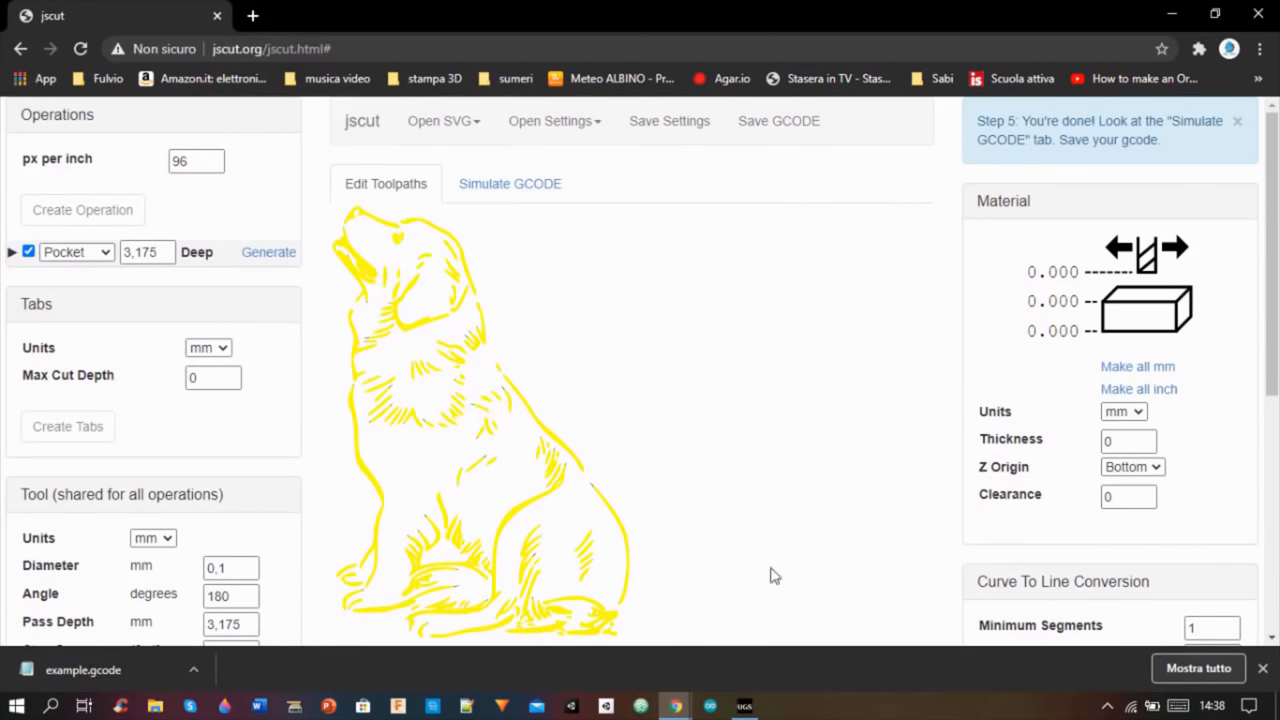
Switch to Universal Gcode Sender and bring up its open-file dialog
{"action": "left_click", "coordinate": [744, 706]}
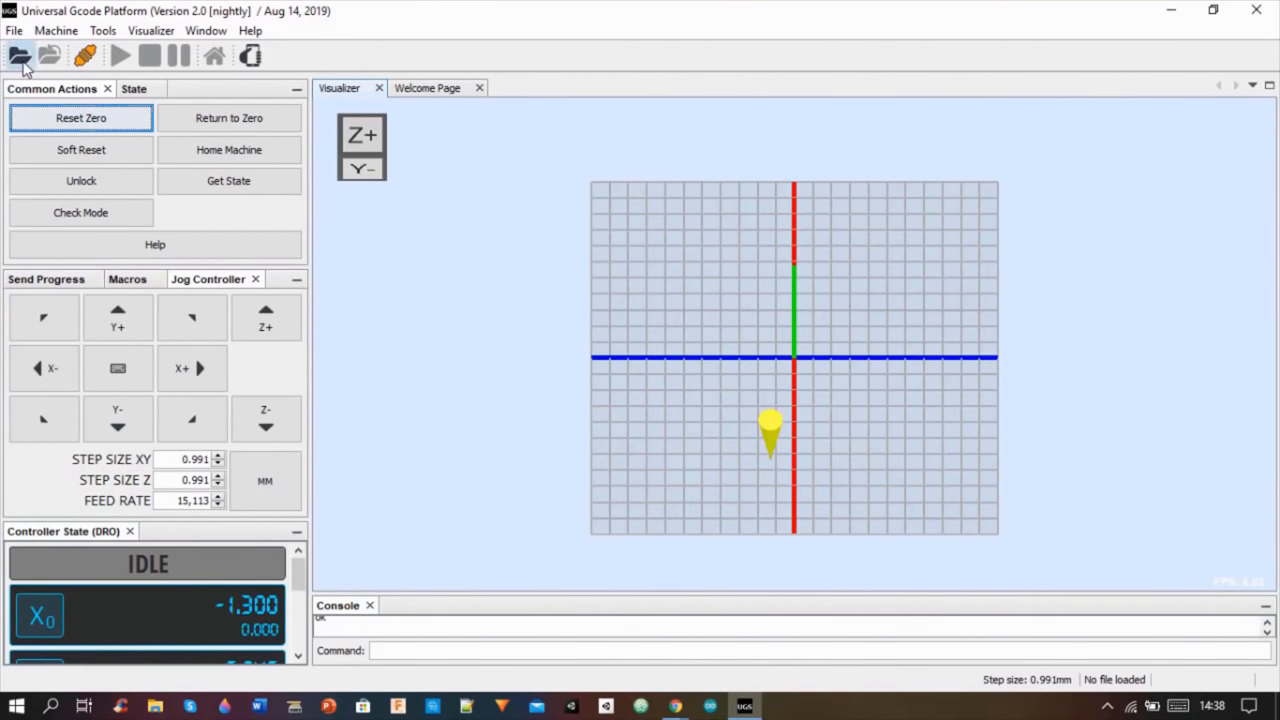
{"action": "left_click", "coordinate": [18, 56]}
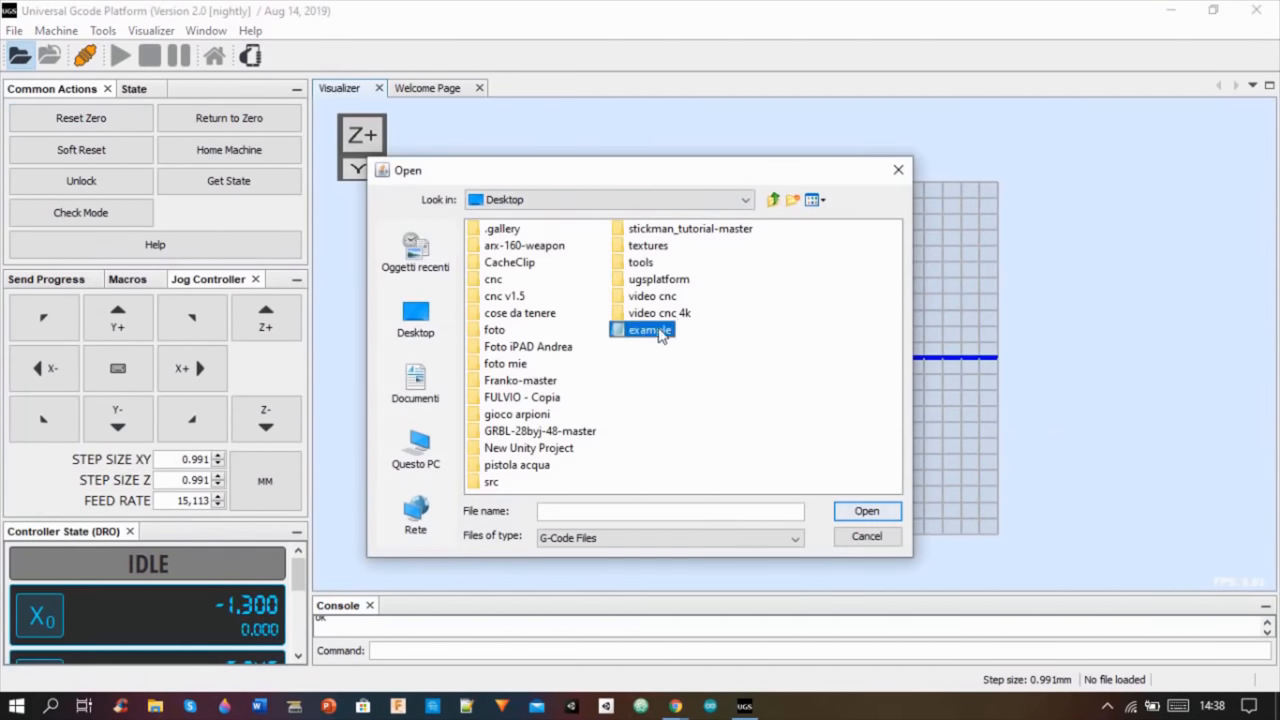